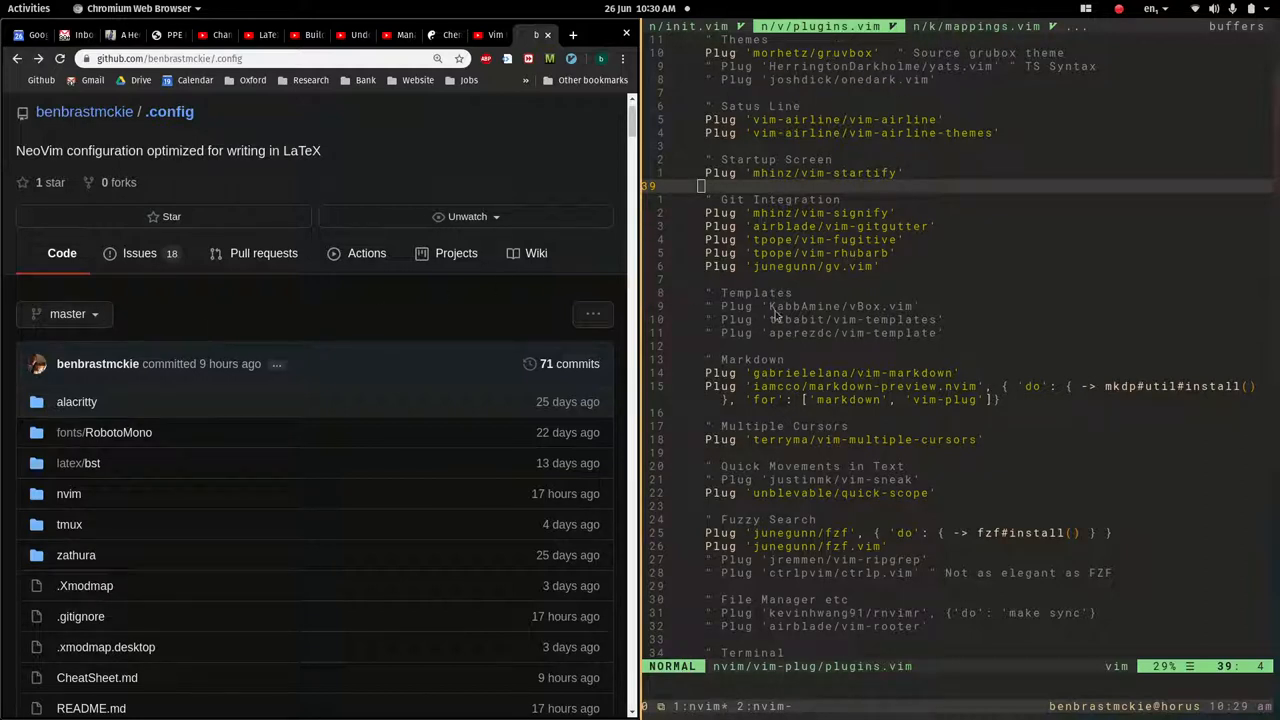
Browse mappings.vim, then switch to which-key.vim and scroll through it.
scroll("down", 3)
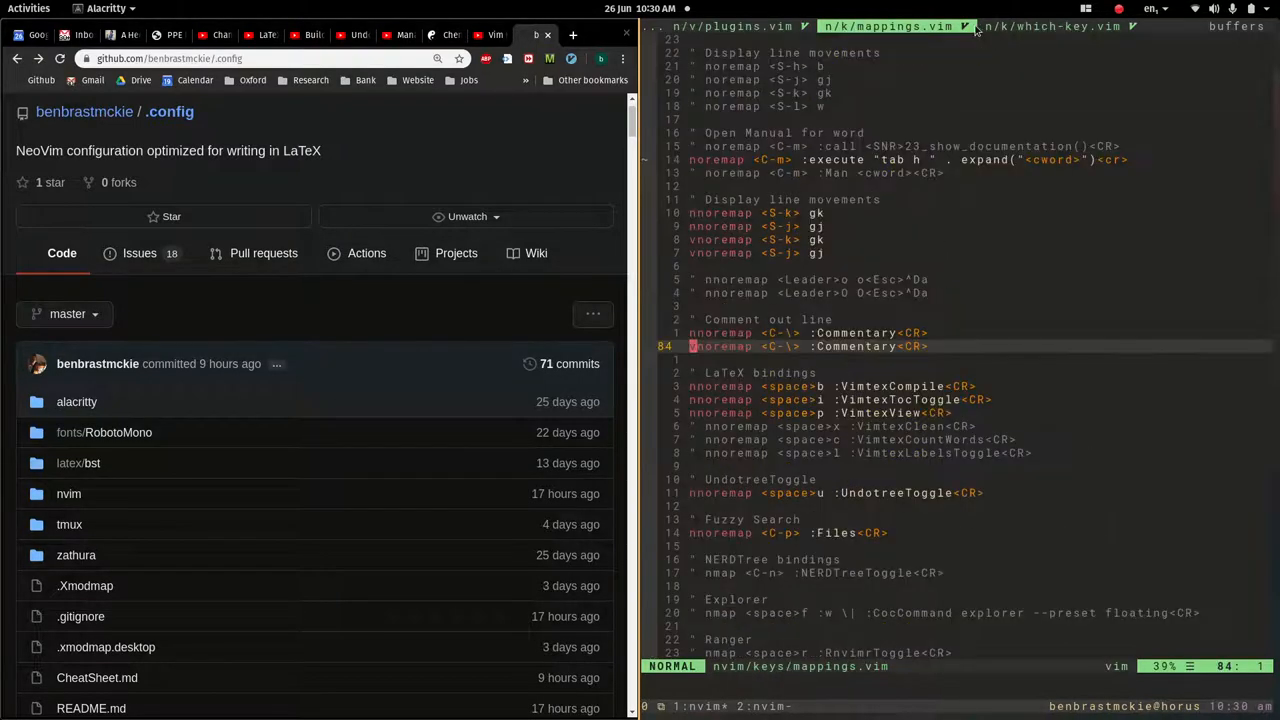
left_click(1055, 26)
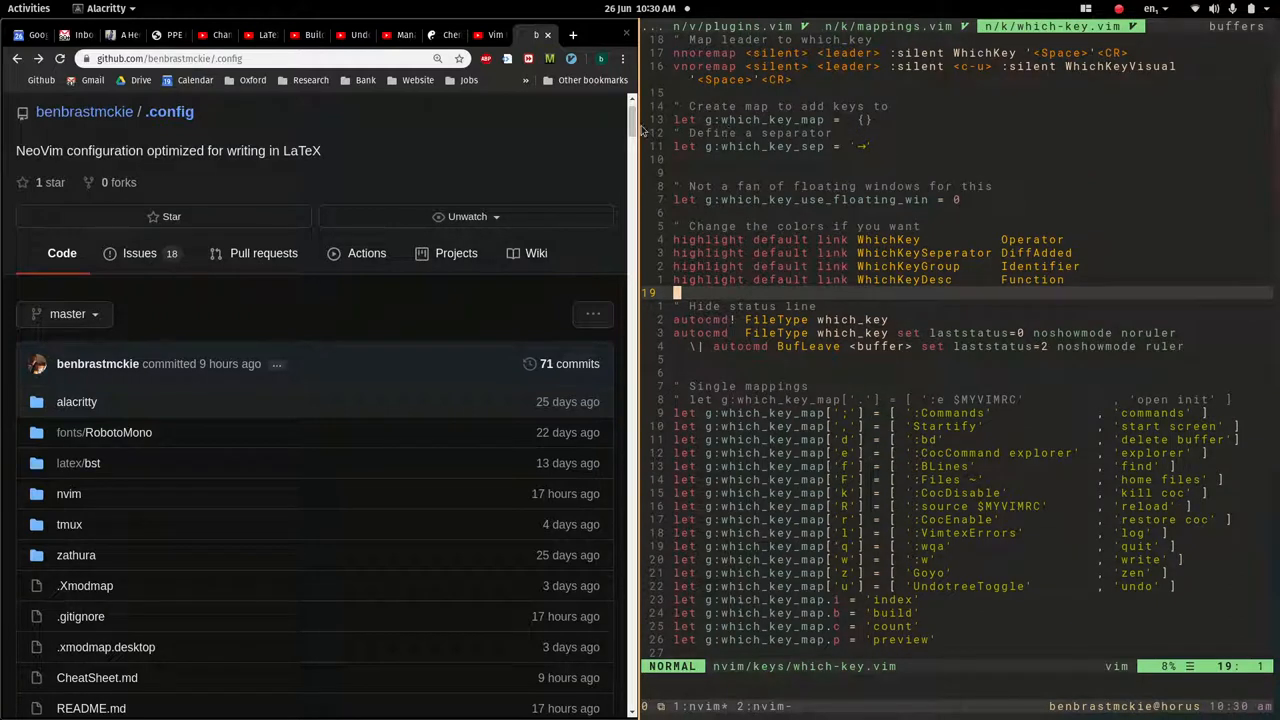
mouse_move(830, 185)
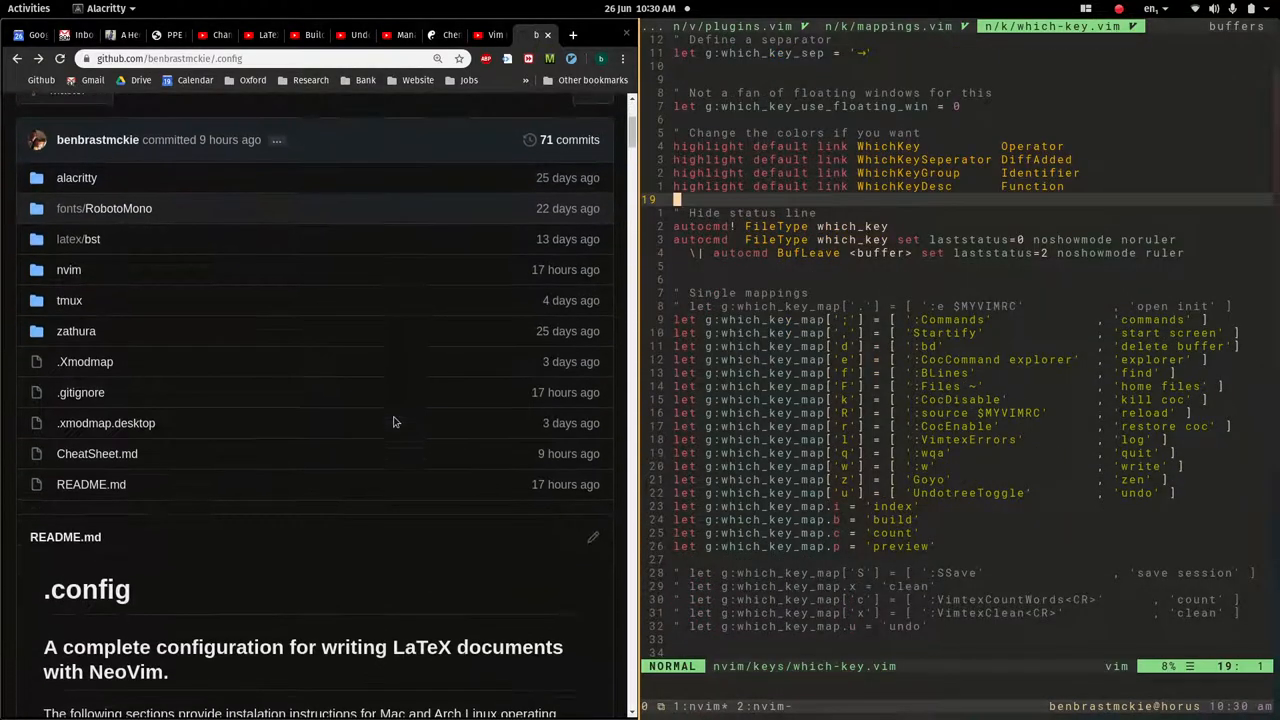
scroll("down", 3)
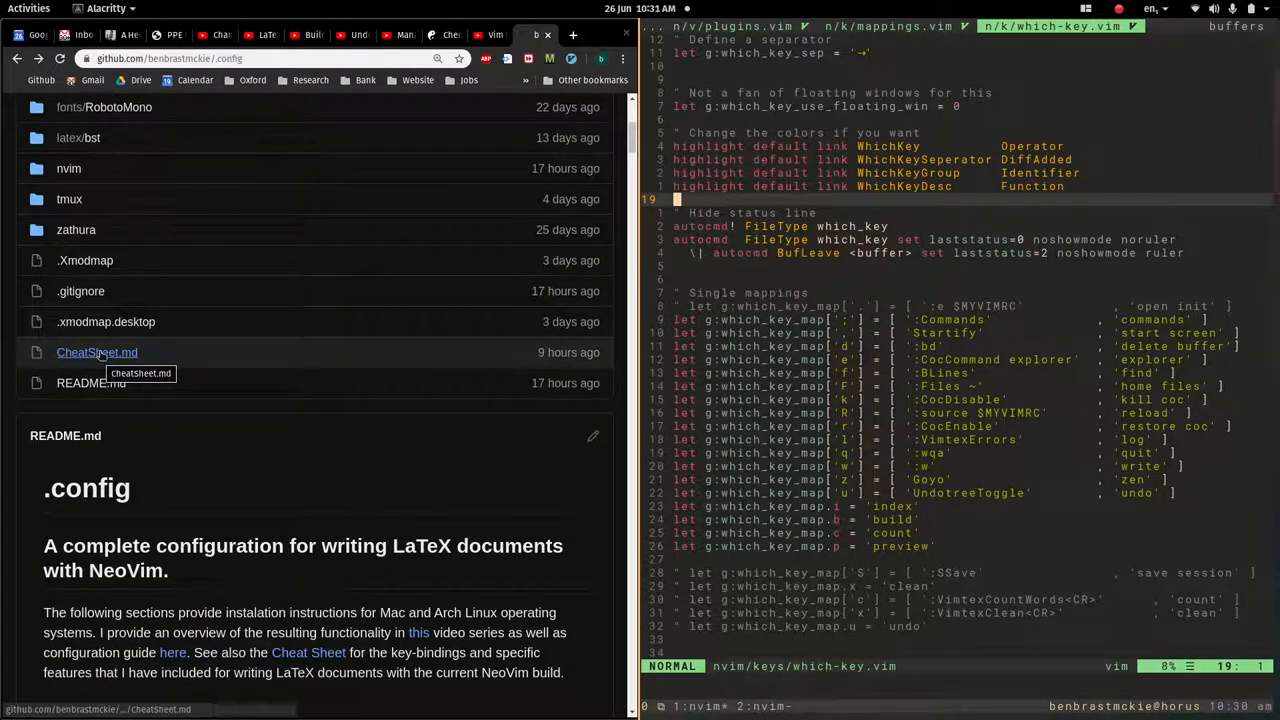
Open CheatSheet.md on GitHub and read down to its Mappings heading.
left_click(96, 352)
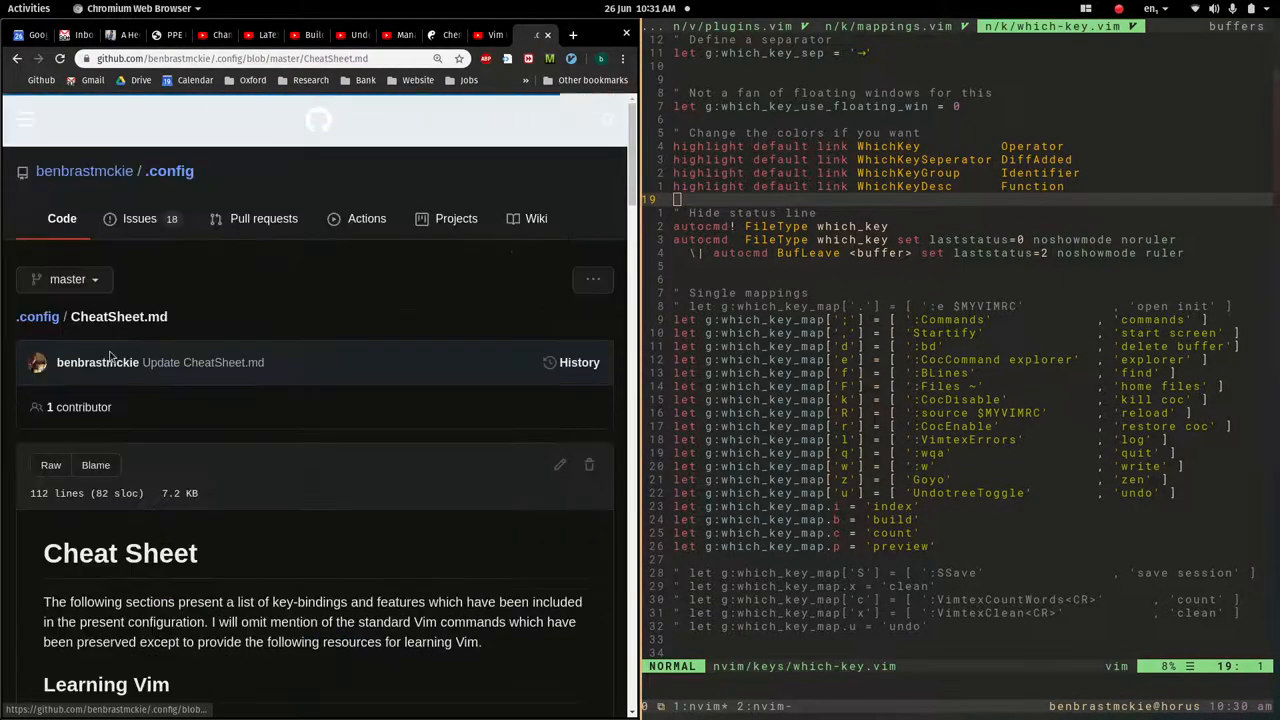
scroll("down", 3)
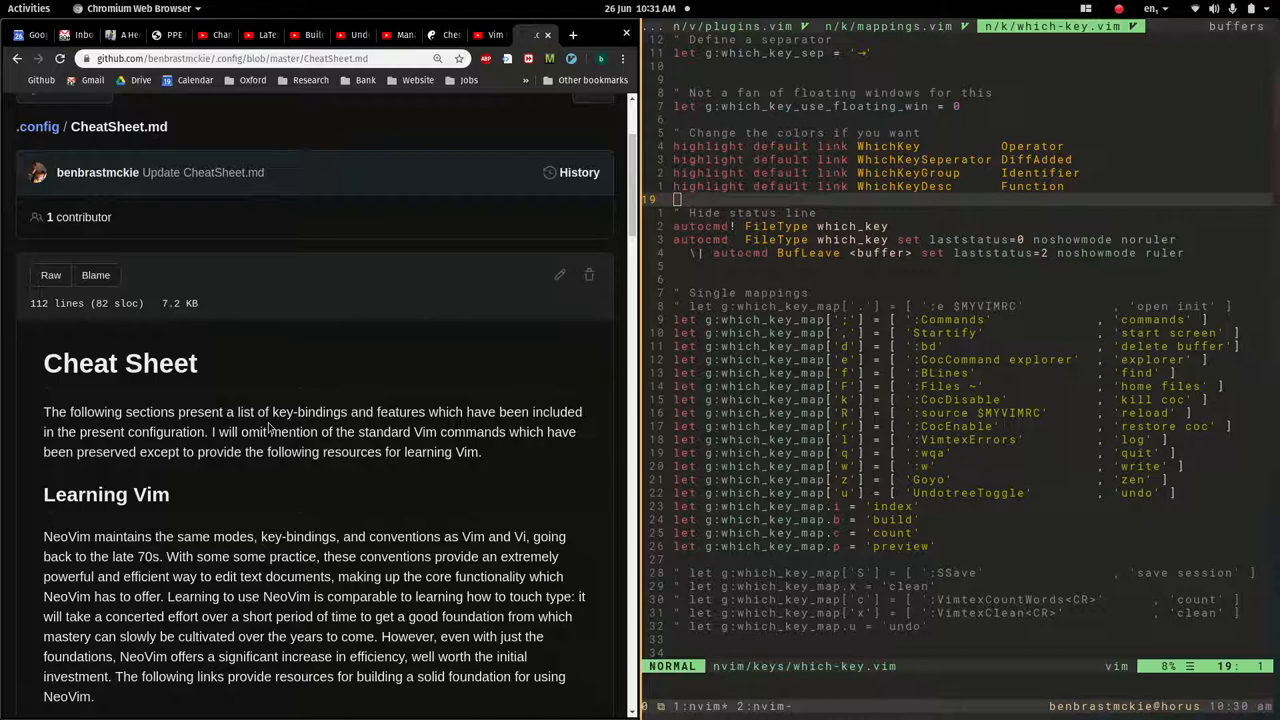
scroll("down", 3)
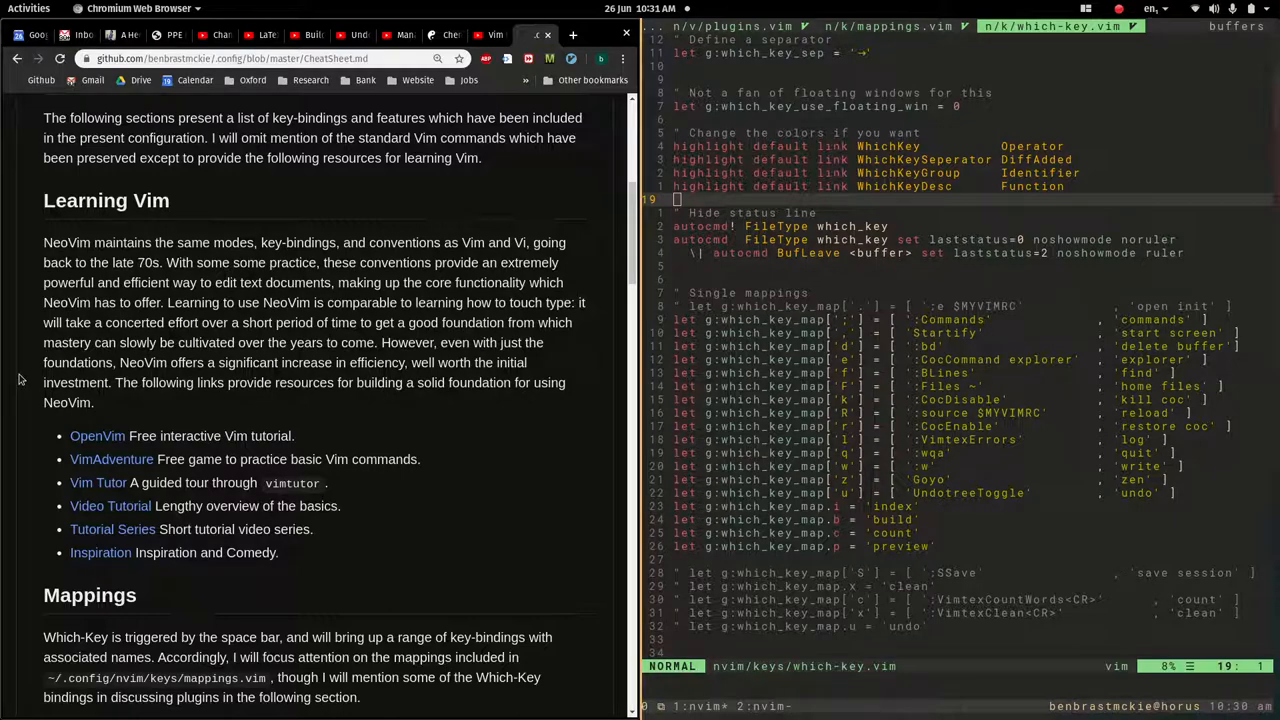
scroll("down", 3)
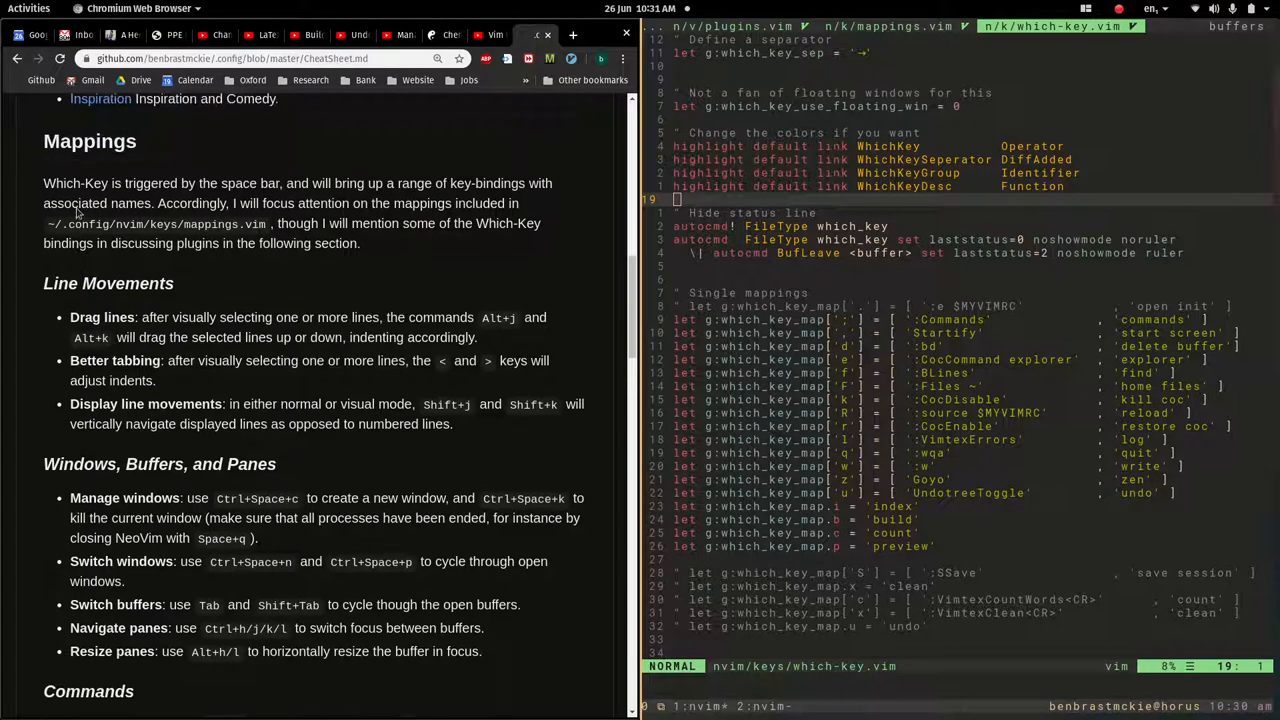
left_click_drag(44, 183, 359, 243)
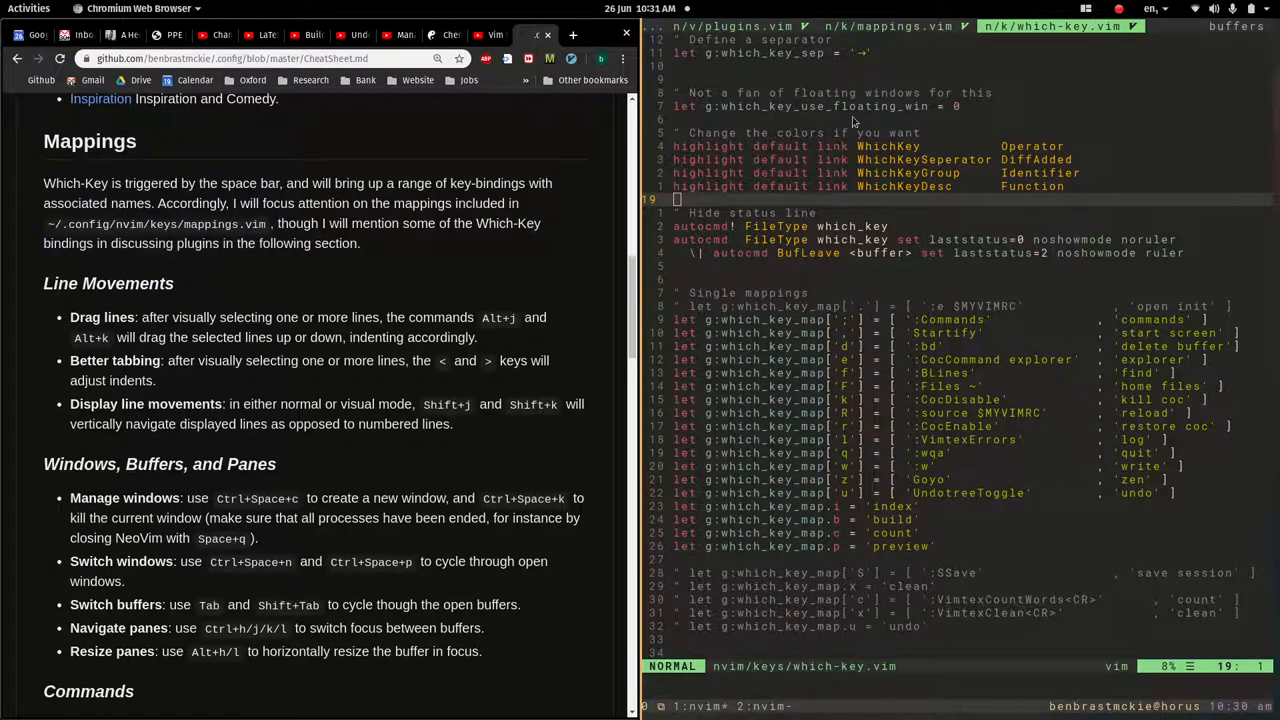
In mappings.vim, select the Drag lines comment and move it between the move mappings.
left_click(868, 26)
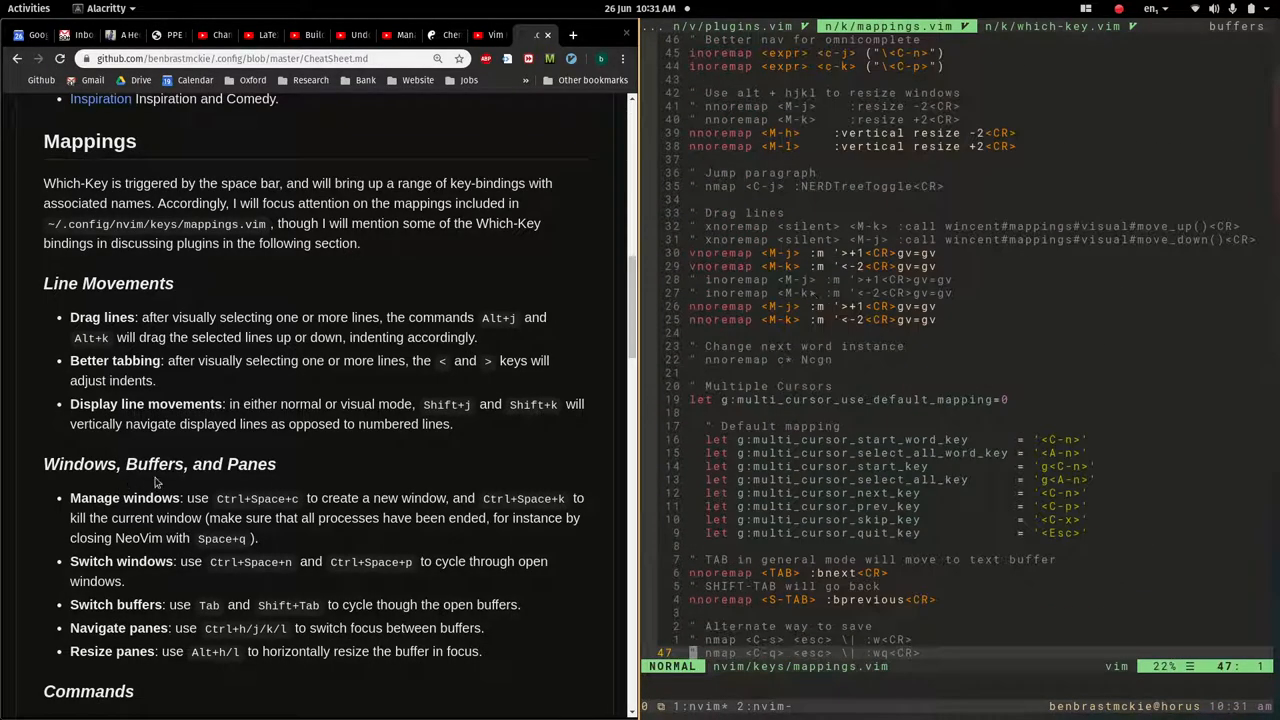
scroll("down", 3)
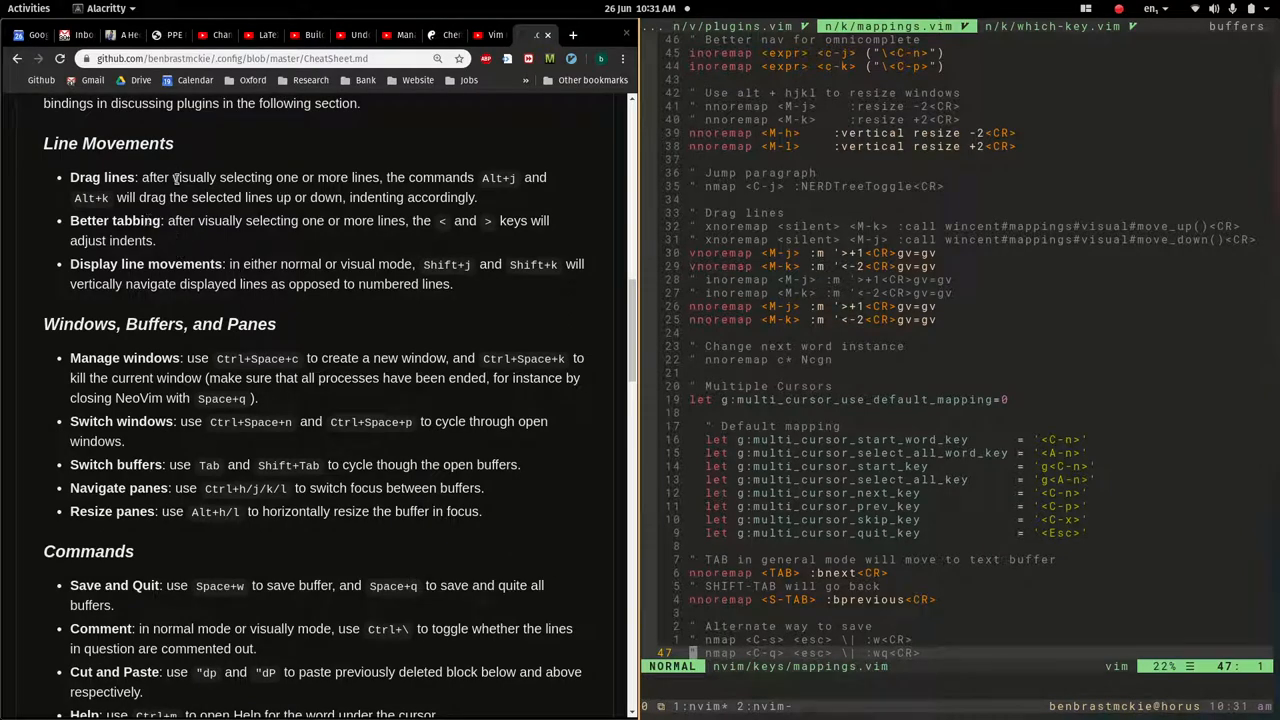
mouse_move(520, 203)
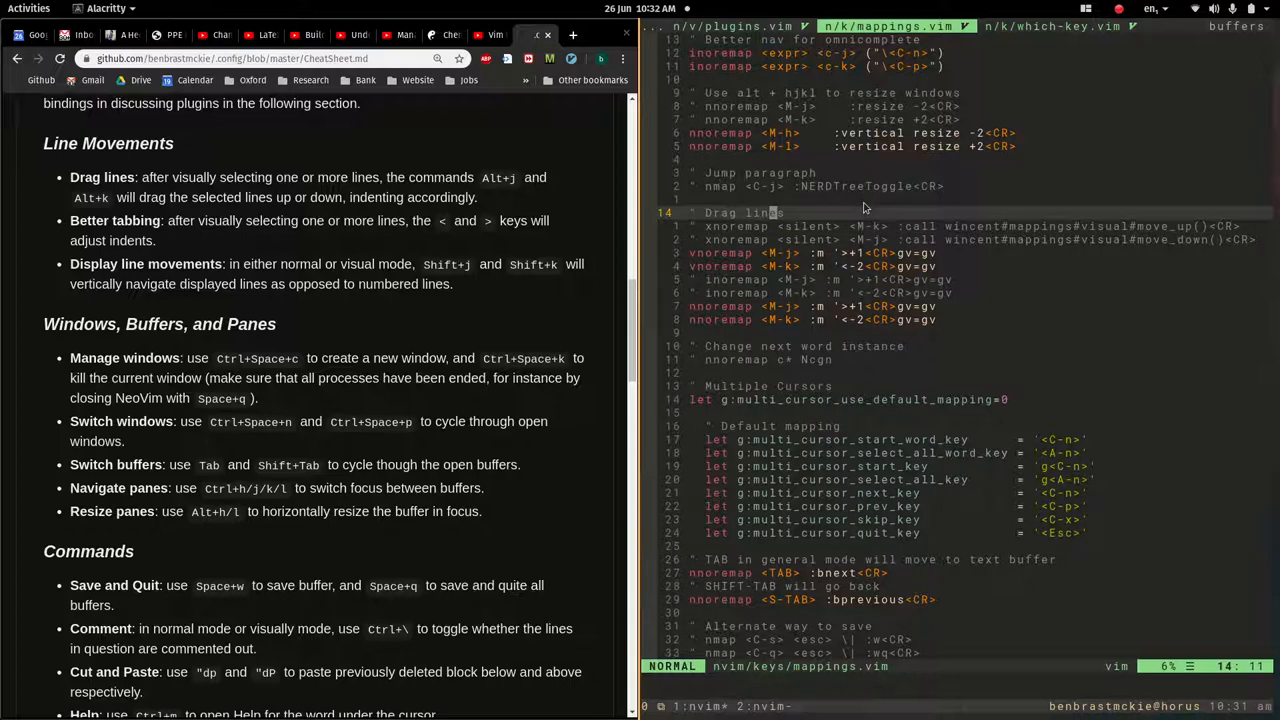
key("V")
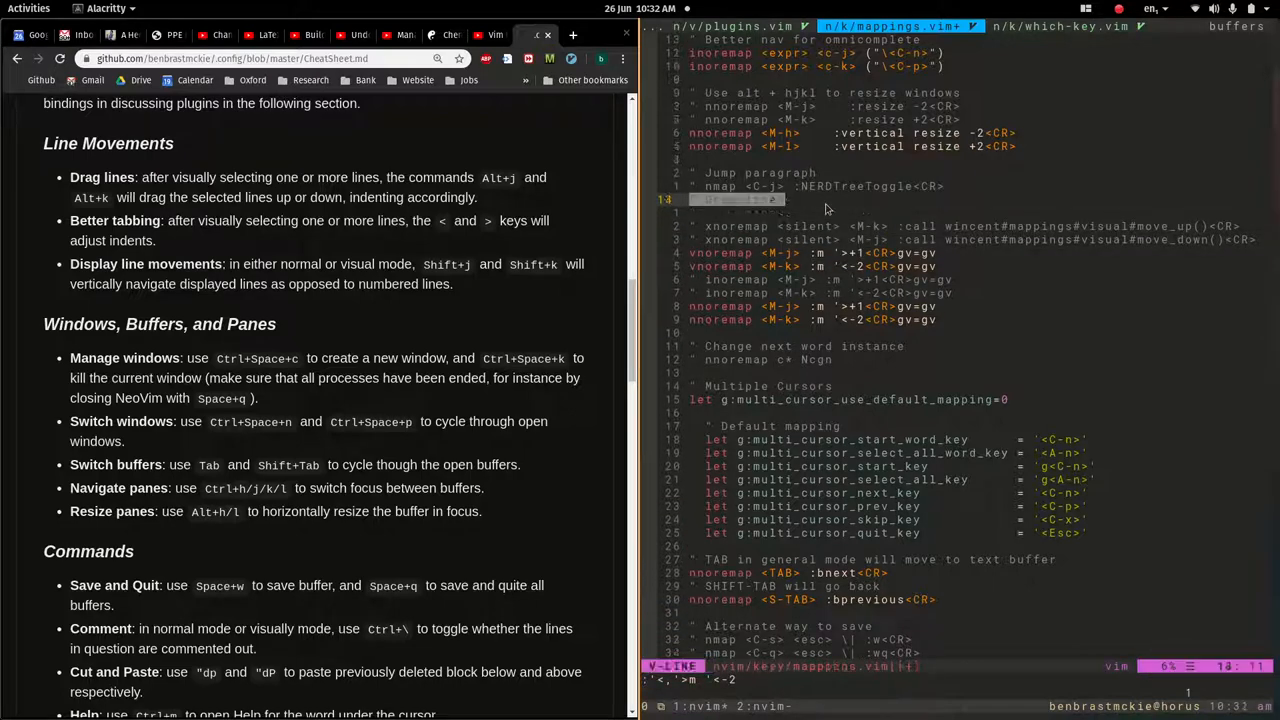
key("Escape")
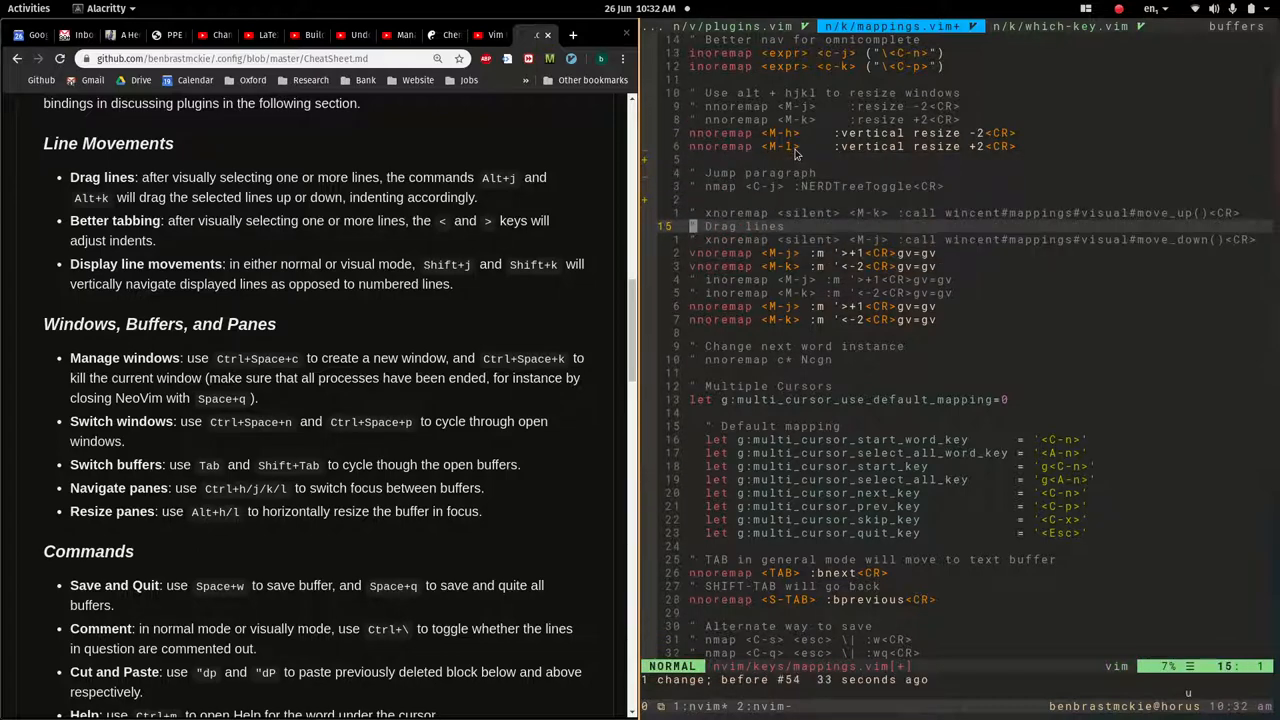
Shift the Drag lines comment back above its move mappings.
scroll("down", 3)
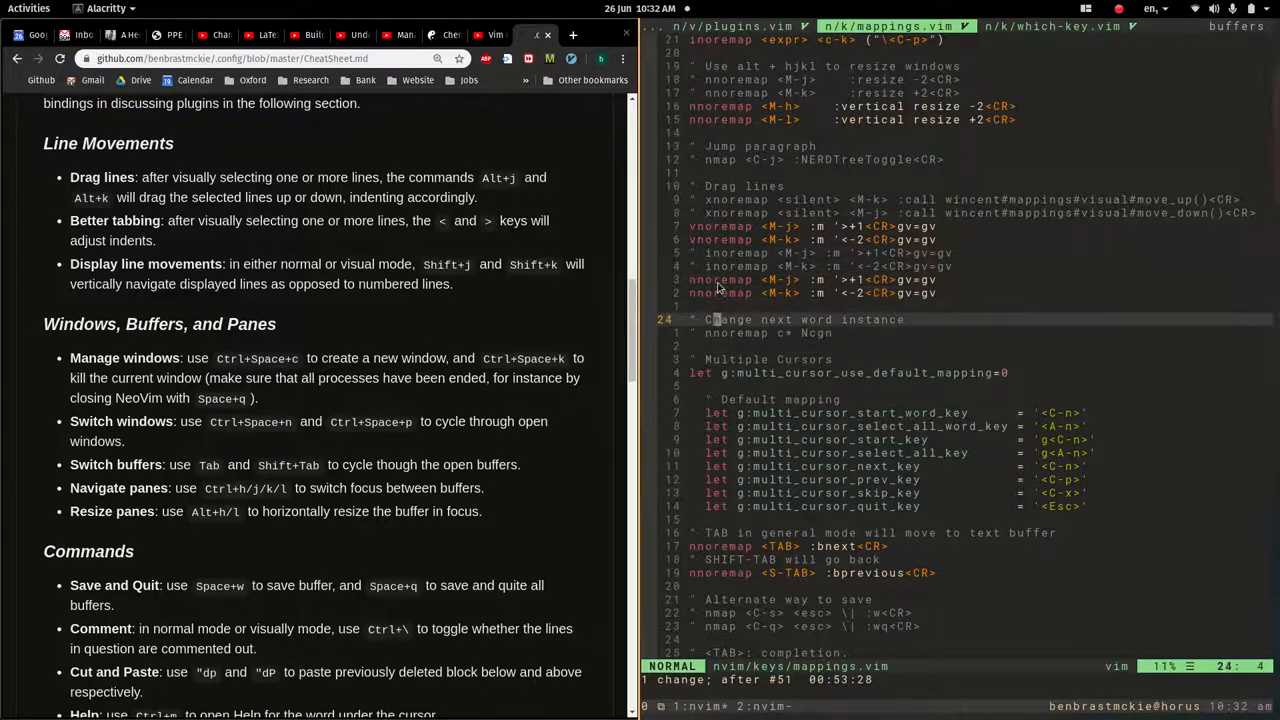
key("V")
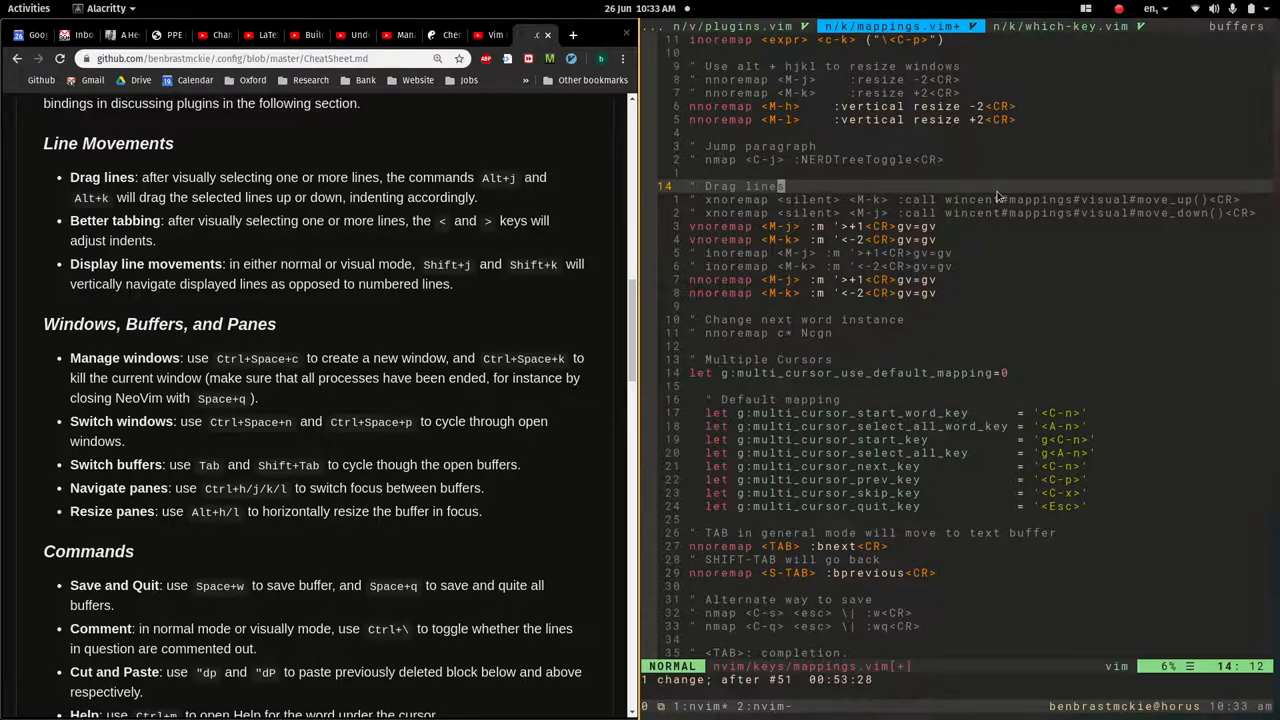
Switch to the tmux window showing LogicReligion.tex at First-Order Regimentations.
left_click(915, 26)
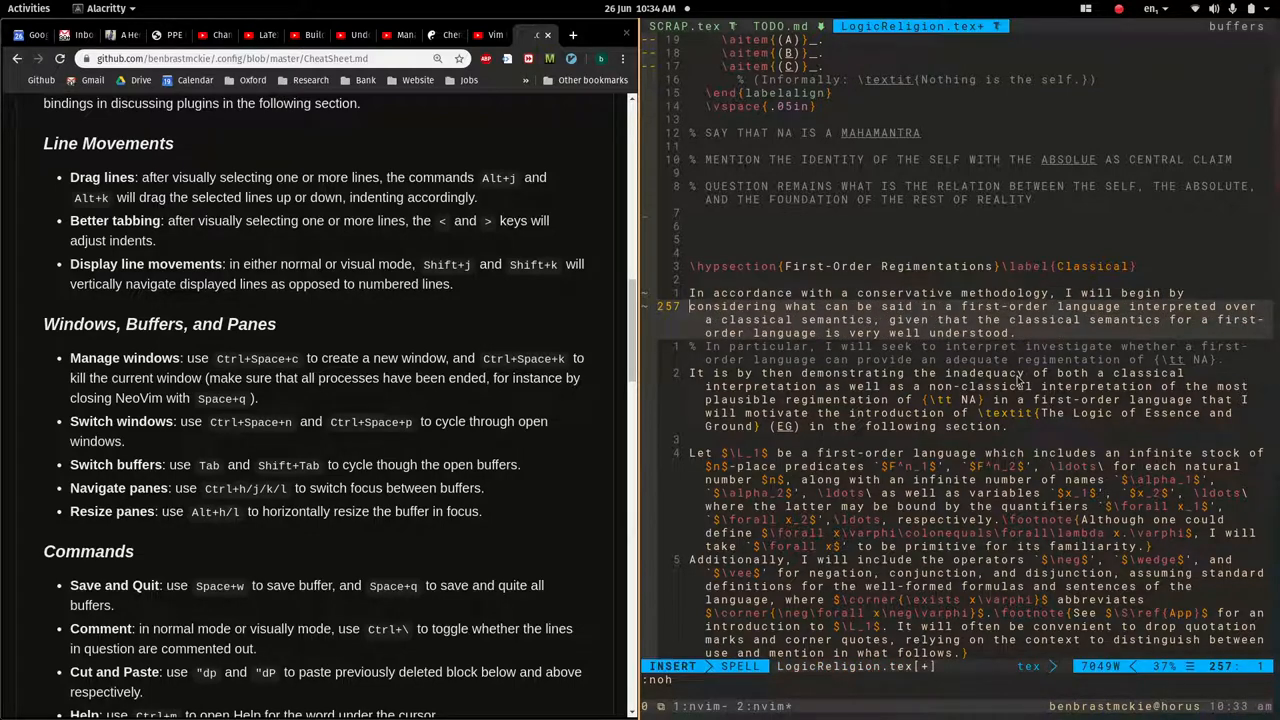
Split the opening paragraph line before 'over' and return to normal mode.
key("Escape")
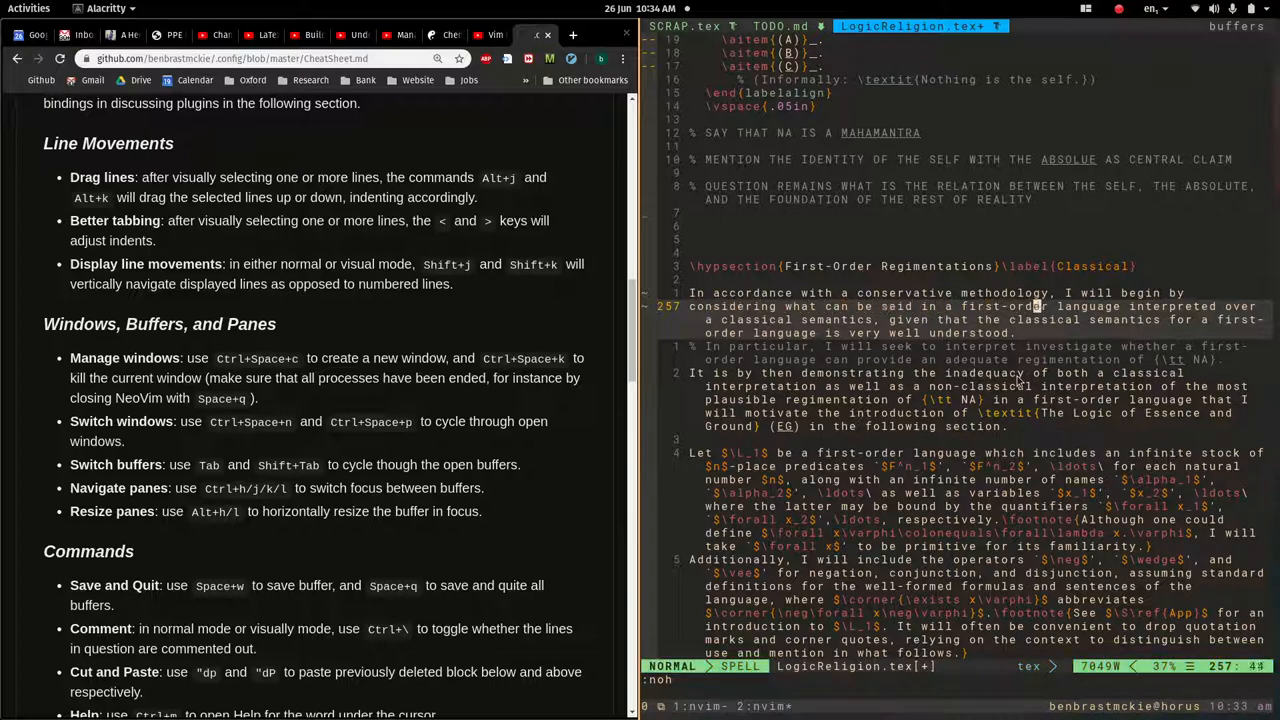
key("i")
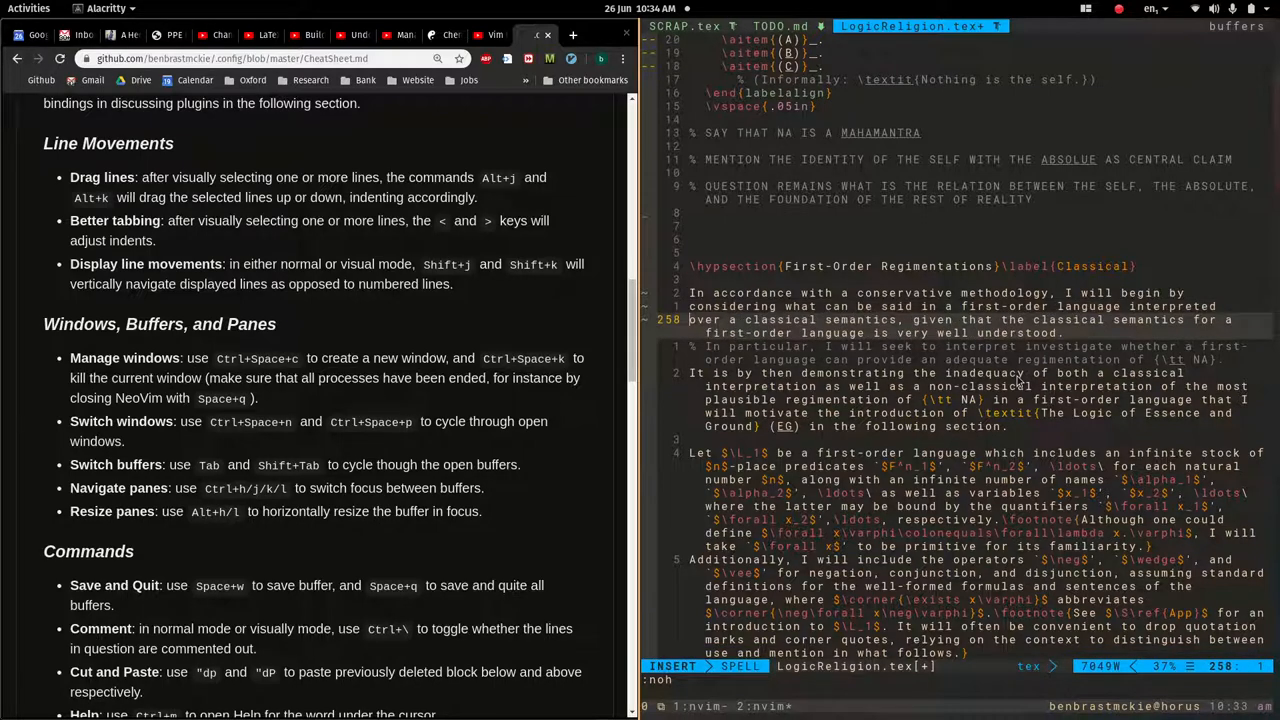
key("Escape")
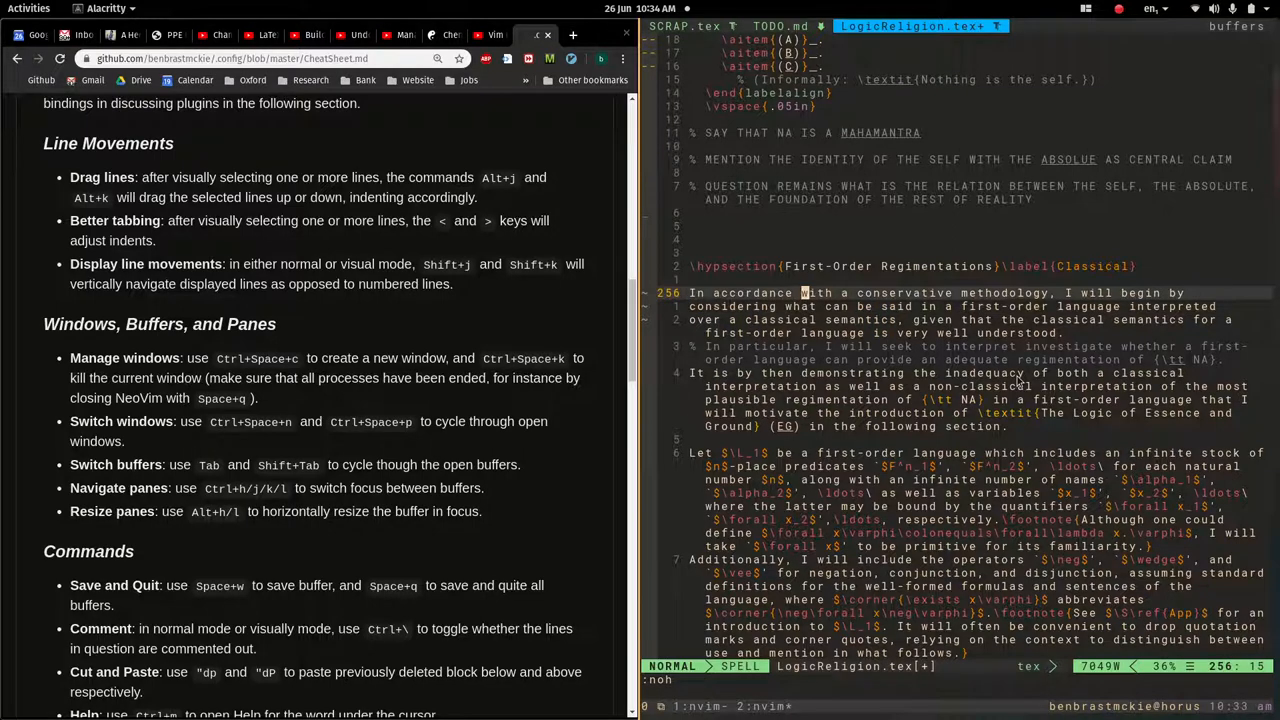
key("j")
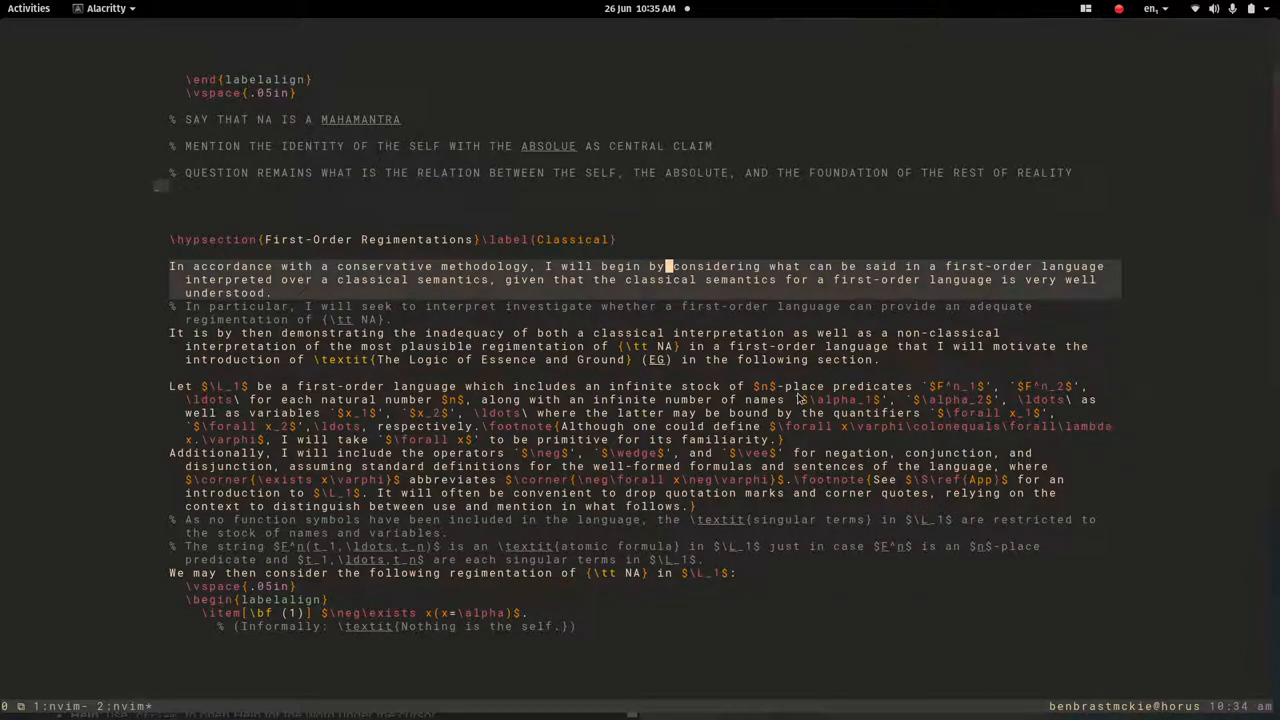
mouse_move(708, 265)
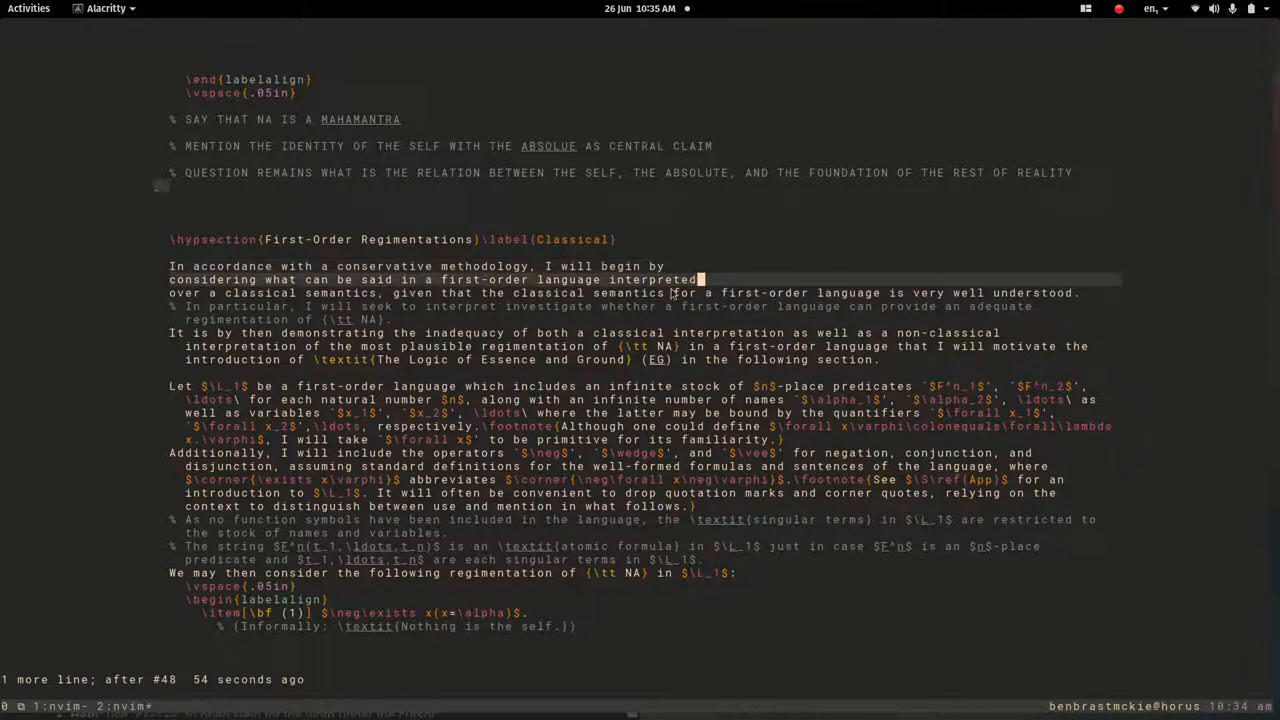
mouse_move(755, 407)
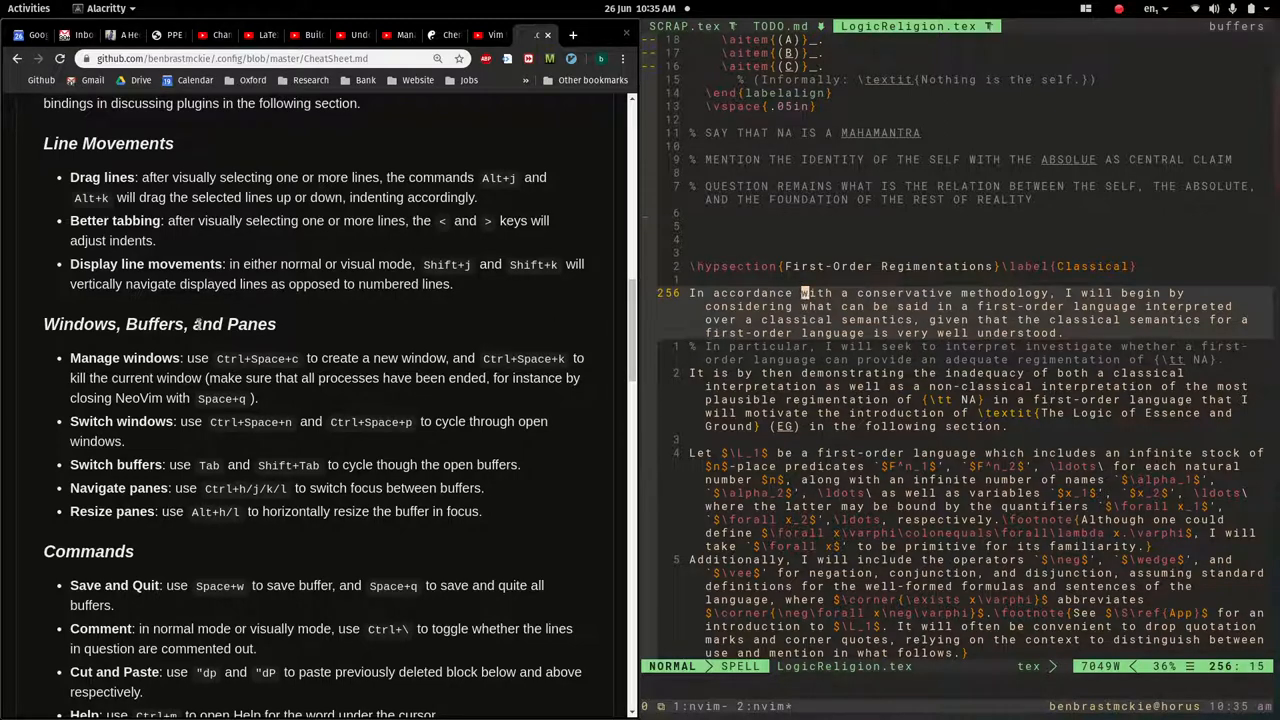
scroll("down", 3)
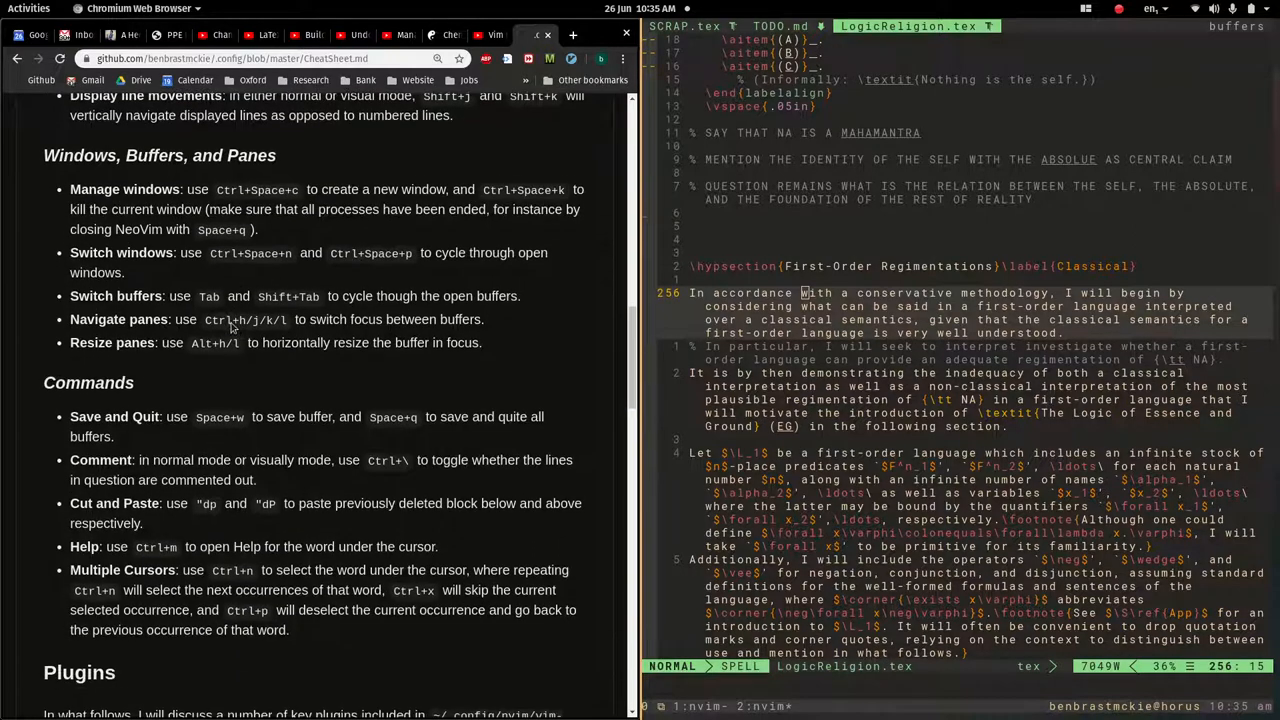
scroll("down", 3)
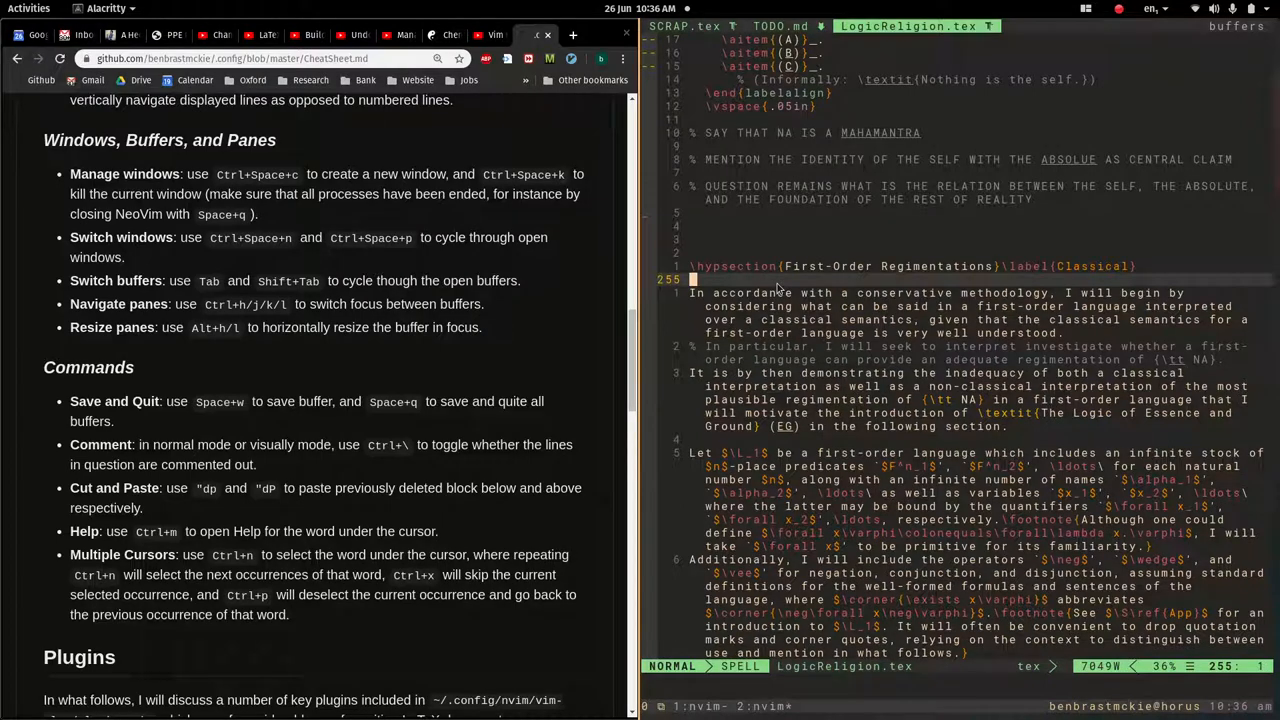
scroll("down", 3)
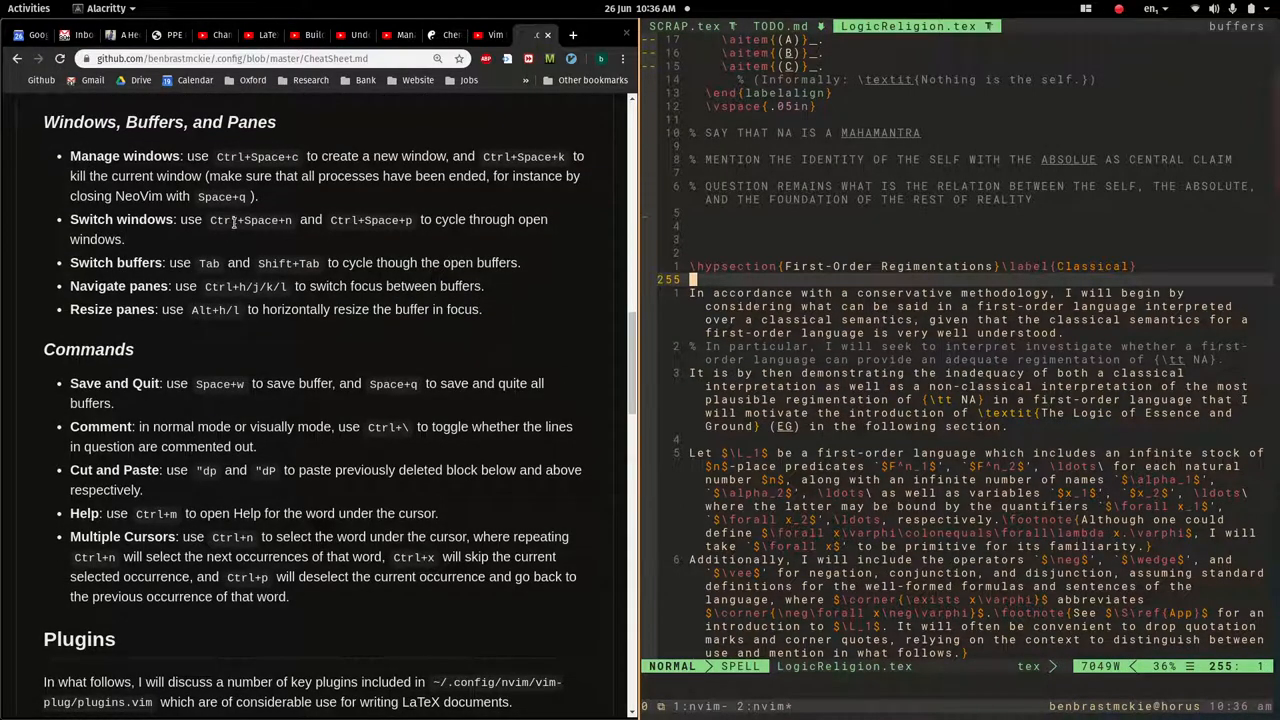
scroll("down", 3)
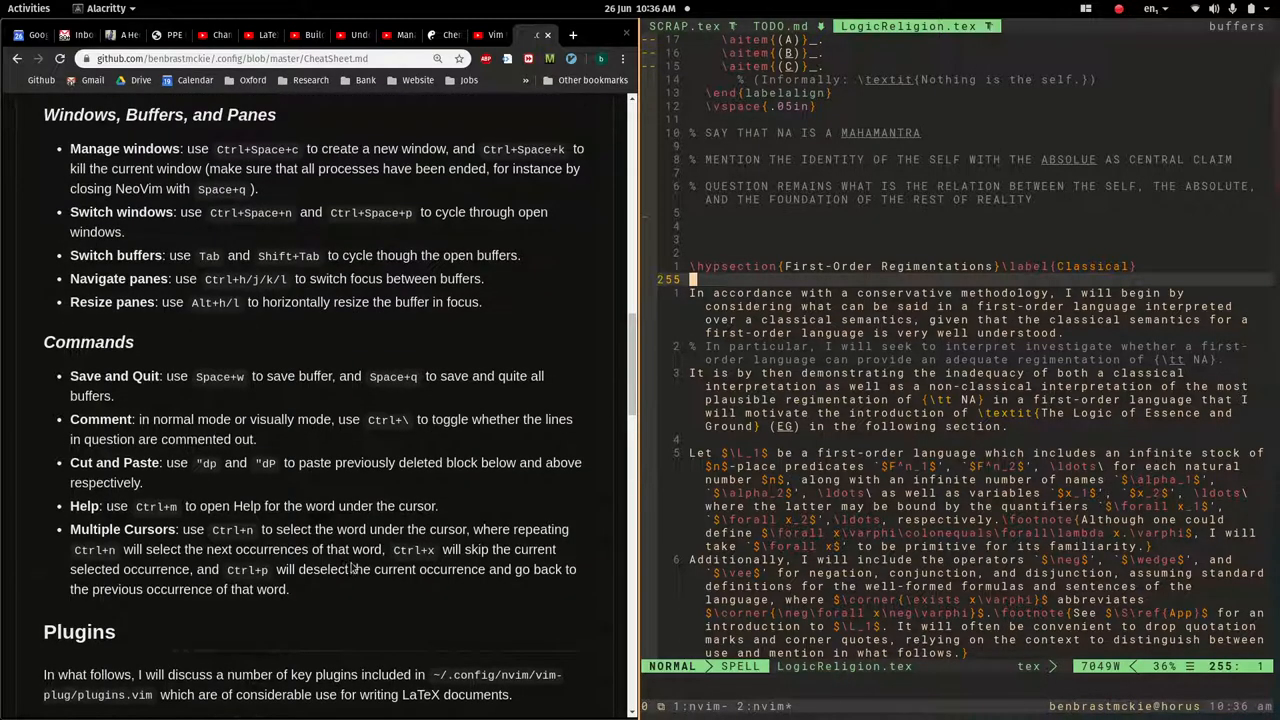
mouse_move(275, 202)
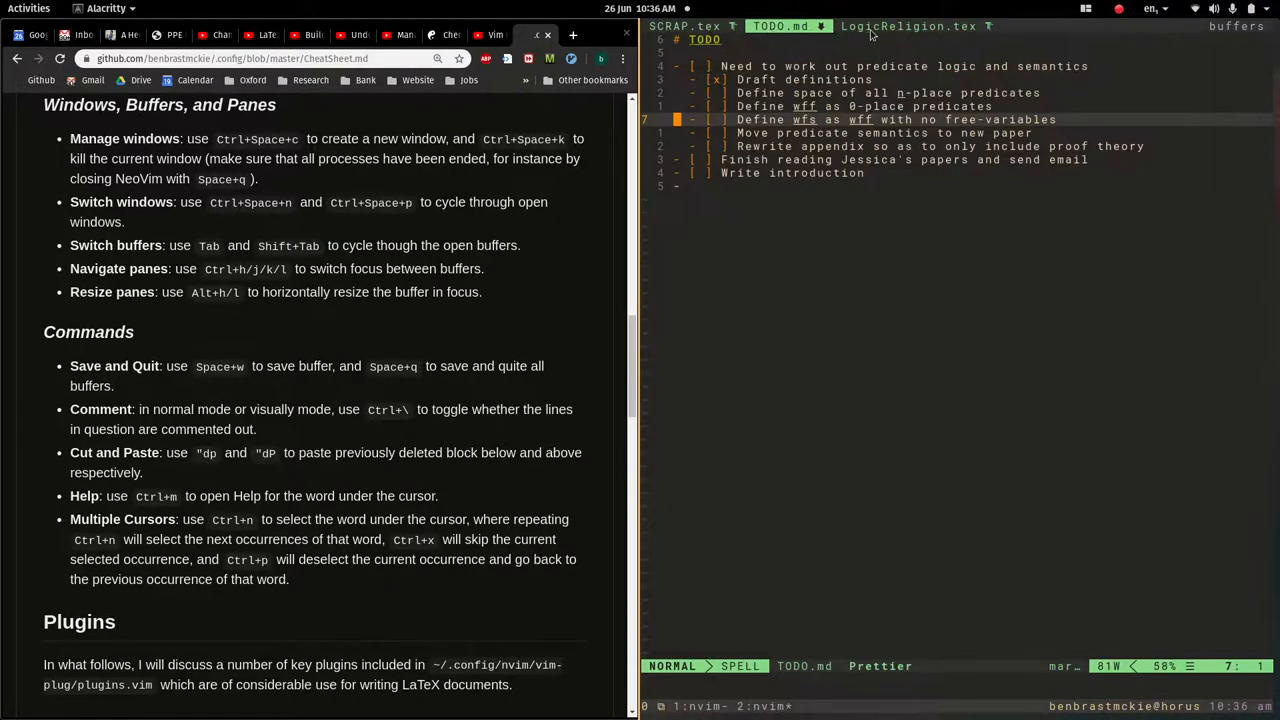
left_click(910, 26)
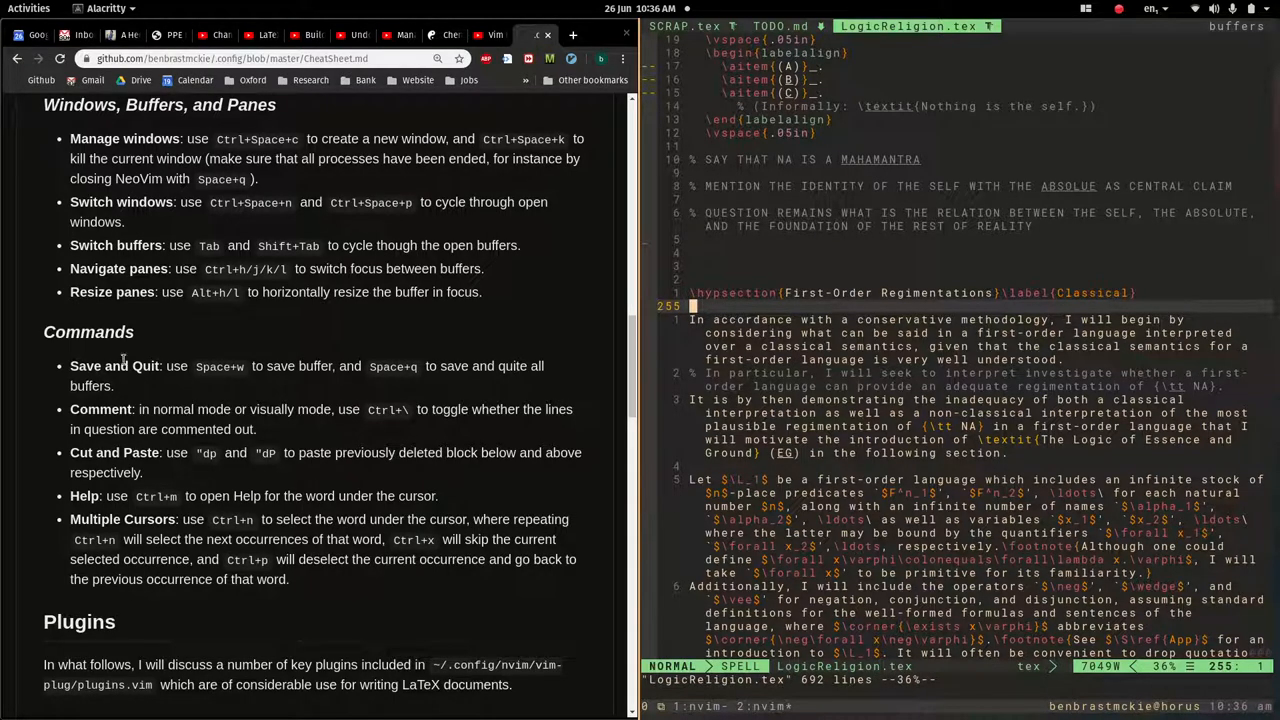
scroll("down", 3)
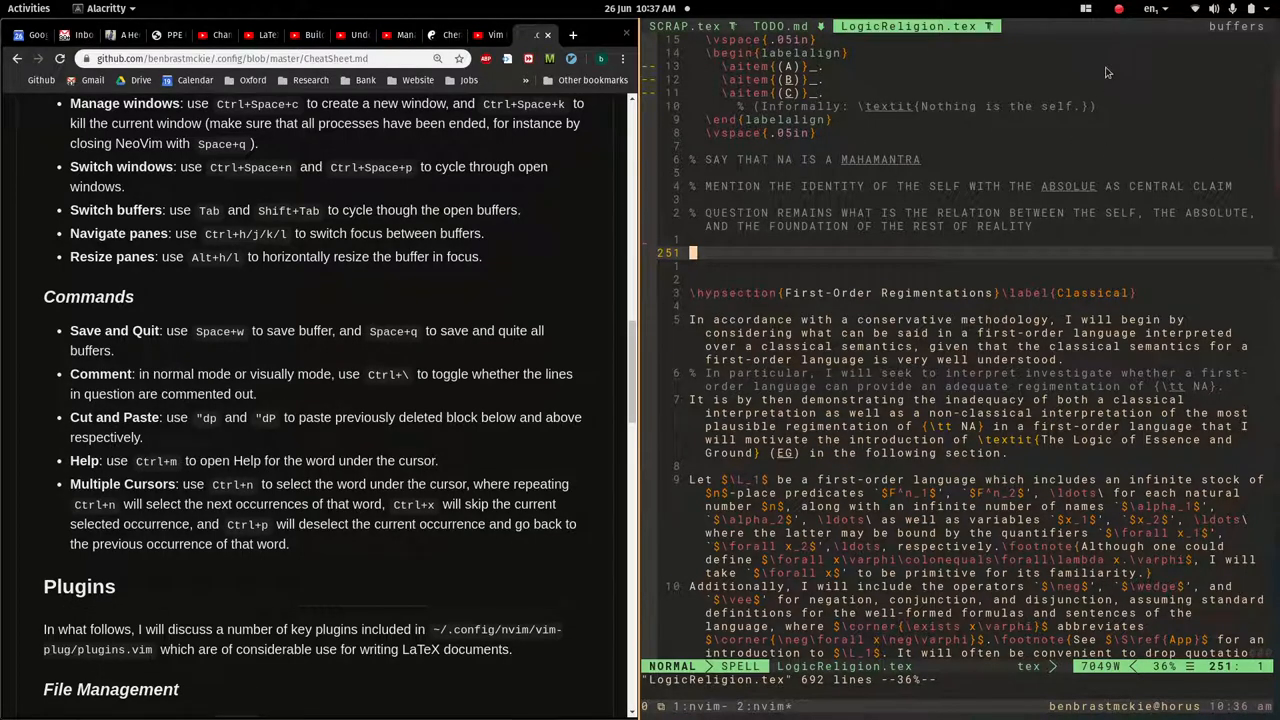
mouse_move(1184, 401)
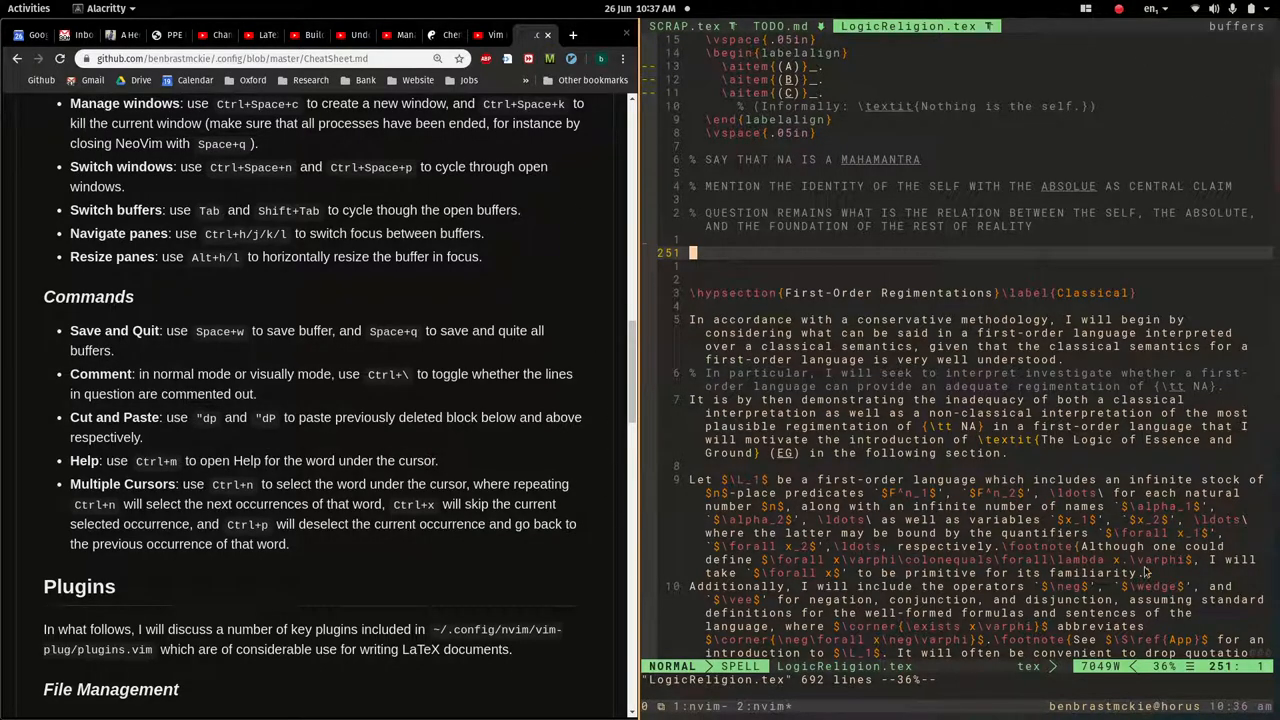
mouse_move(812, 330)
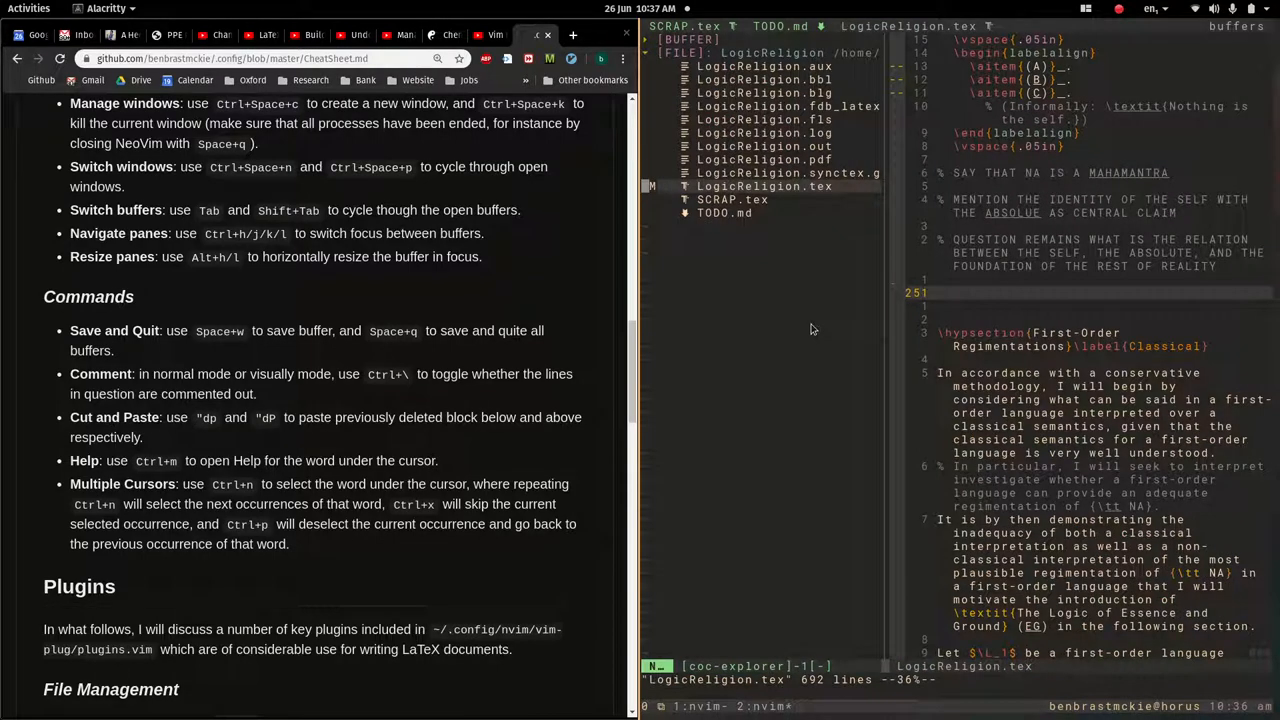
mouse_move(868, 165)
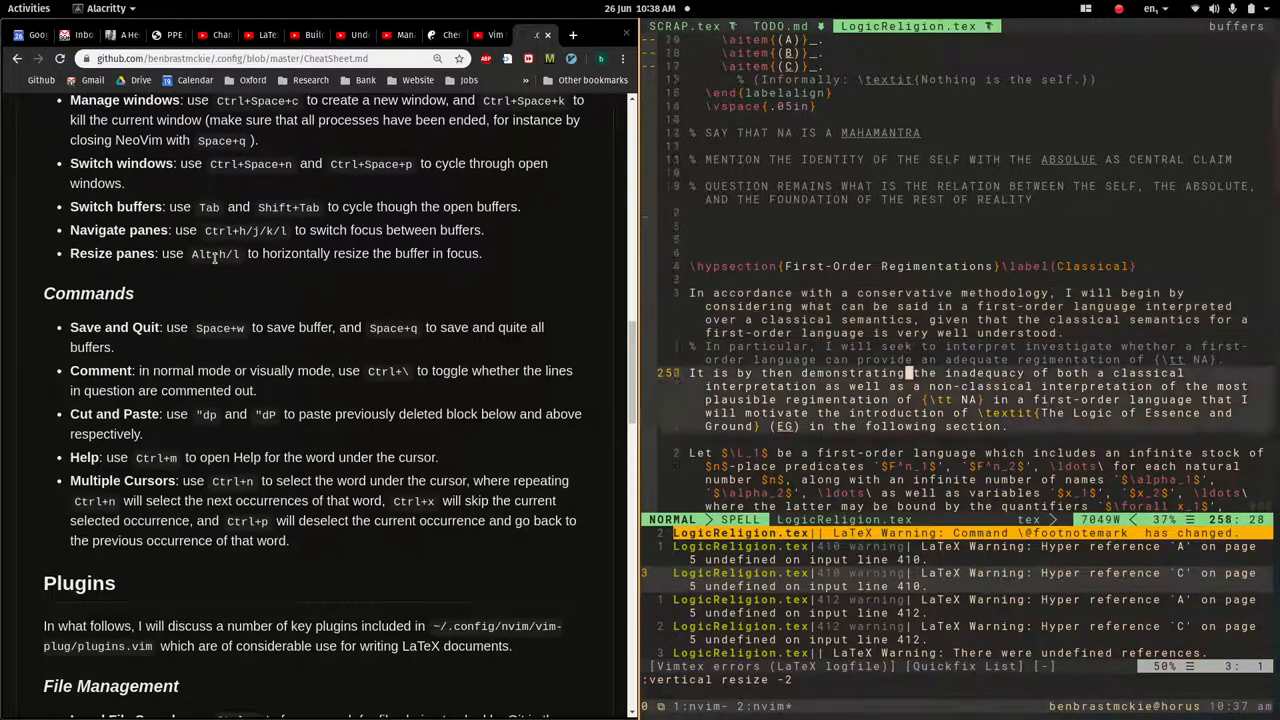
scroll("down", 3)
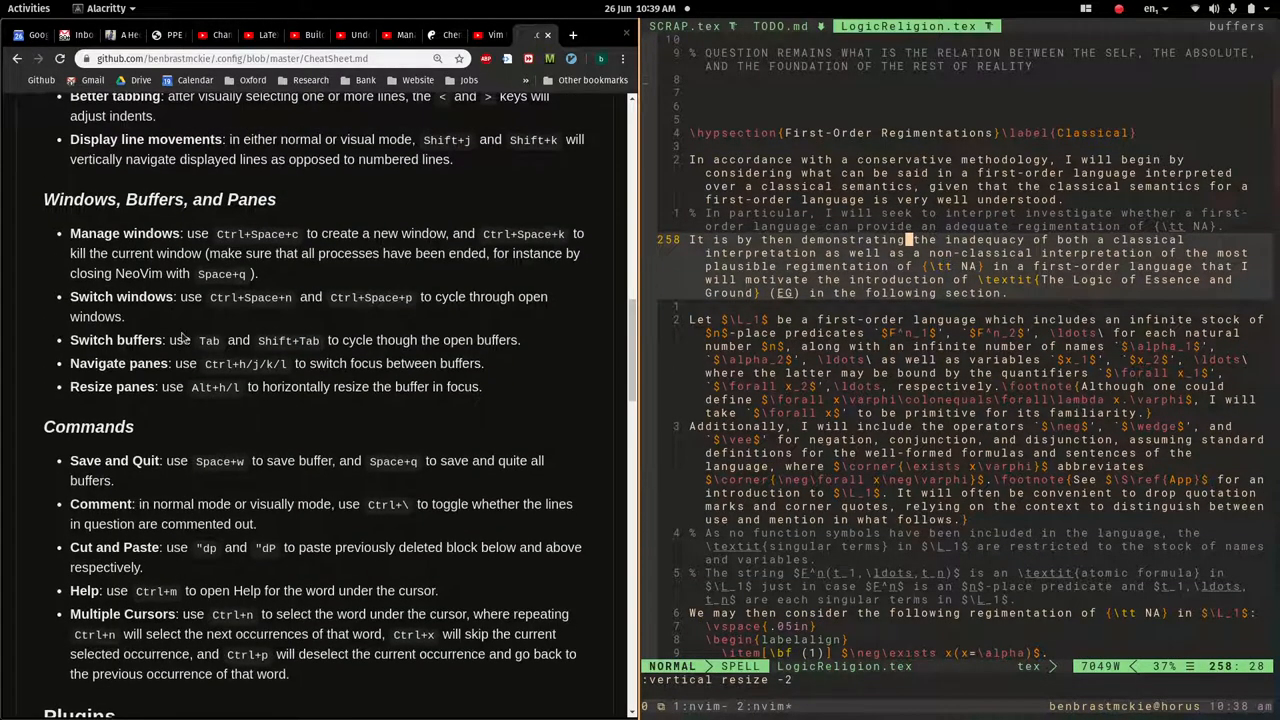
scroll("down", 3)
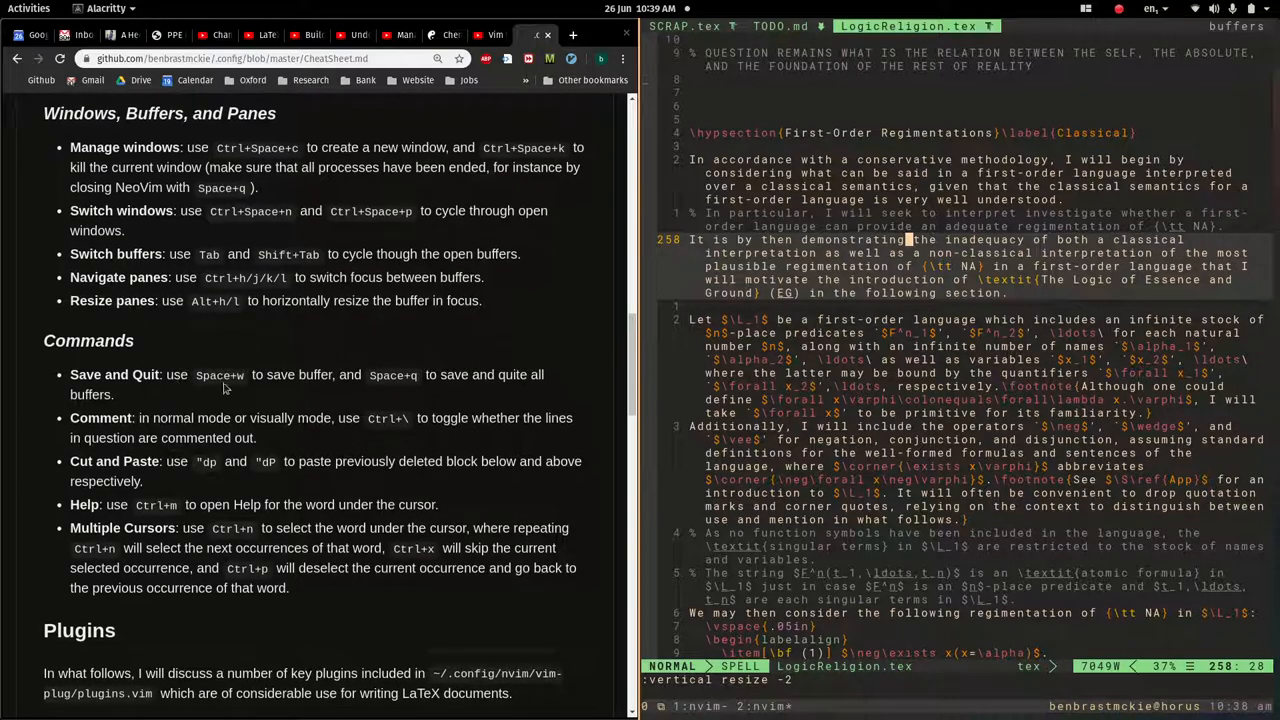
scroll("down", 3)
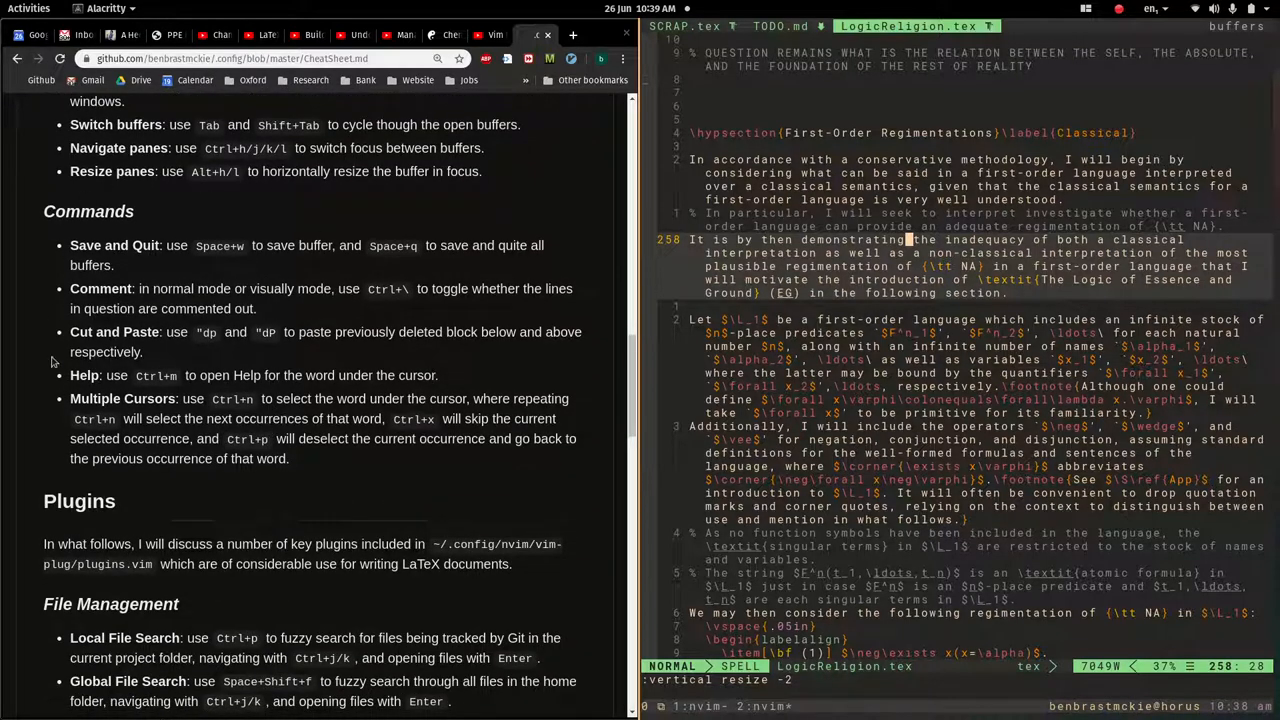
scroll("down", 3)
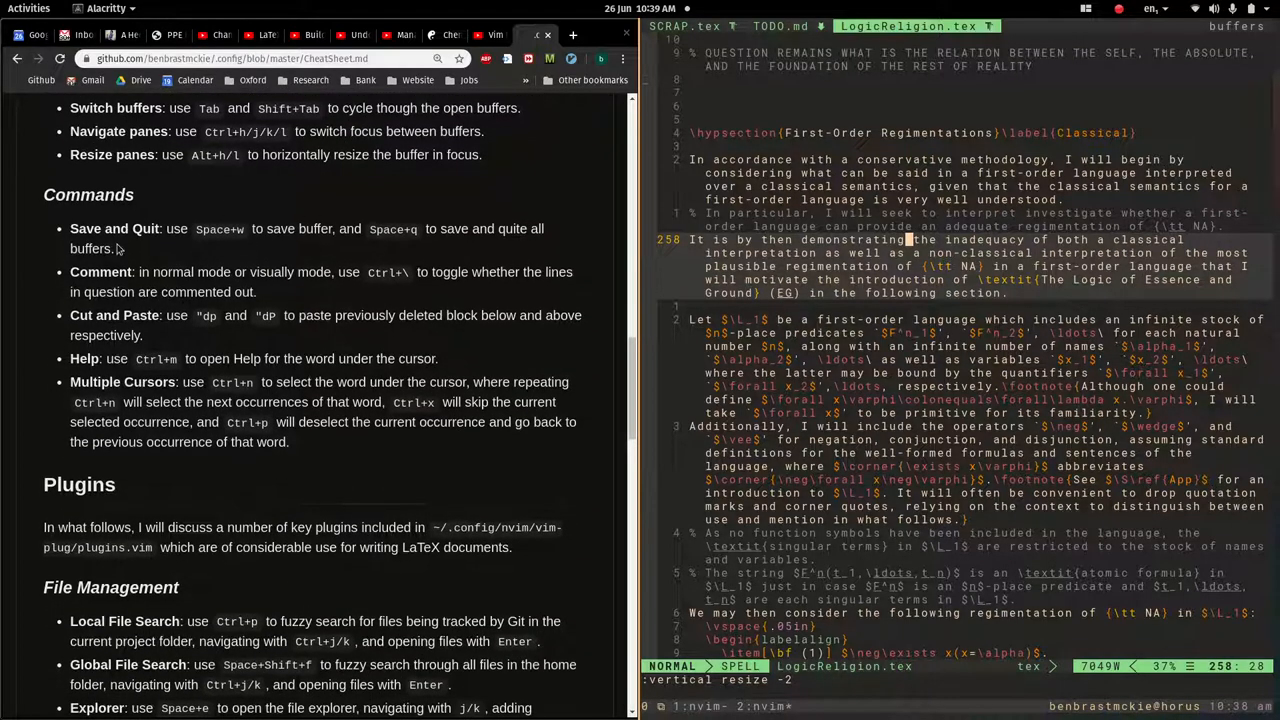
scroll("down", 3)
type(":w")
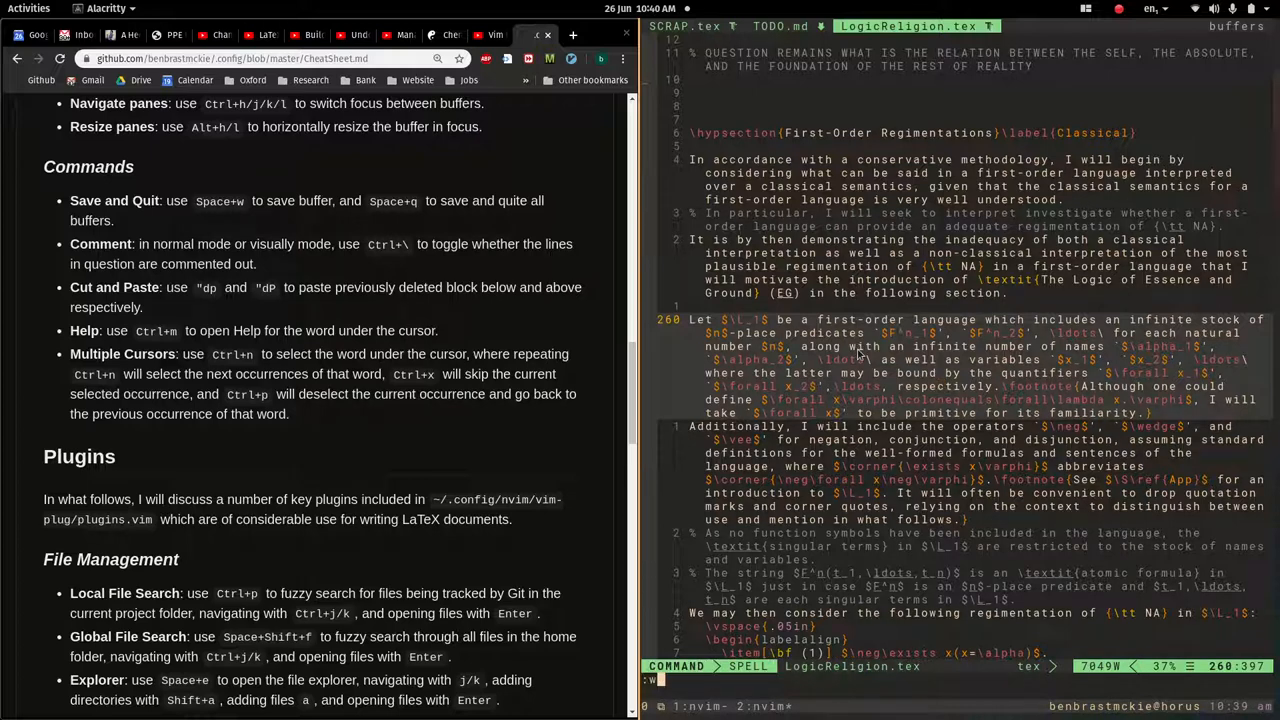
type("qa")
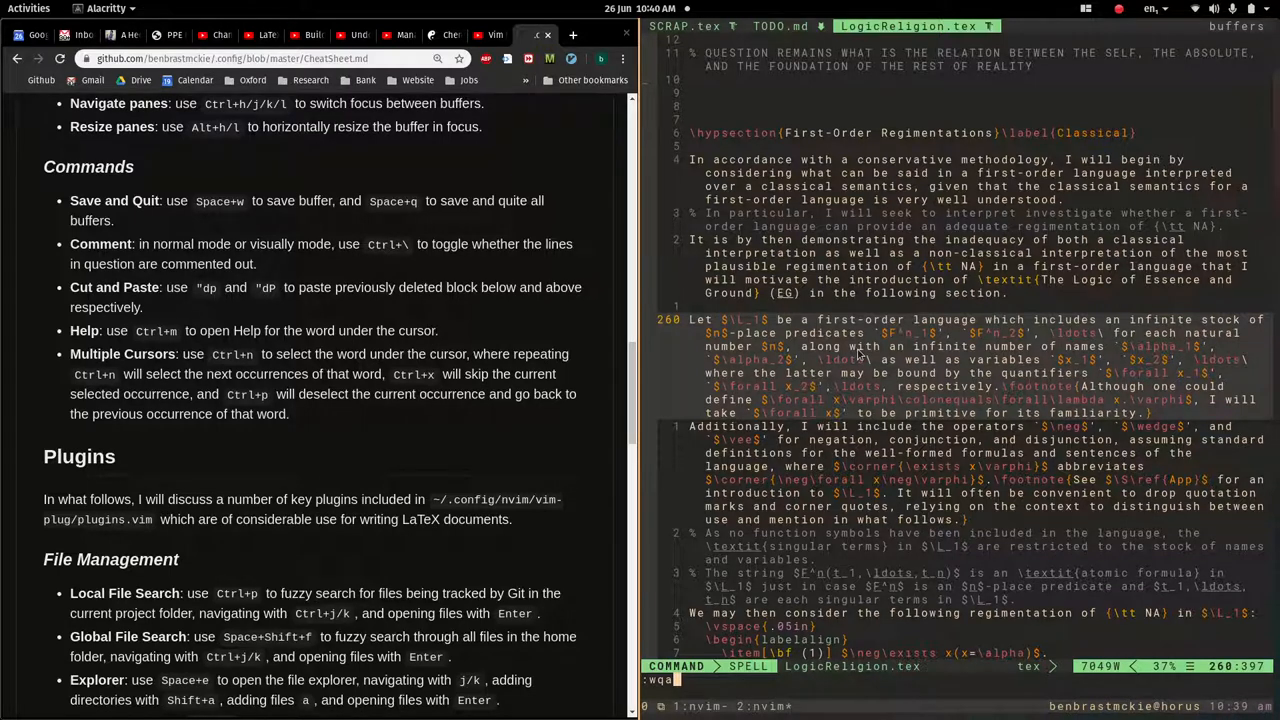
mouse_move(878, 448)
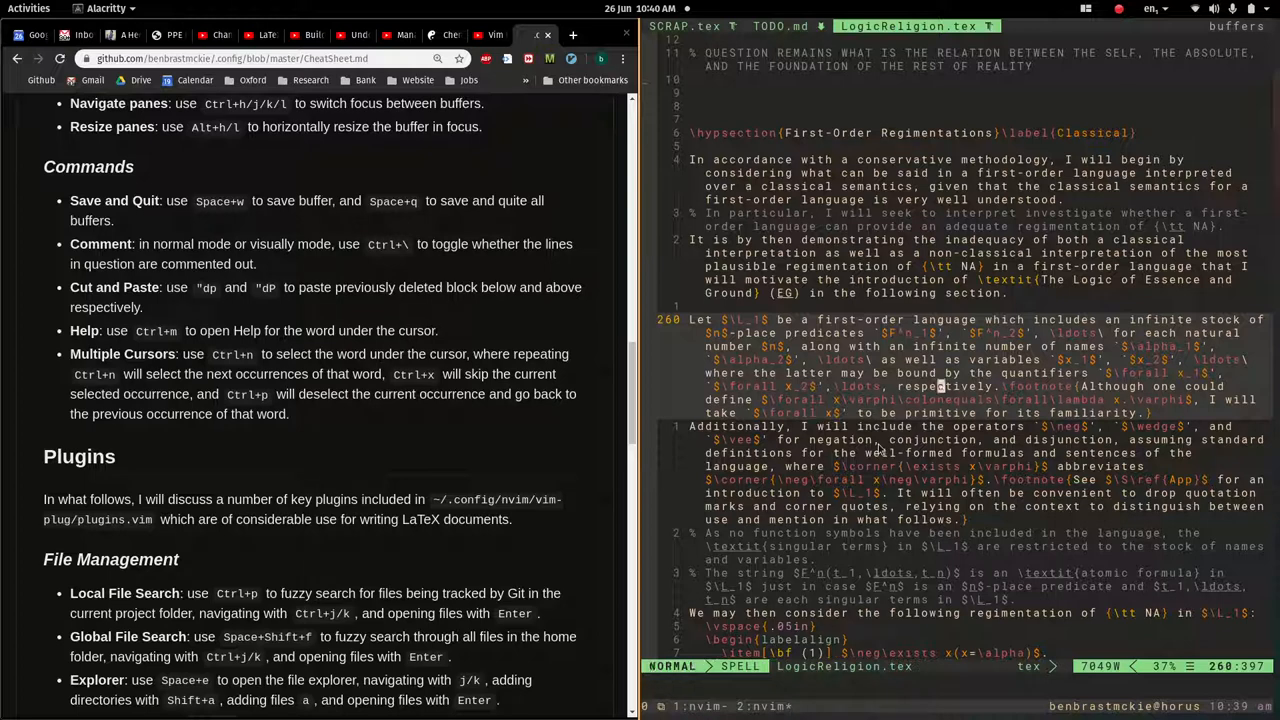
mouse_move(195, 249)
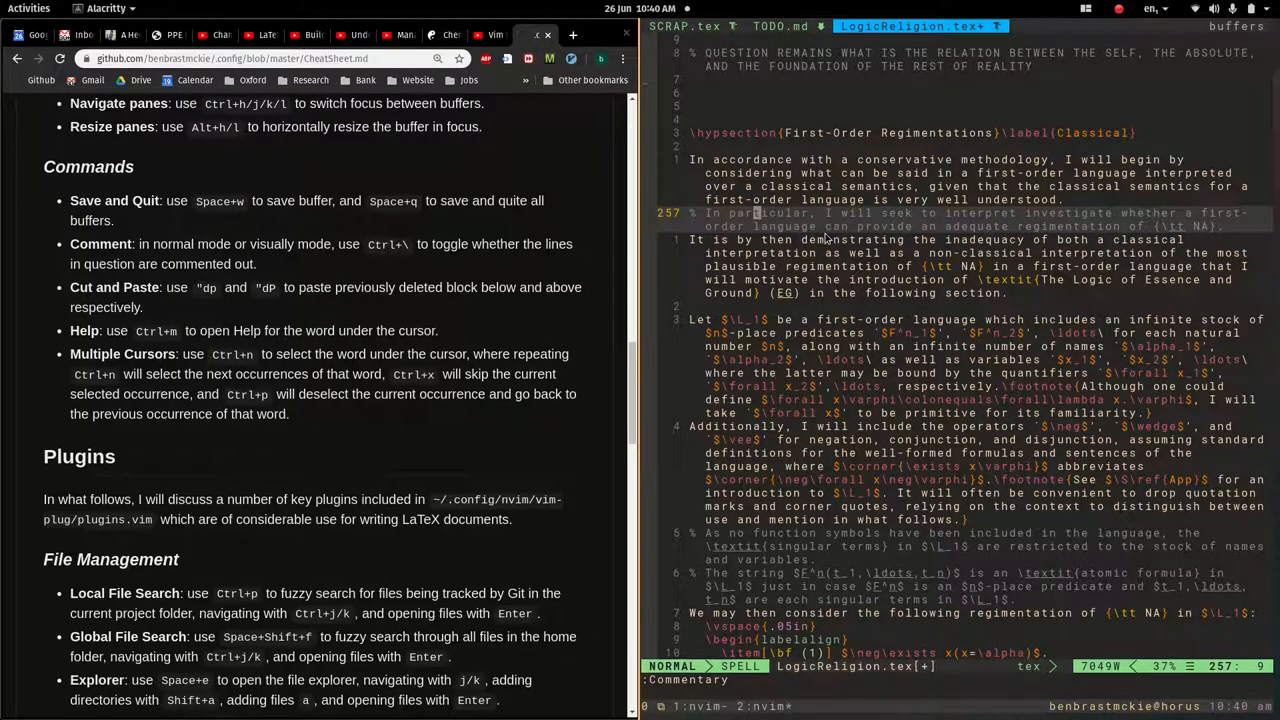
key("Up")
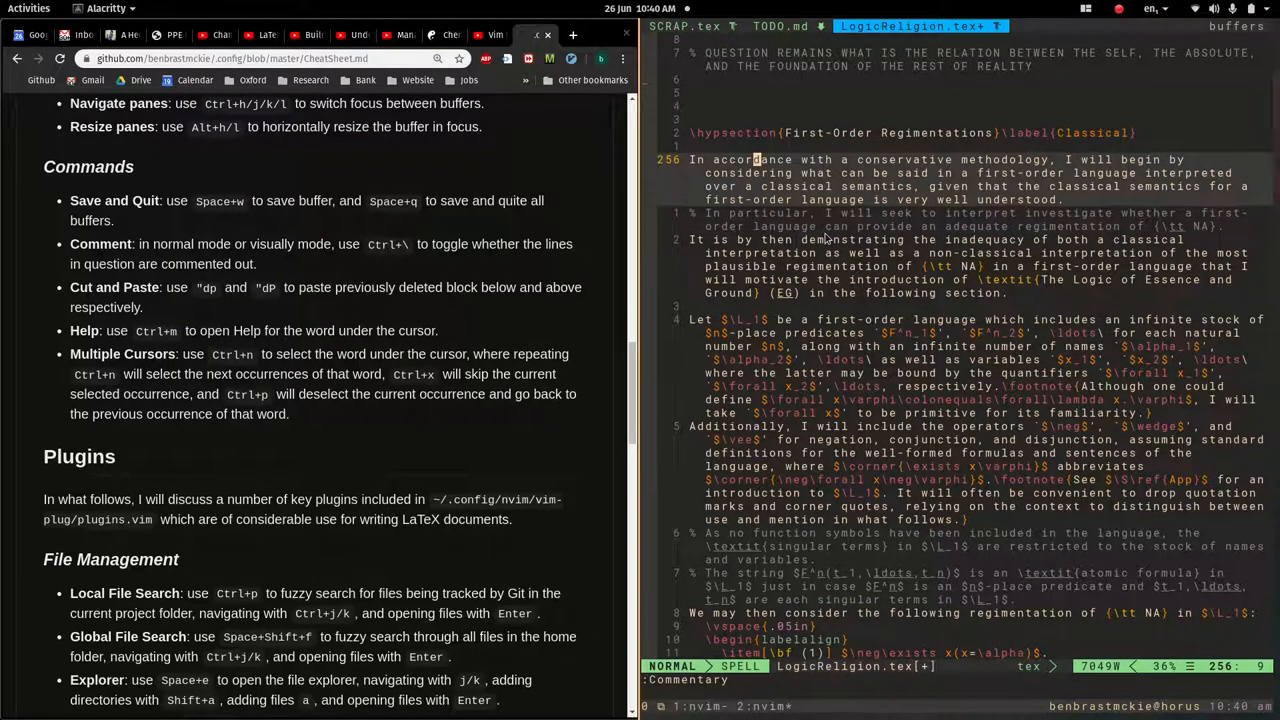
key("V")
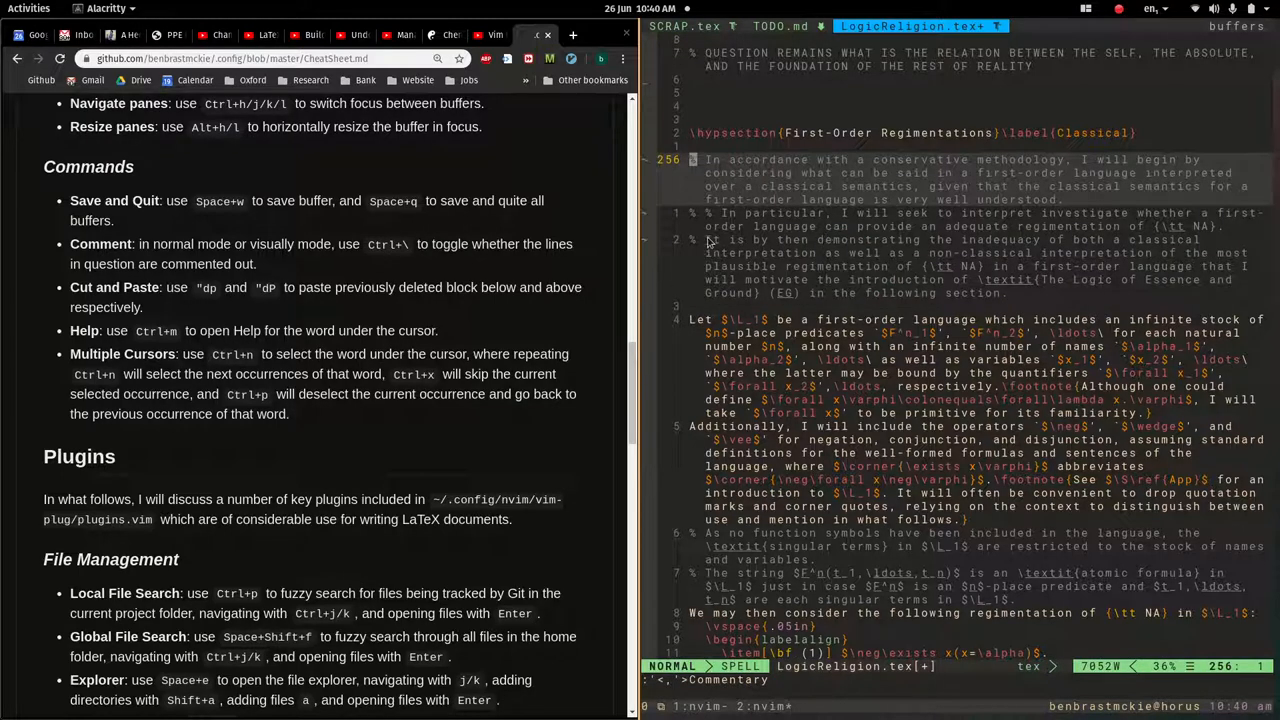
key("j")
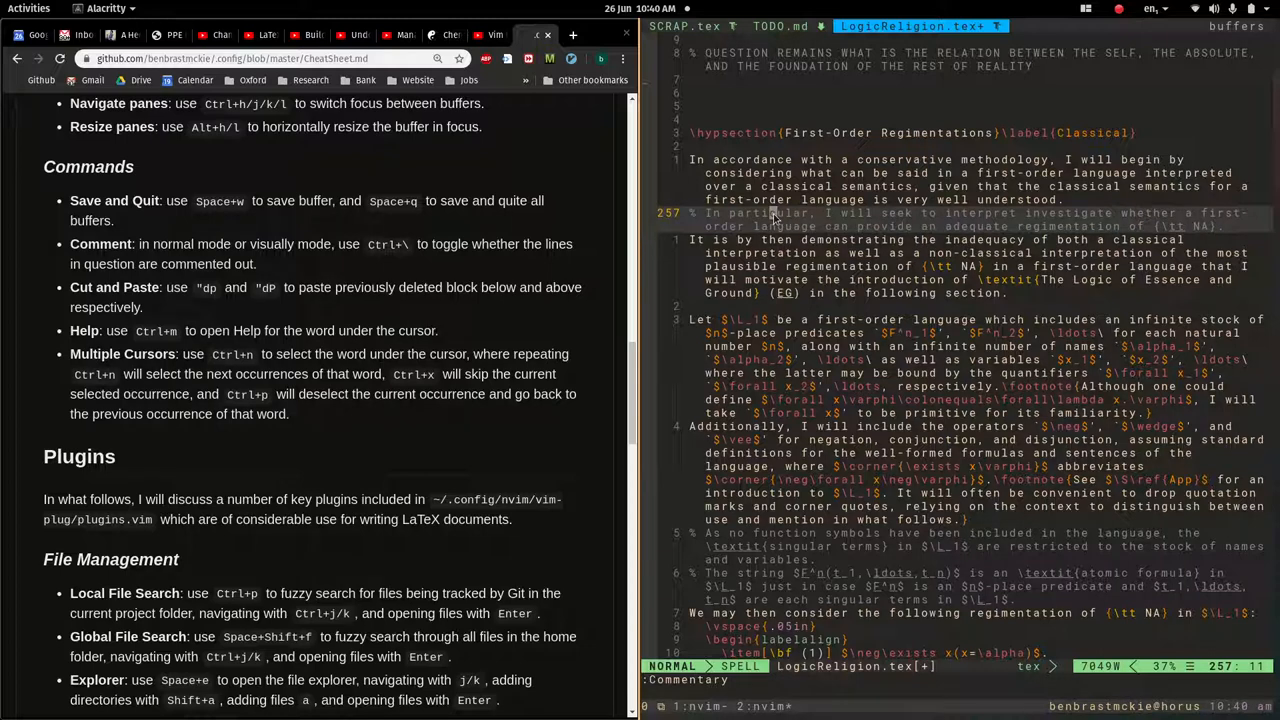
Undo the last change, restoring a line above the 'QUESTION REMAINS' comment.
scroll("down", 3)
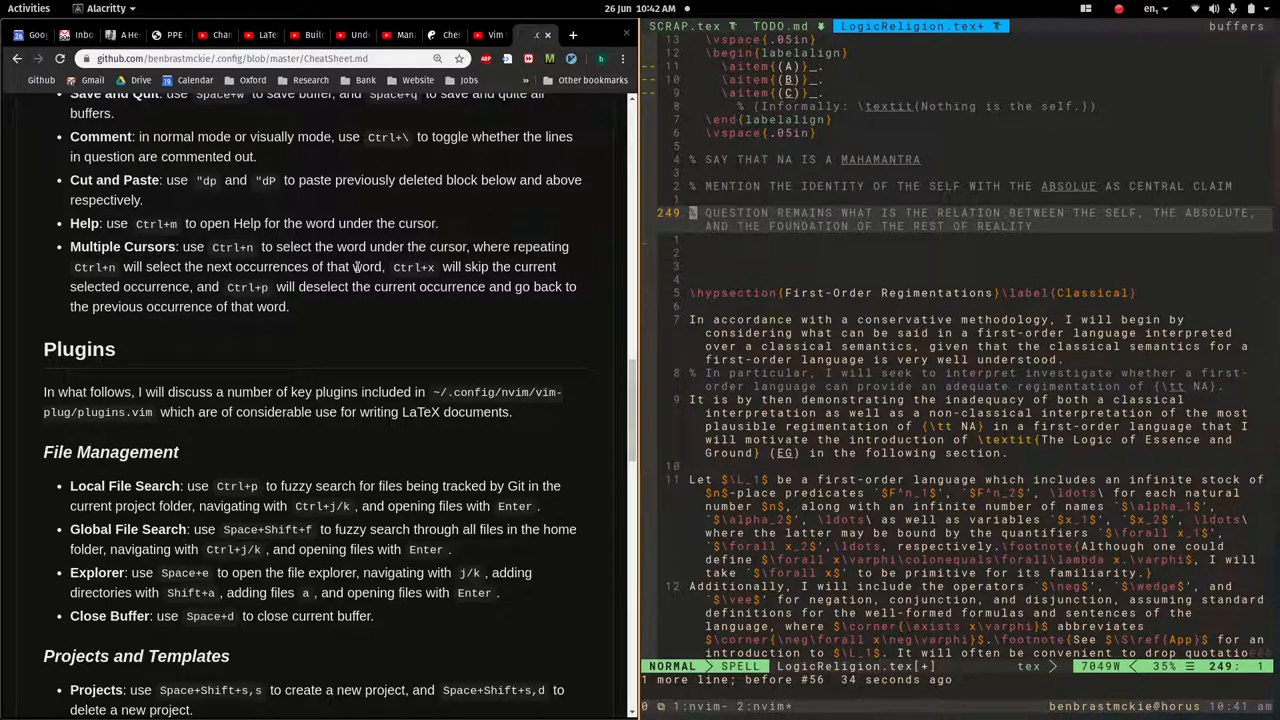
scroll("down", 3)
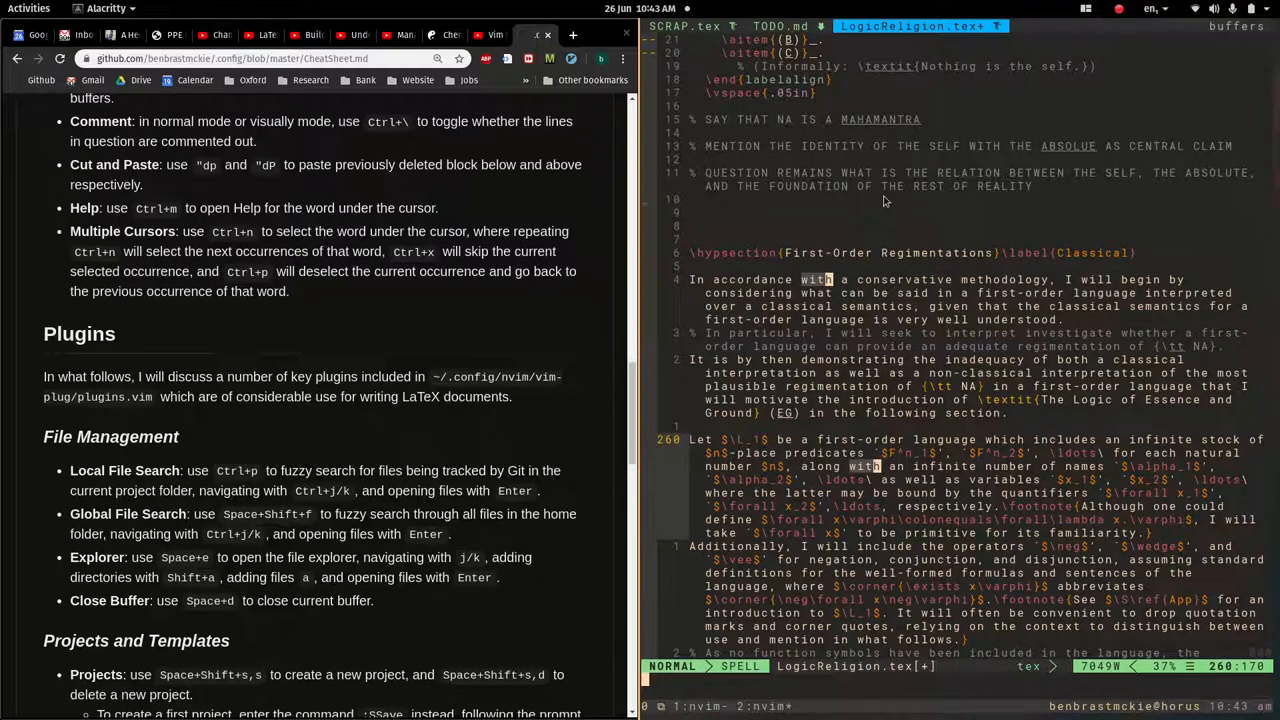
scroll("down", 3)
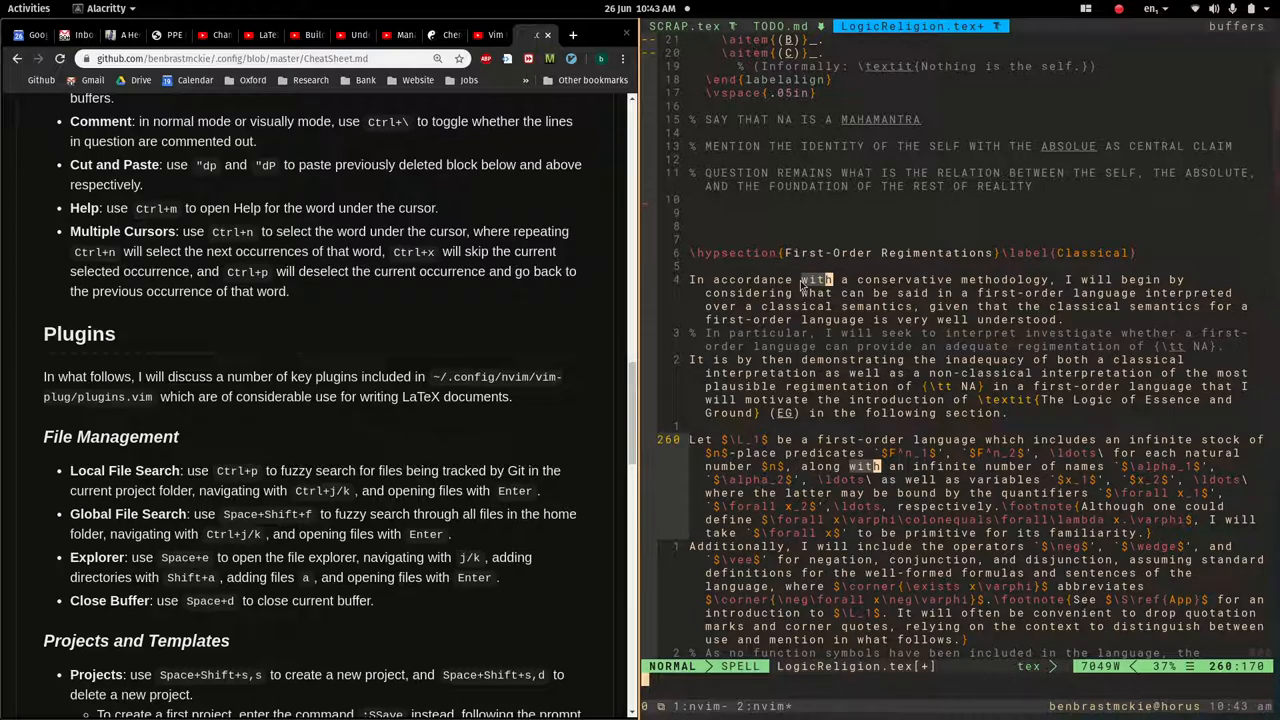
key("i")
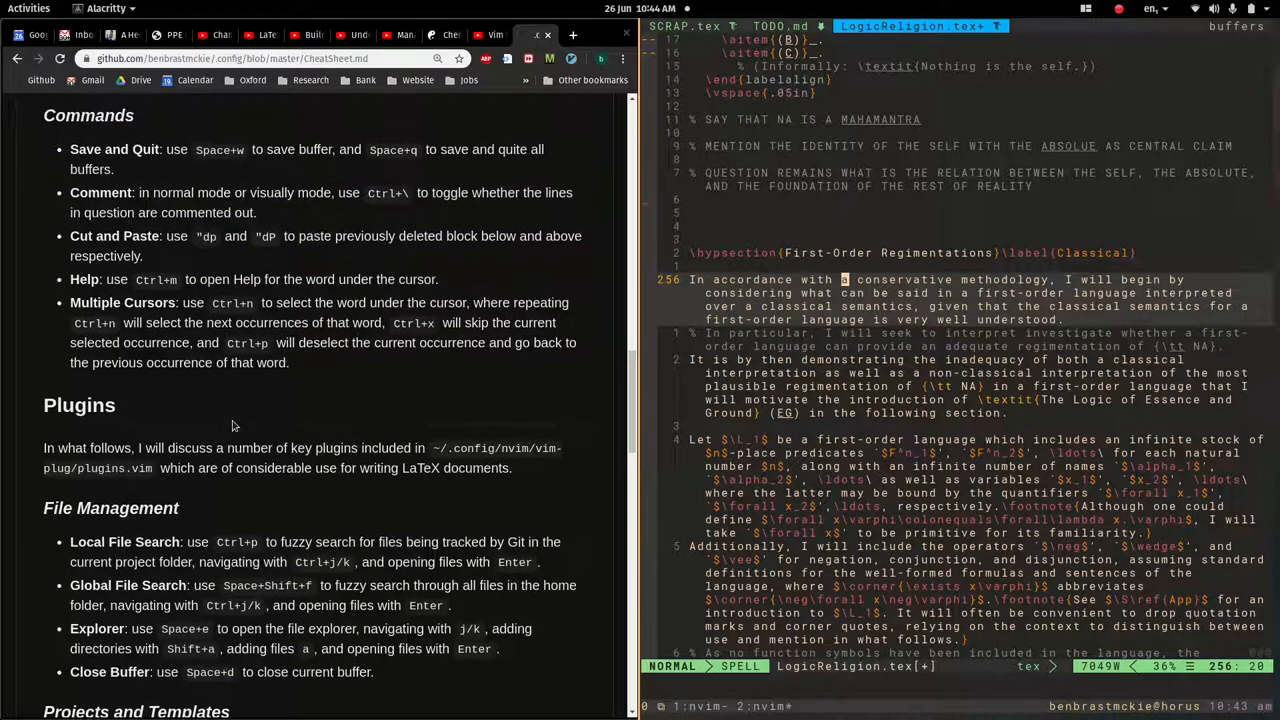
scroll("down", 3)
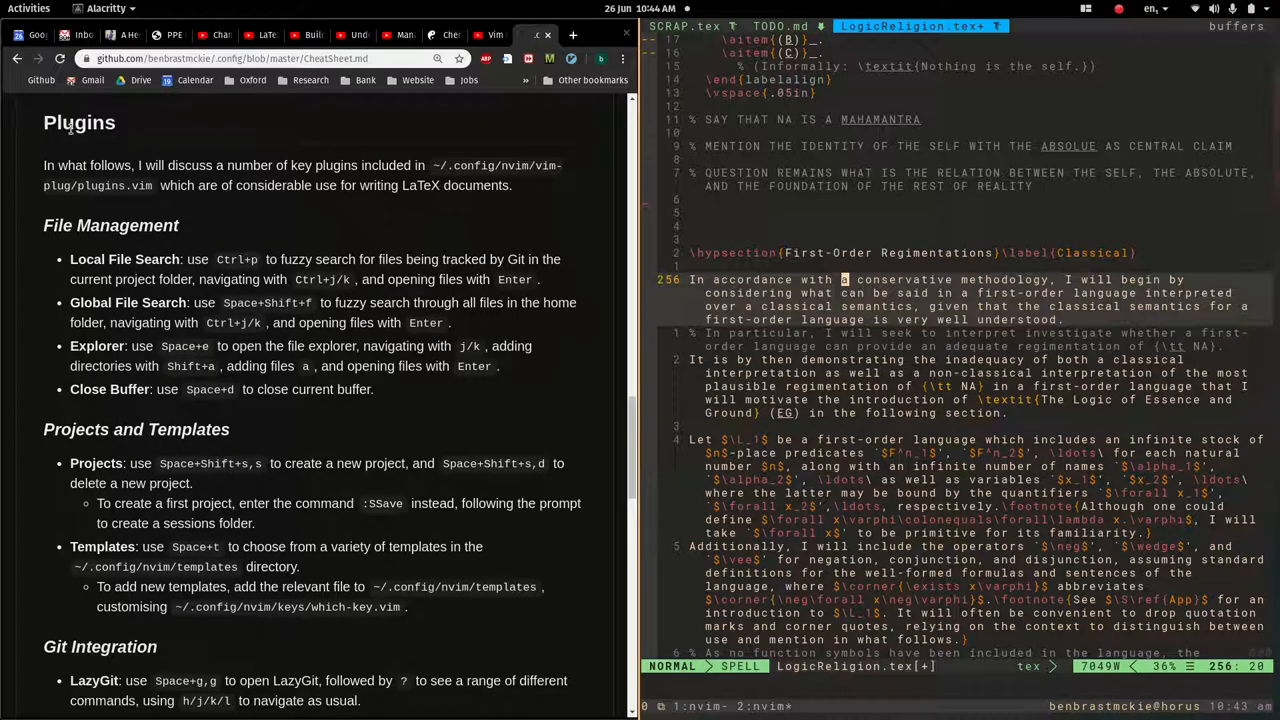
scroll("down", 3)
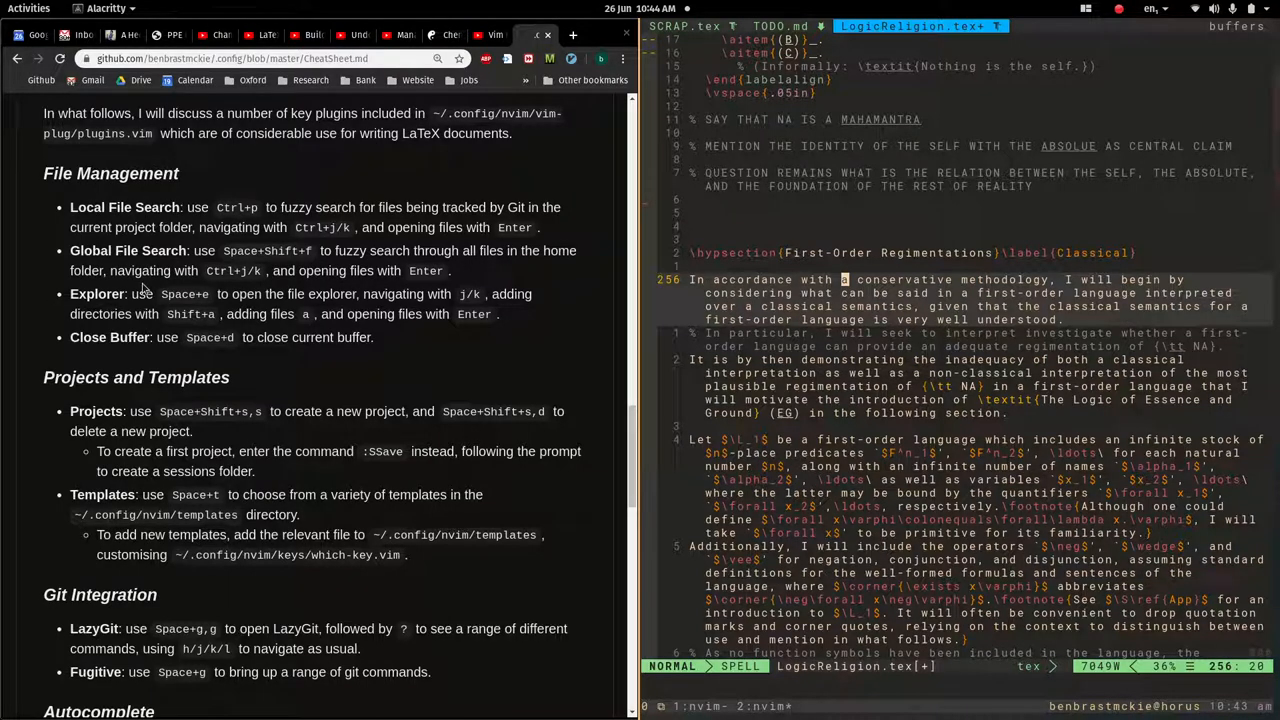
mouse_move(228, 187)
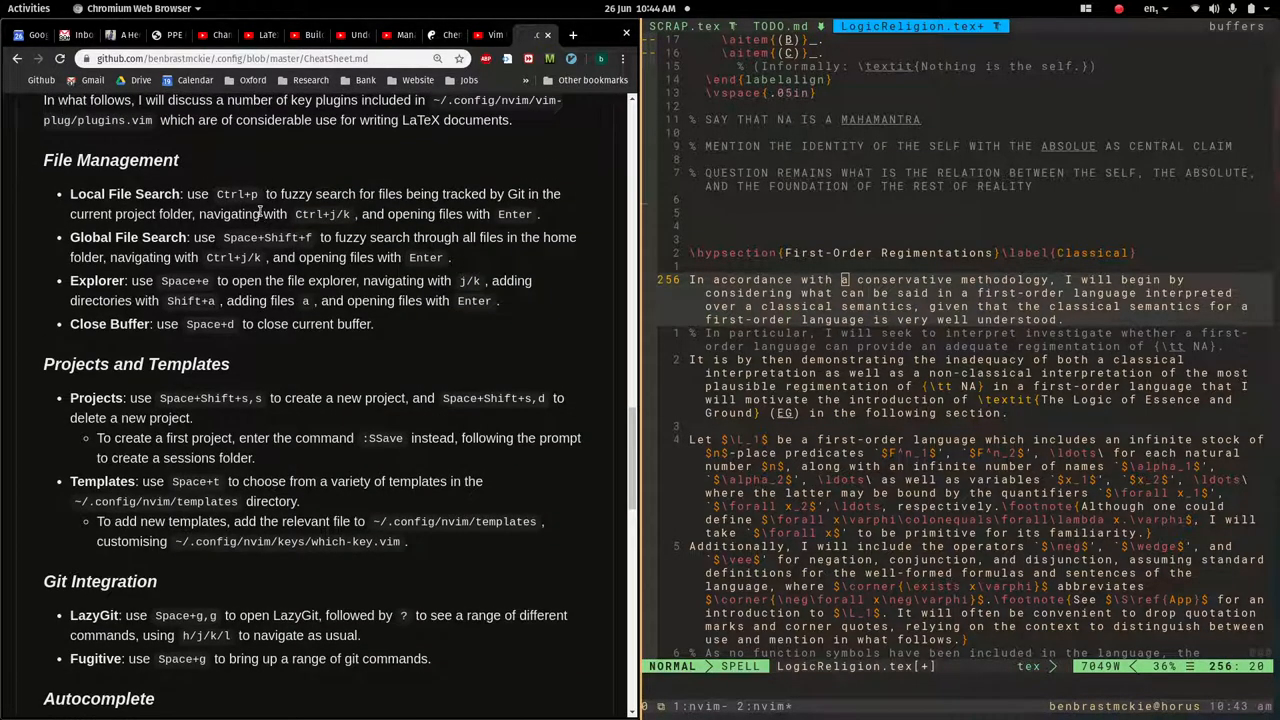
scroll("down", 3)
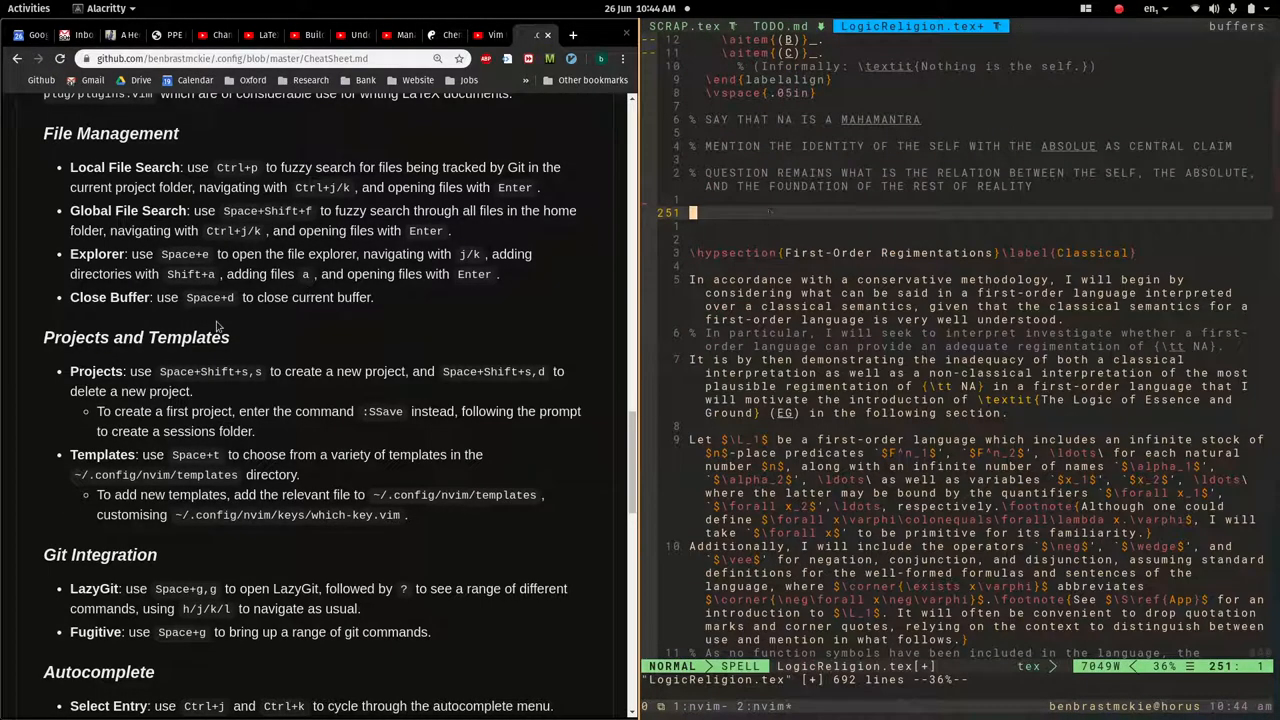
scroll("down", 3)
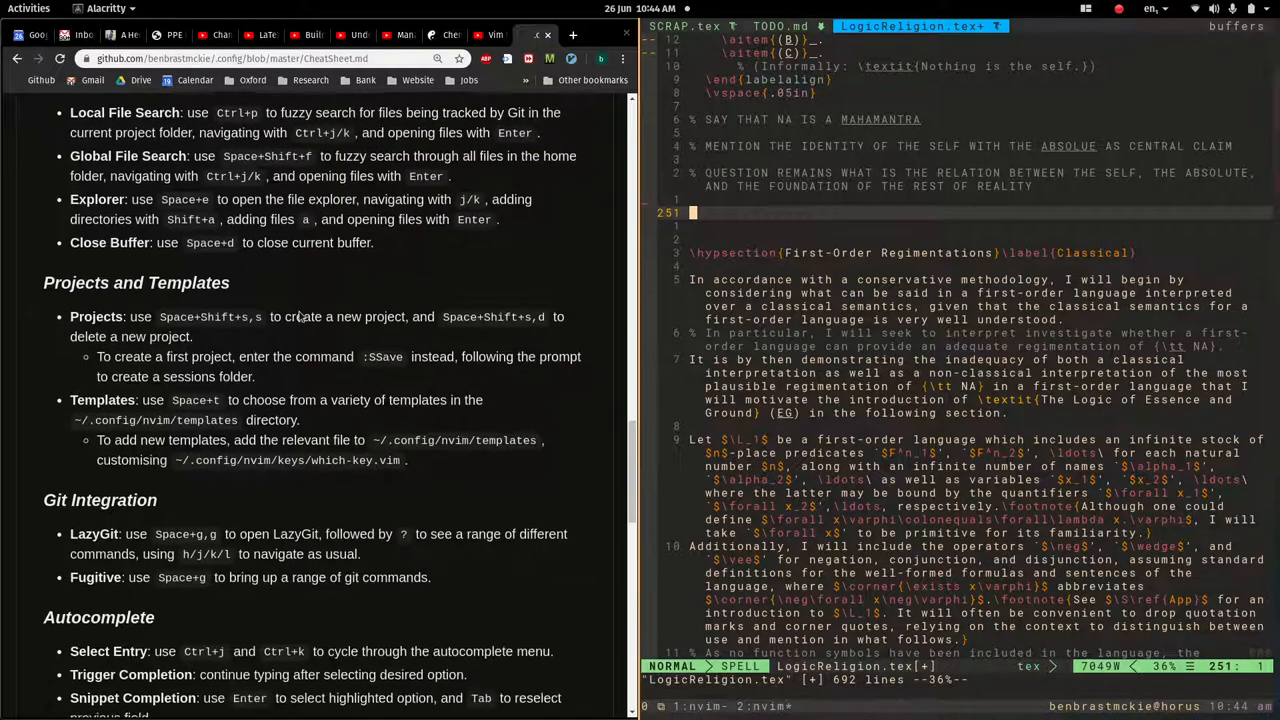
scroll("down", 3)
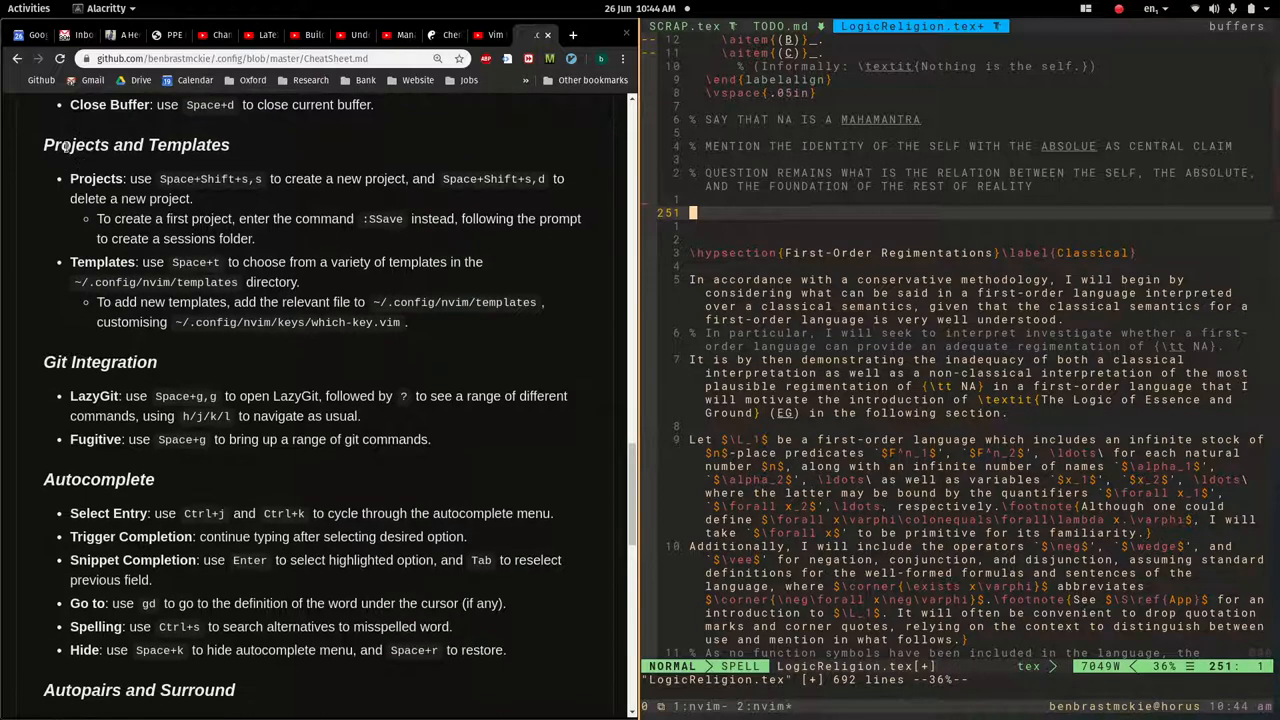
scroll("down", 3)
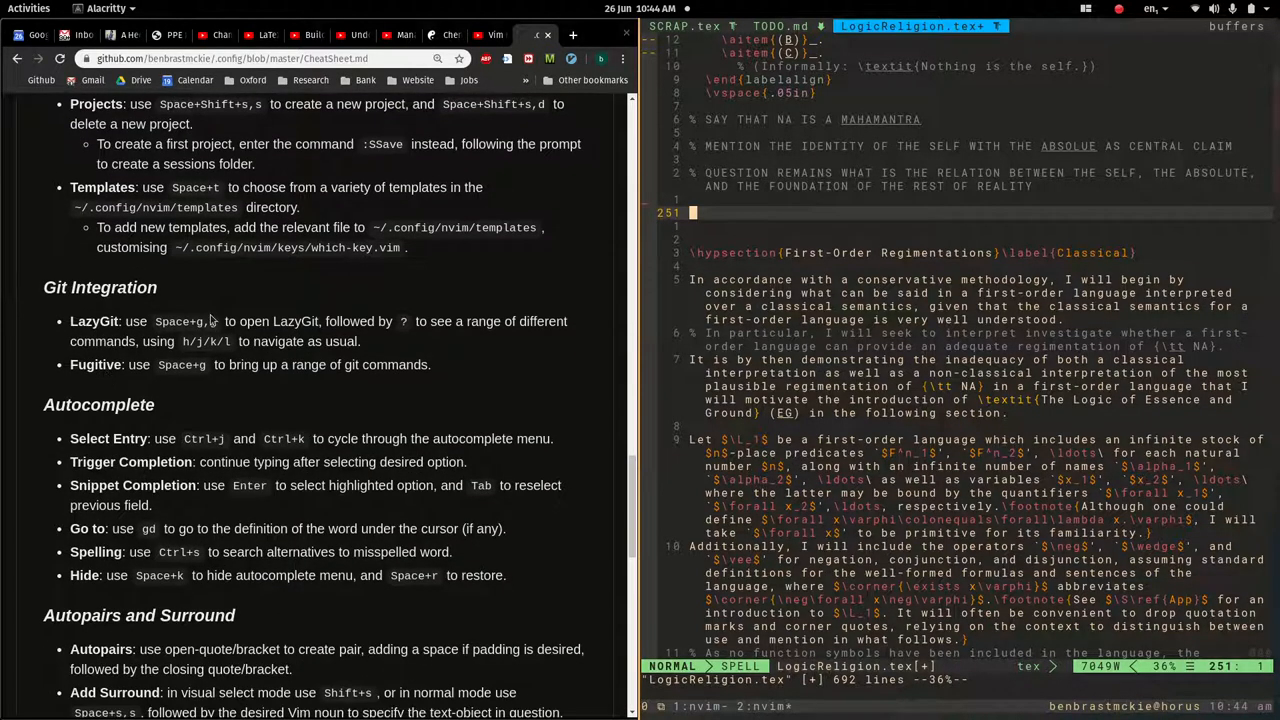
scroll("down", 3)
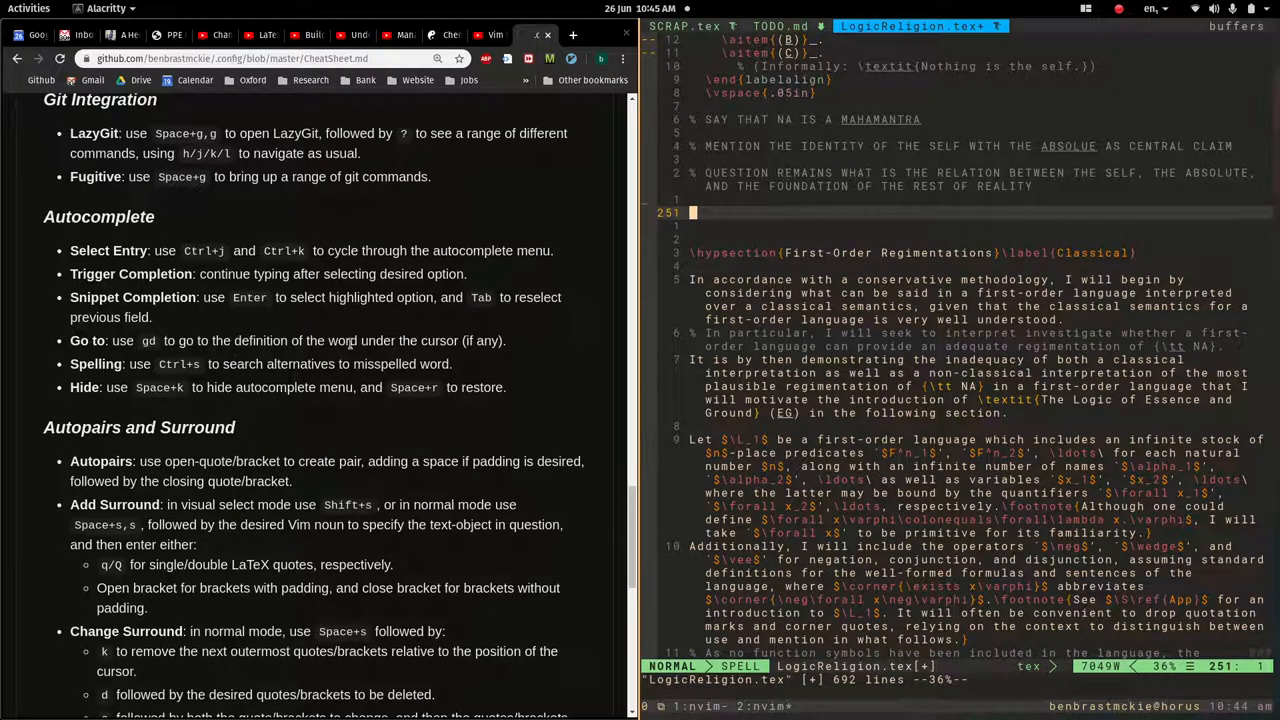
mouse_move(154, 315)
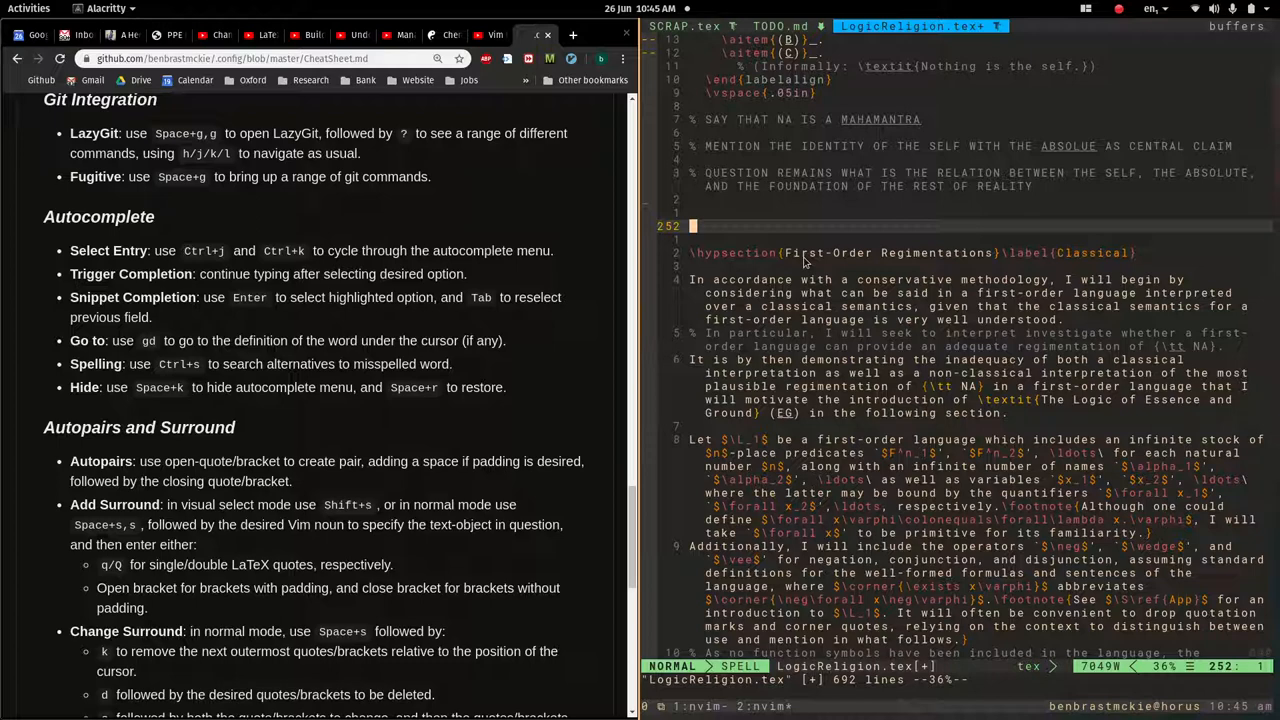
Type 'Regimentations next' on the blank line using completion, then exit insert mode.
type("r")
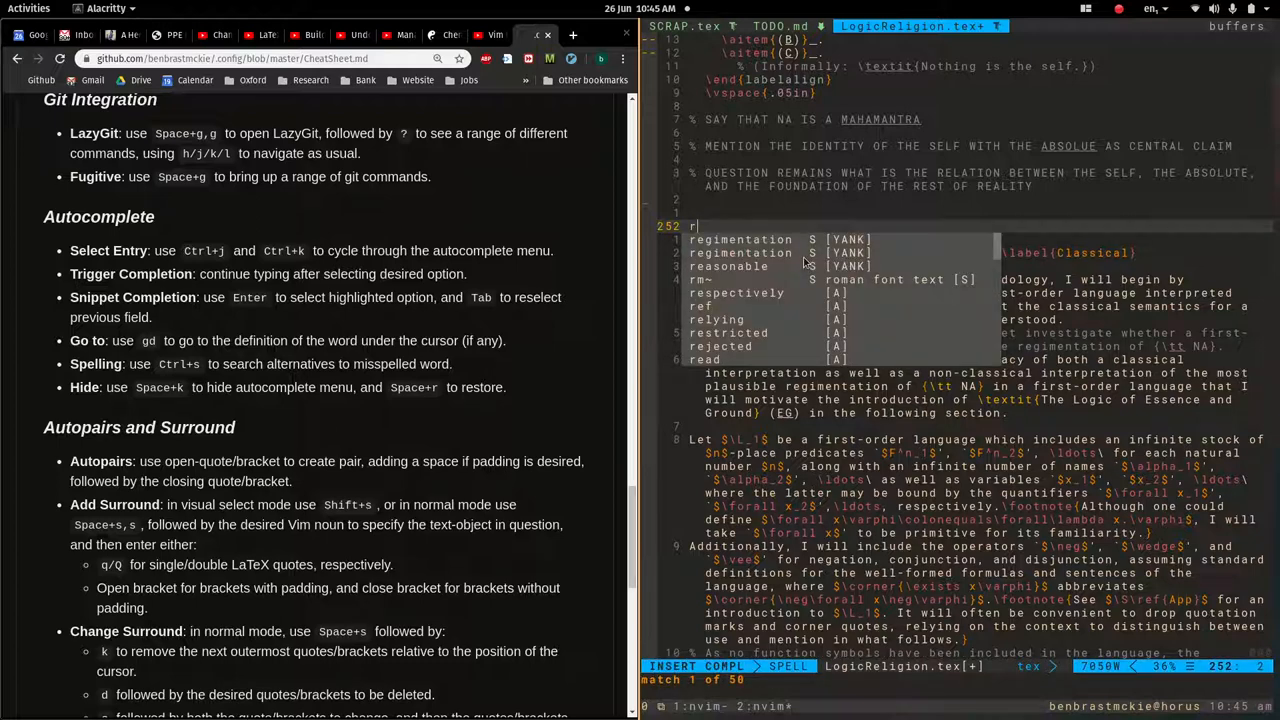
type("j")
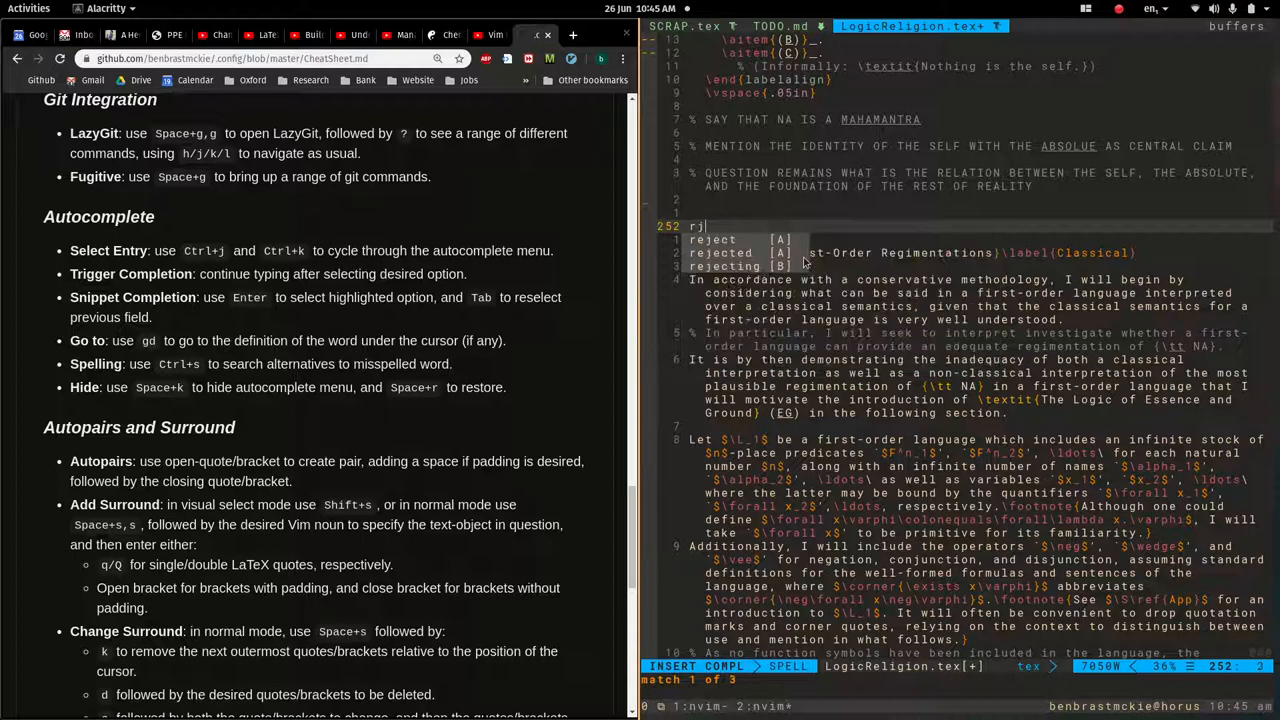
key("BackSpace")
type("egimentation ")
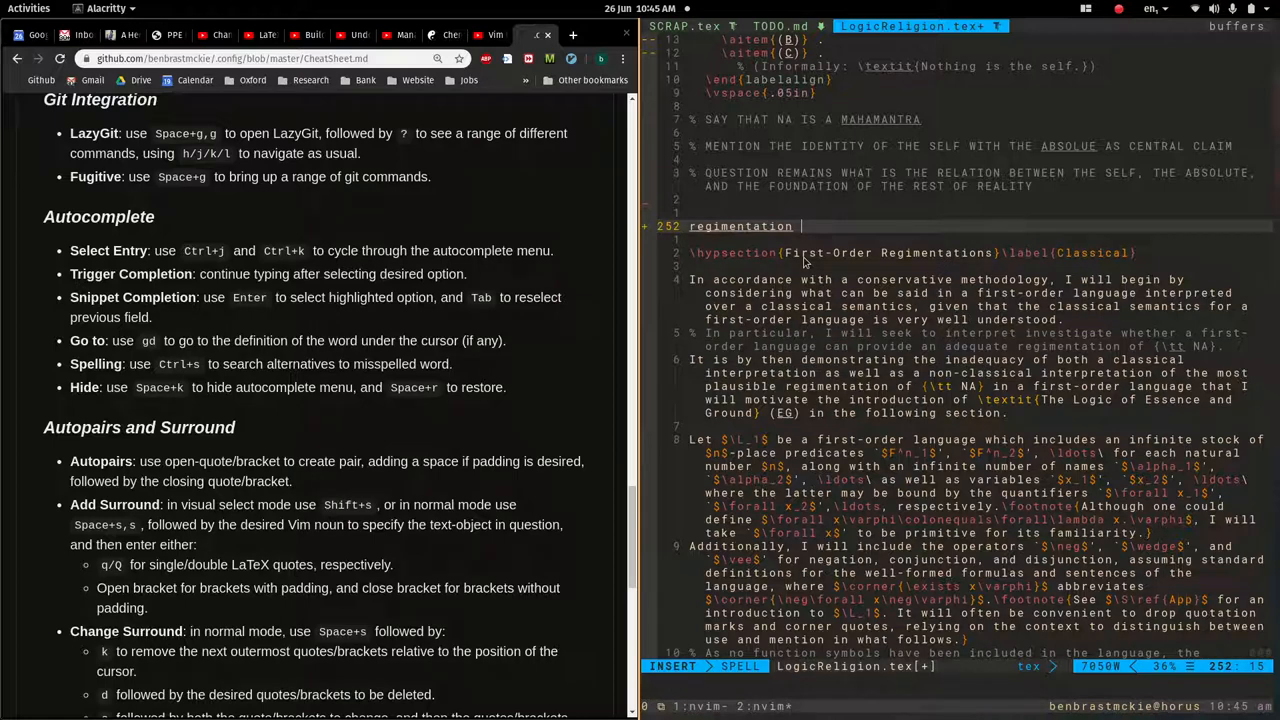
type("next")
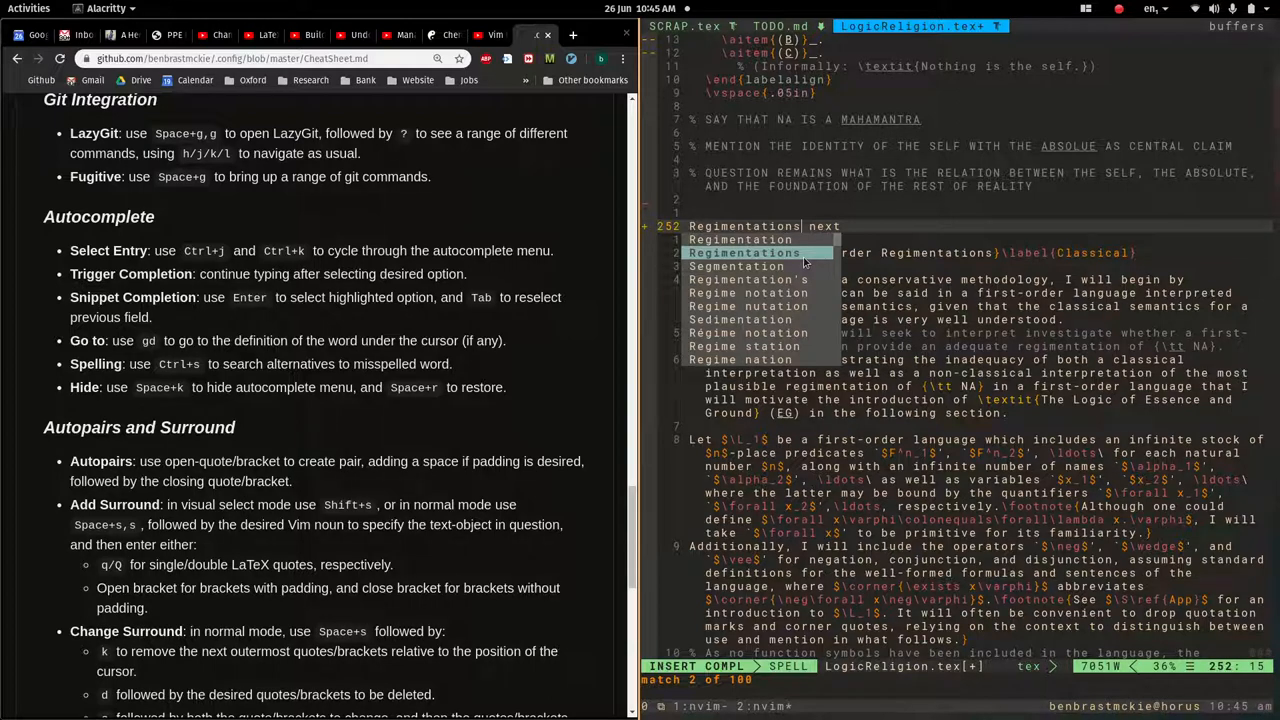
key("Escape")
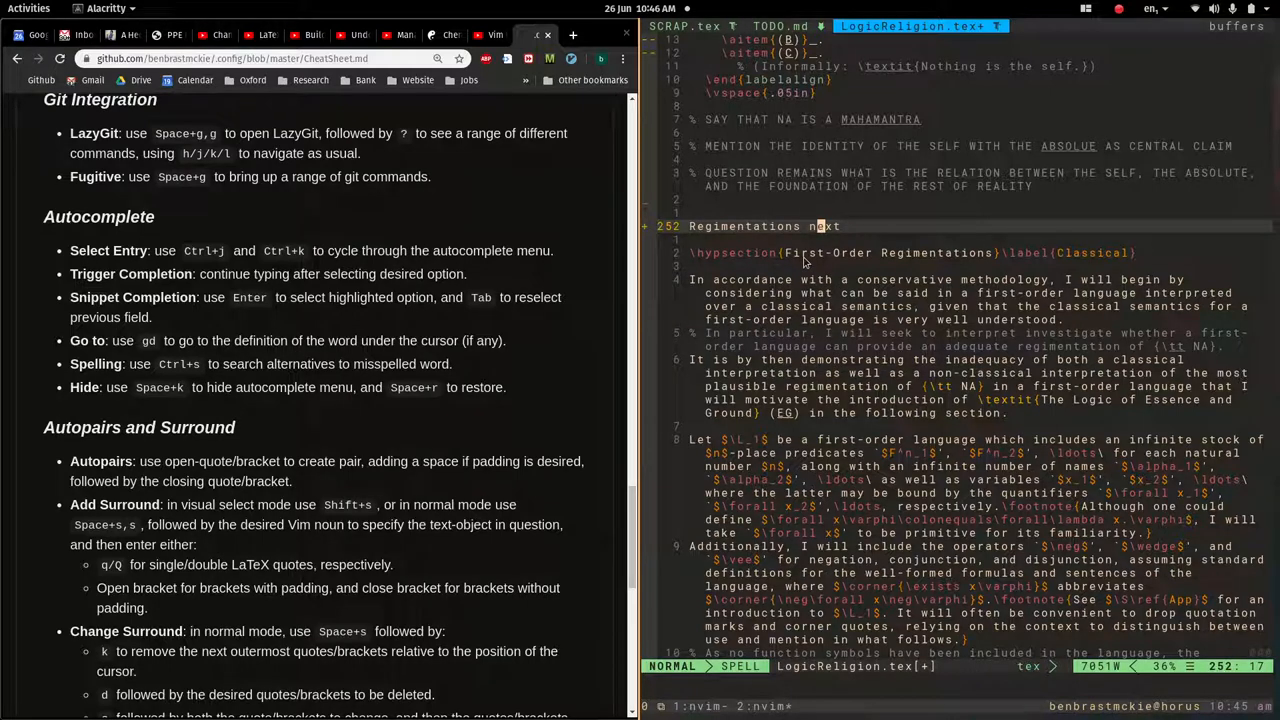
scroll("down", 3)
type(":noh")
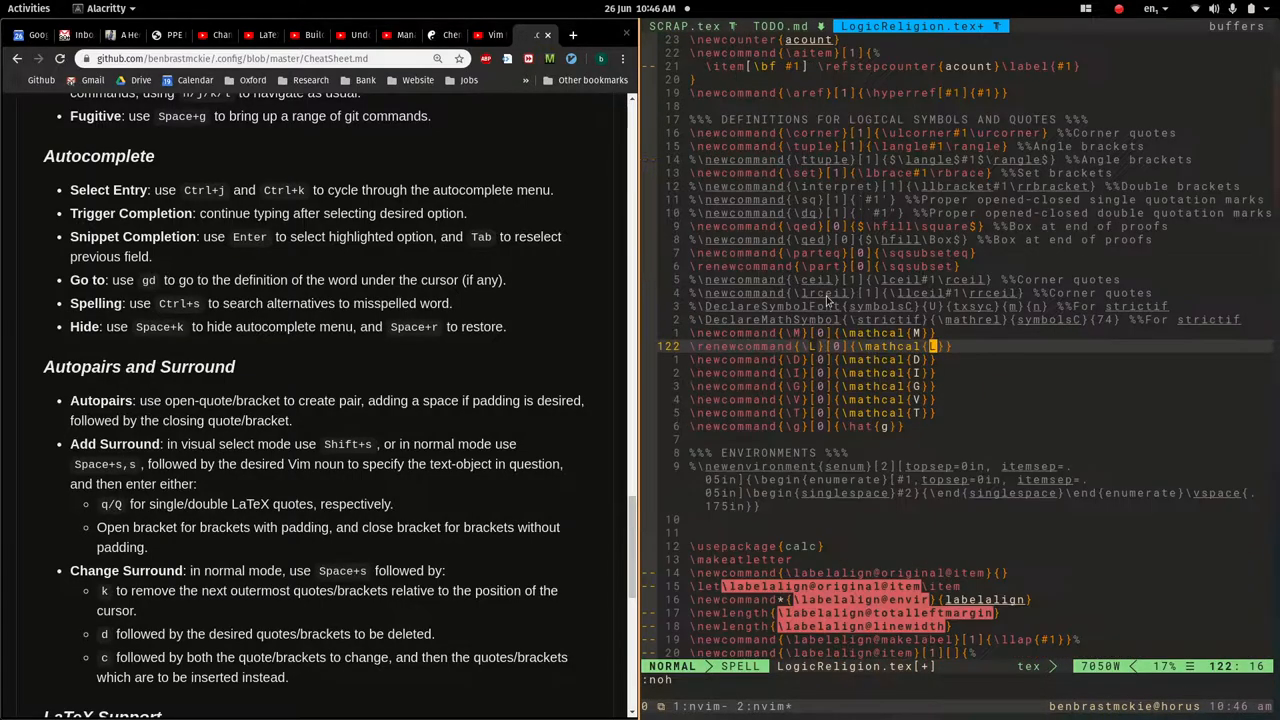
mouse_move(858, 458)
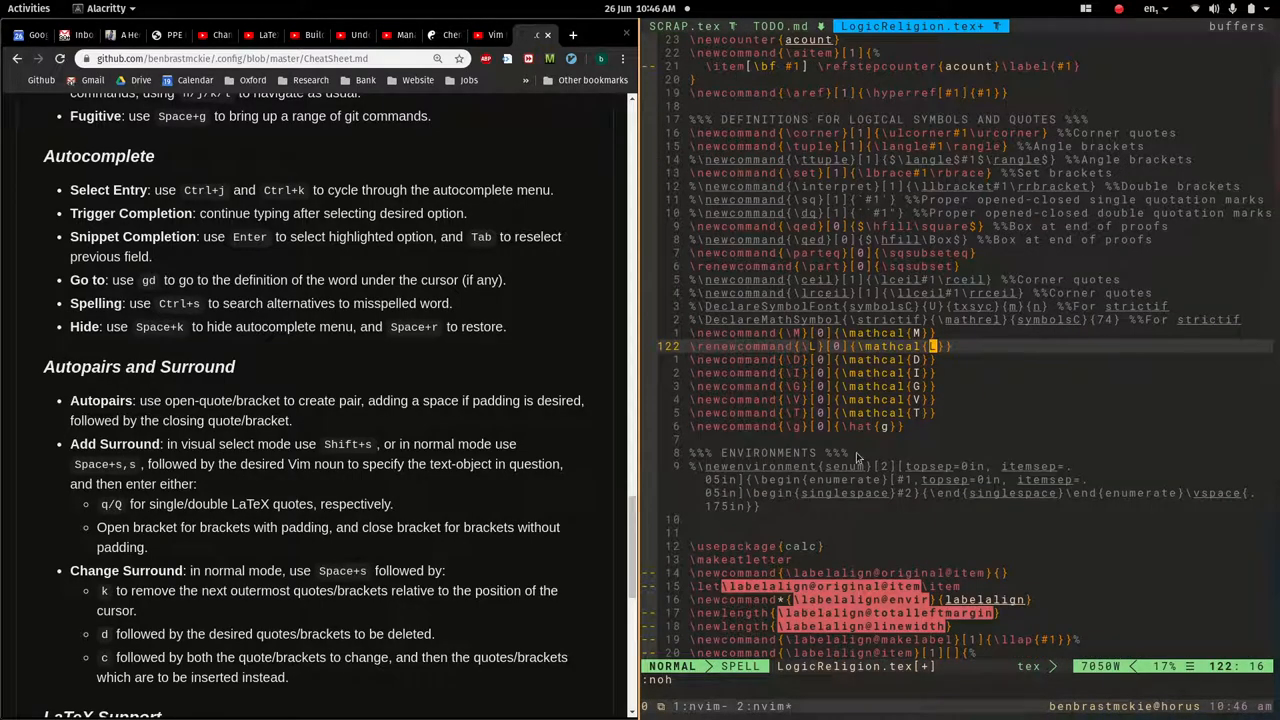
Jump back from the macro definition to the text above First-Order Regimentations.
scroll("down", 3)
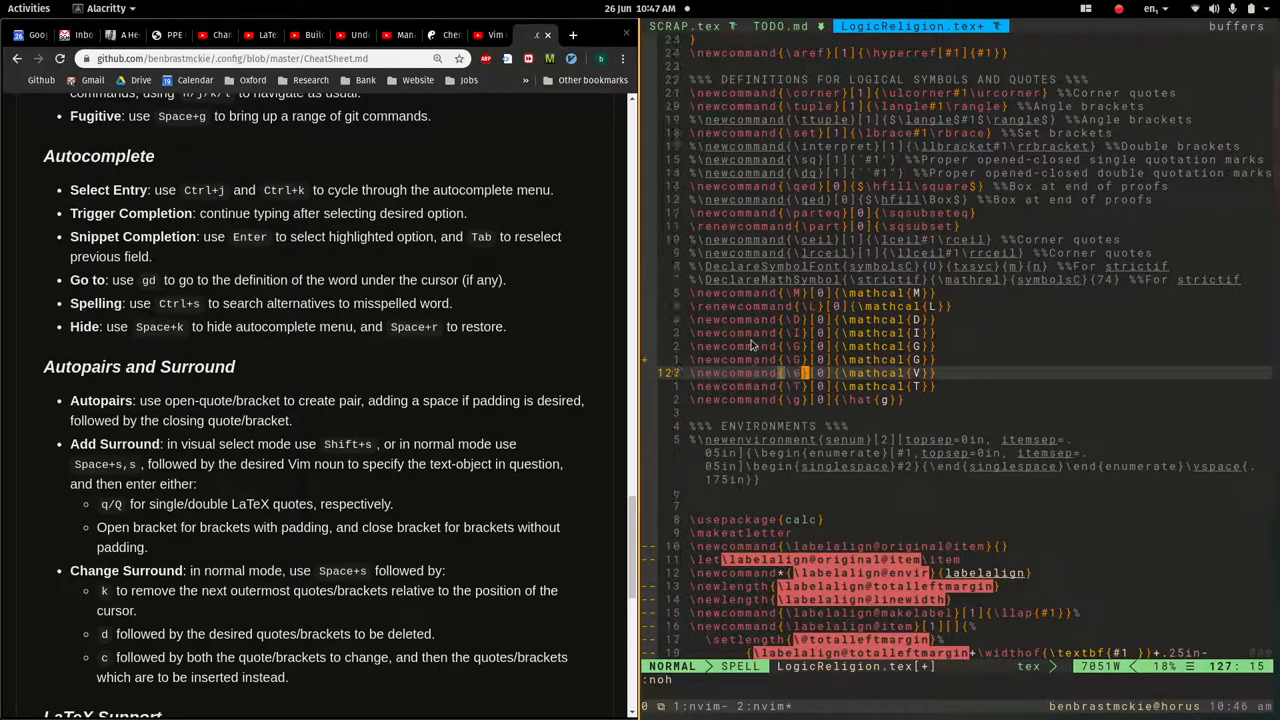
key("k")
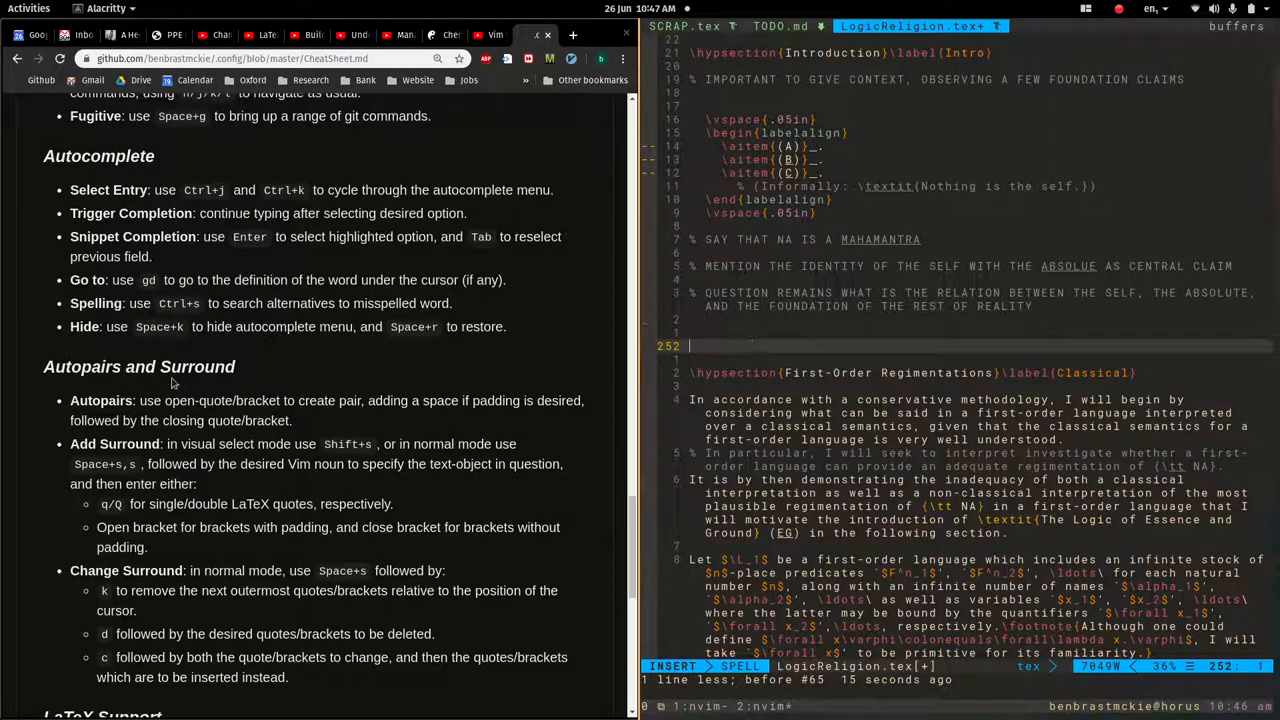
Scroll the cheat sheet past LaTeX Support and Markdown to Misc Bindings.
scroll("down", 3)
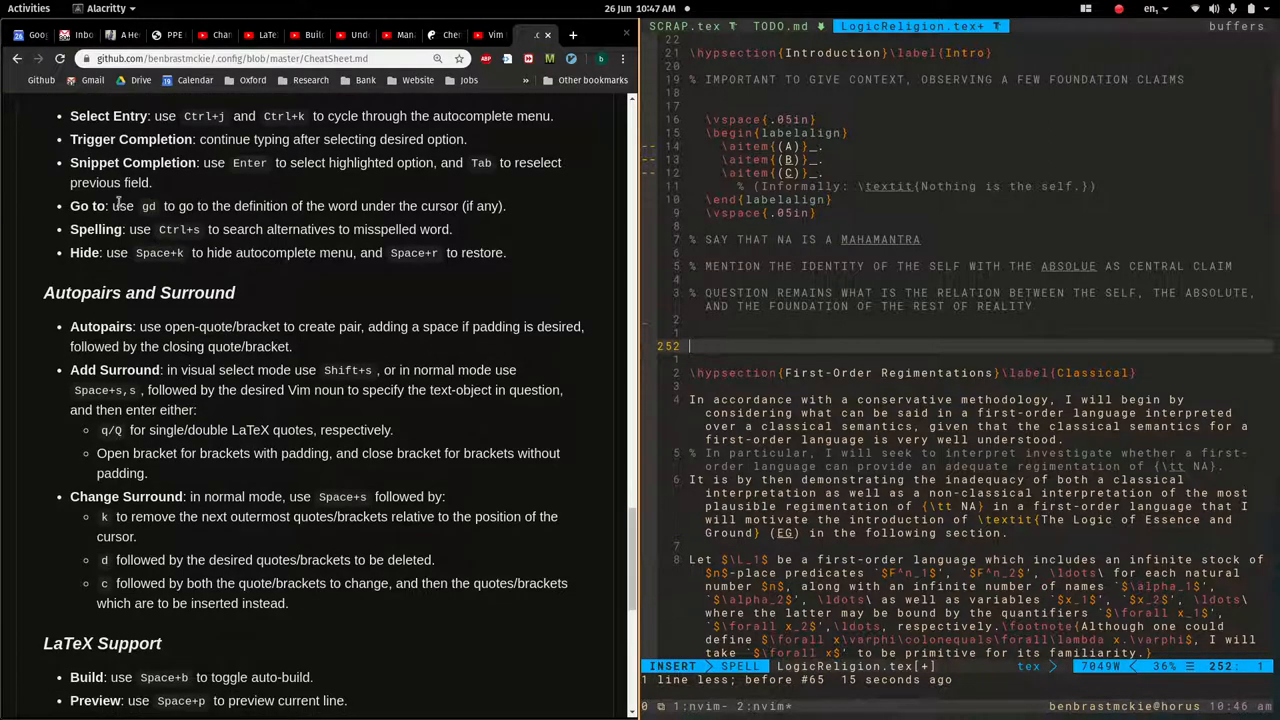
scroll("down", 3)
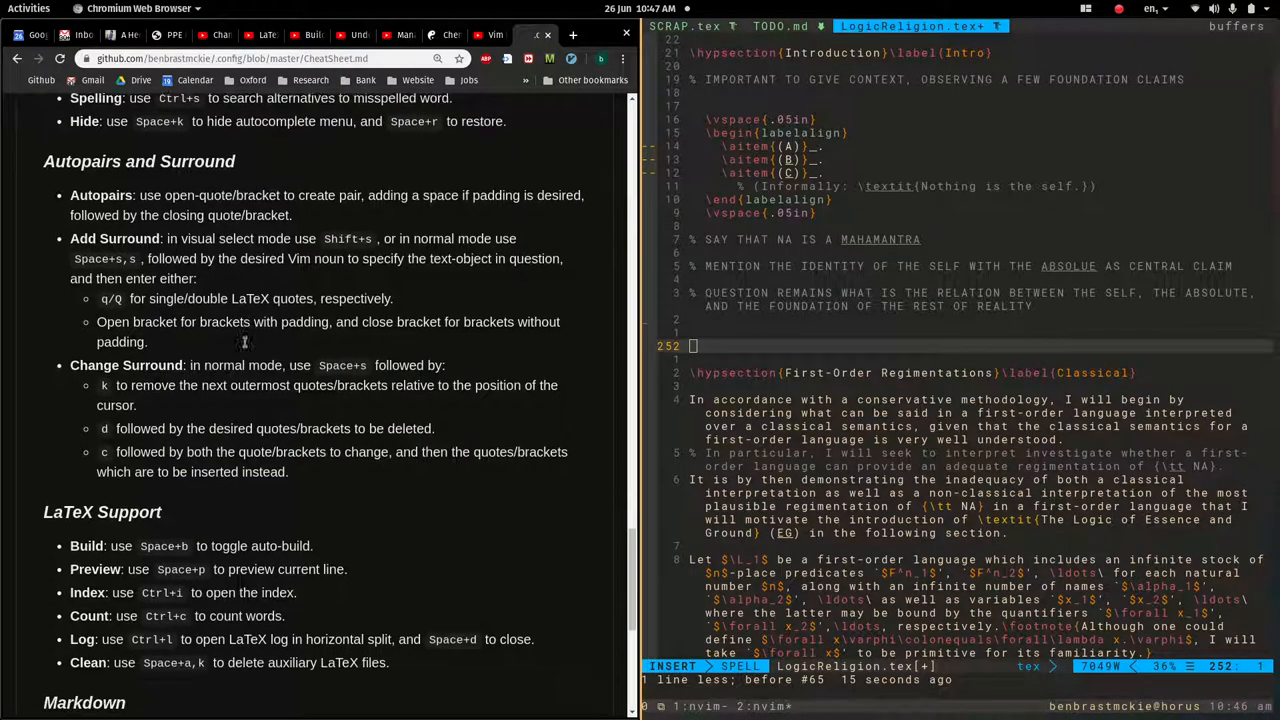
scroll("down", 3)
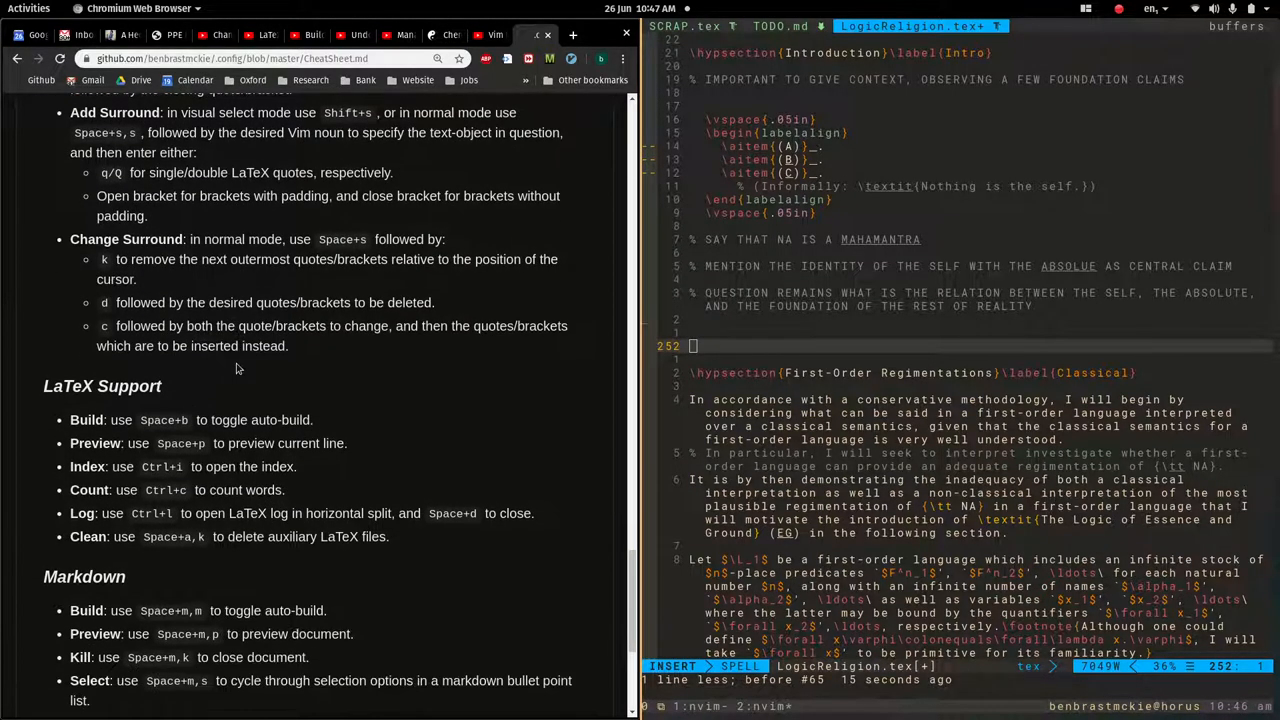
scroll("down", 3)
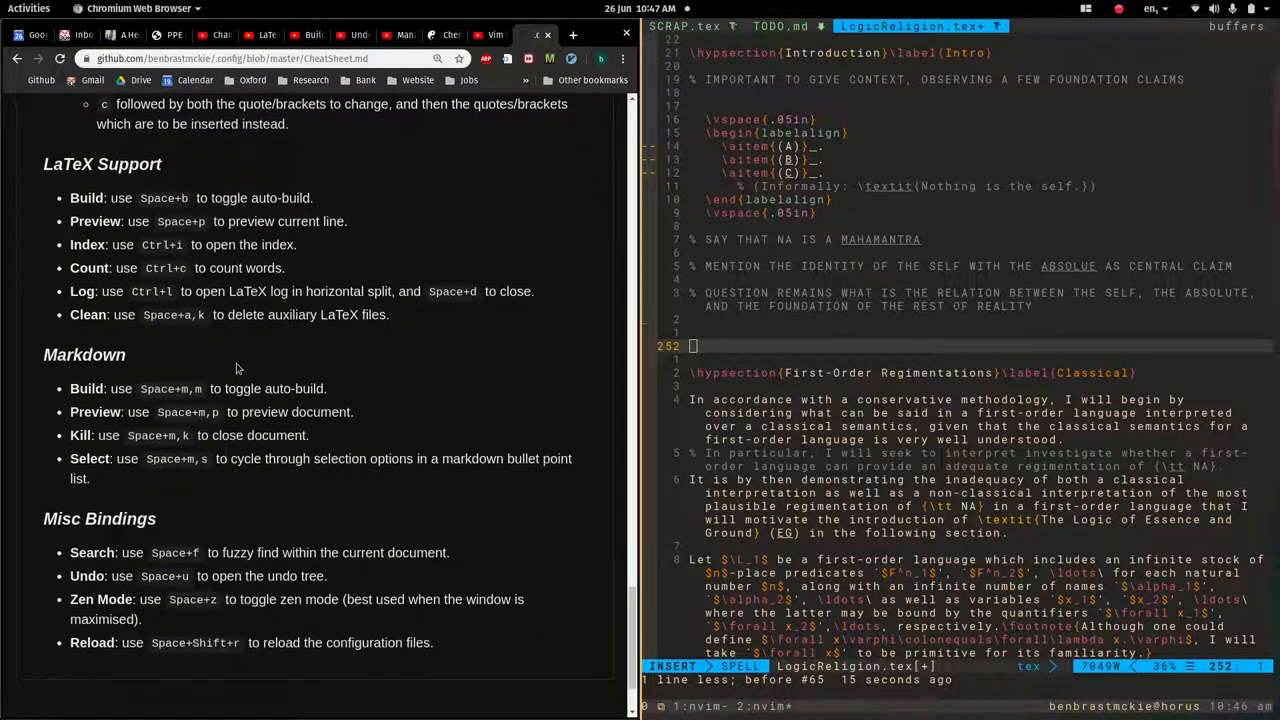
scroll("down", 3)
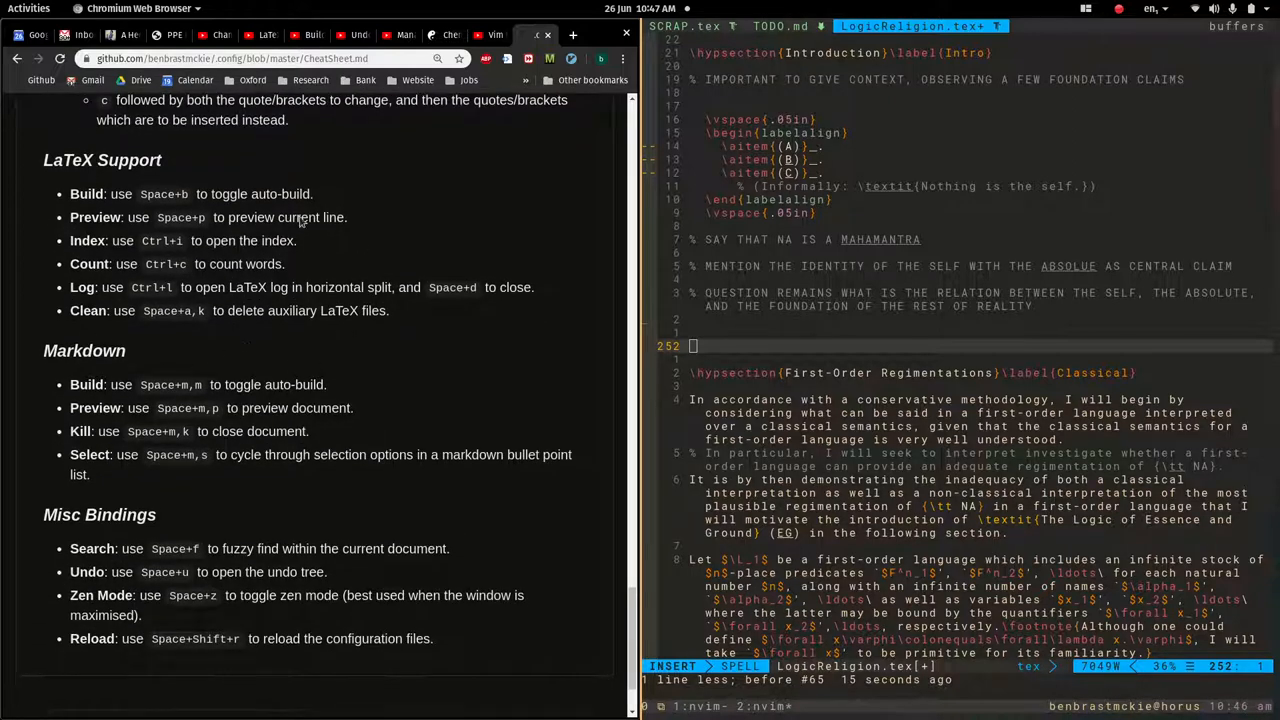
scroll("down", 3)
type(":noh")
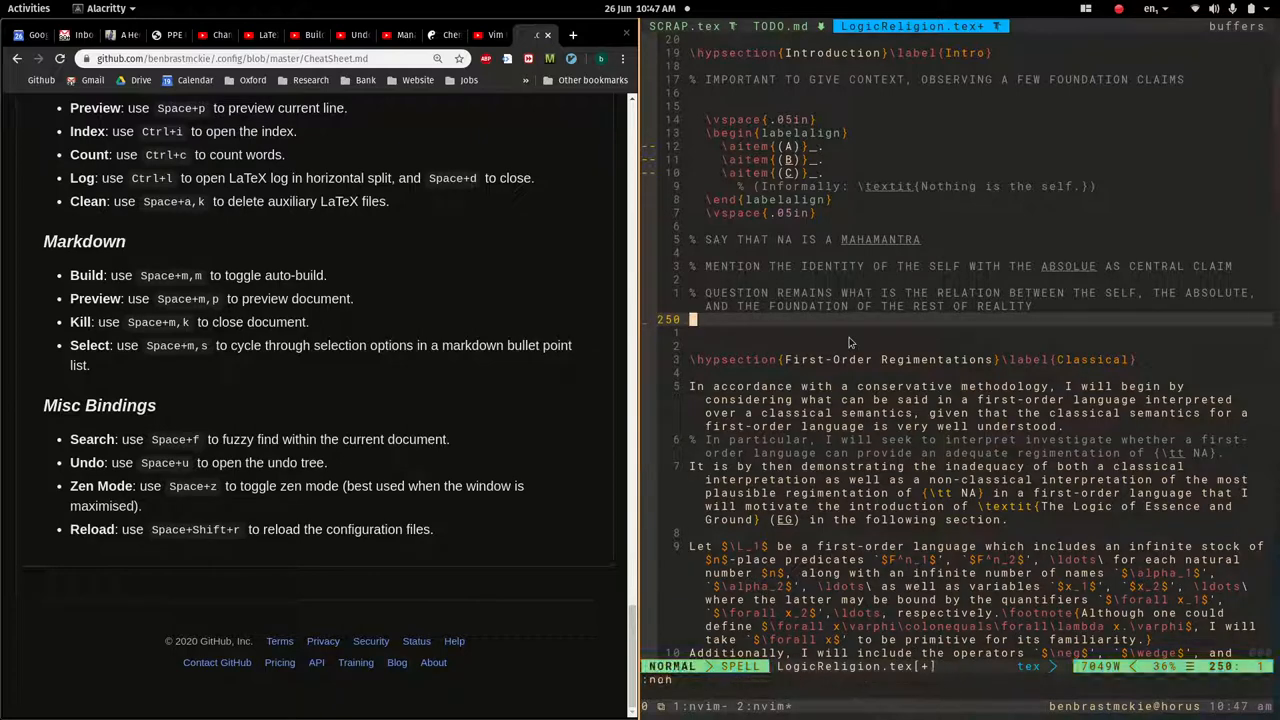
Switch to the TODO.md tab showing the predicate logic and semantics task list.
left_click(785, 26)
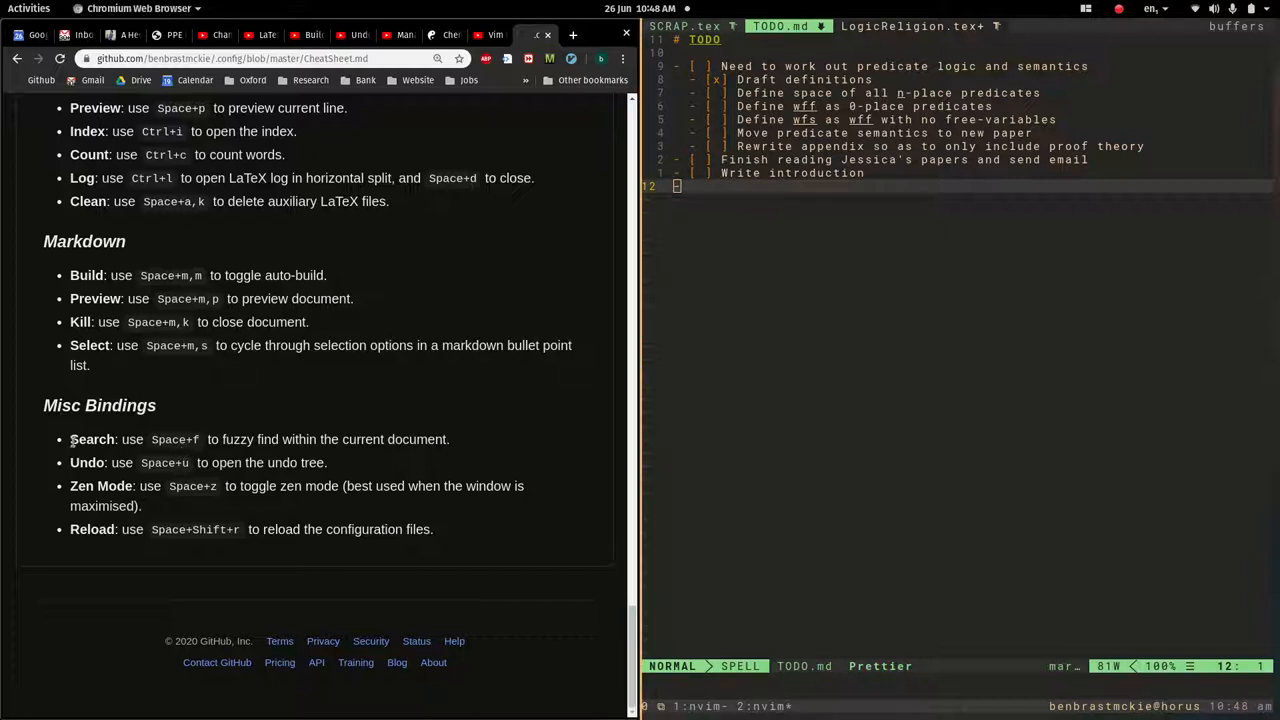
mouse_move(878, 188)
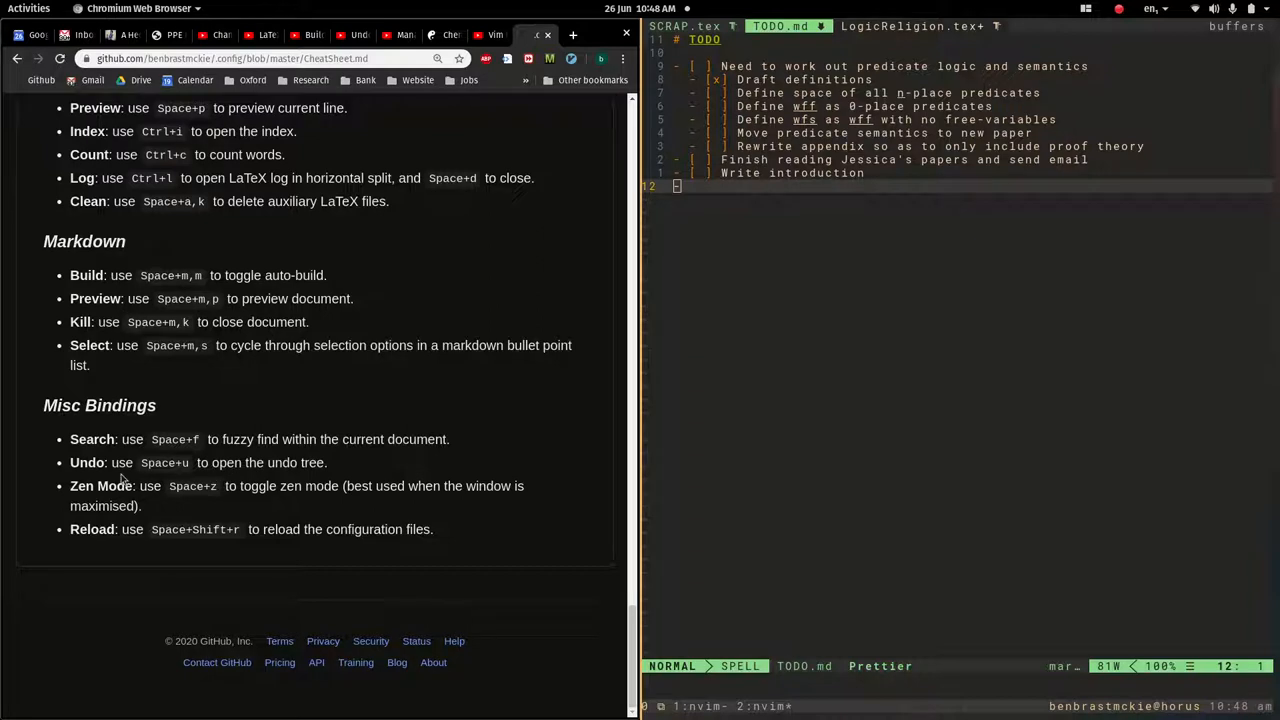
mouse_move(138, 492)
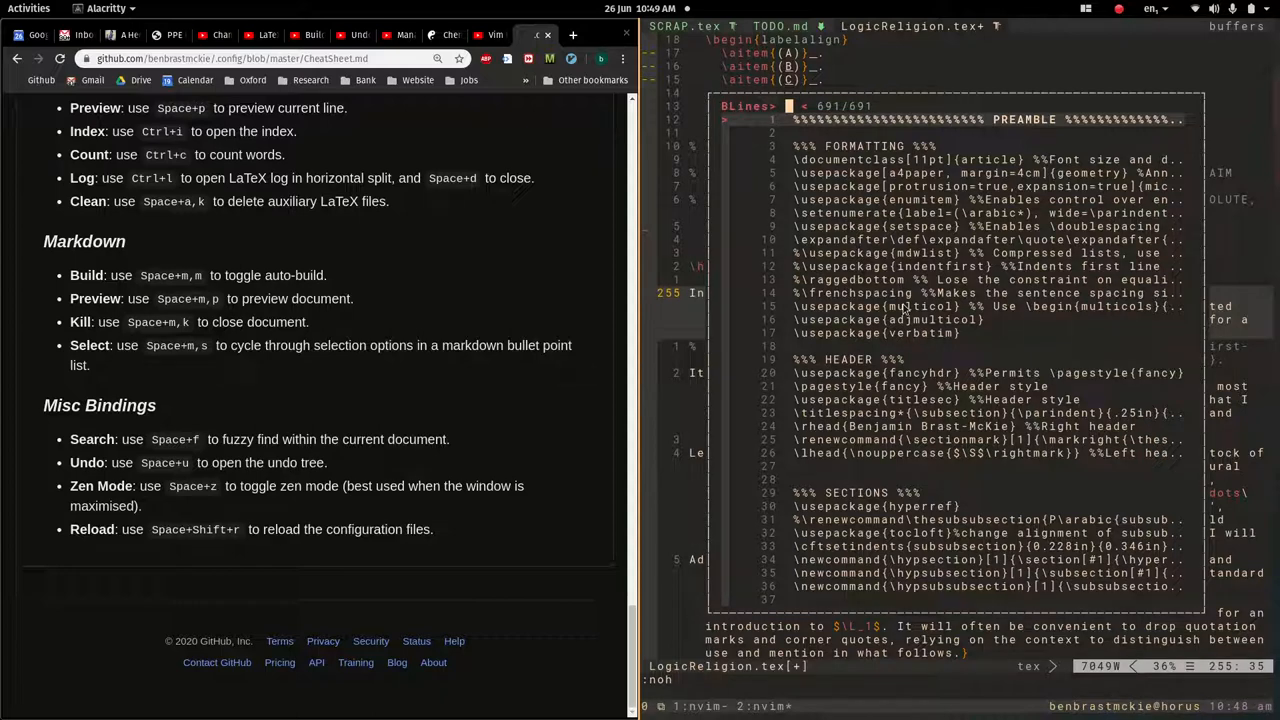
Enter the search term 'met' in the fuzzy line finder.
type("met")
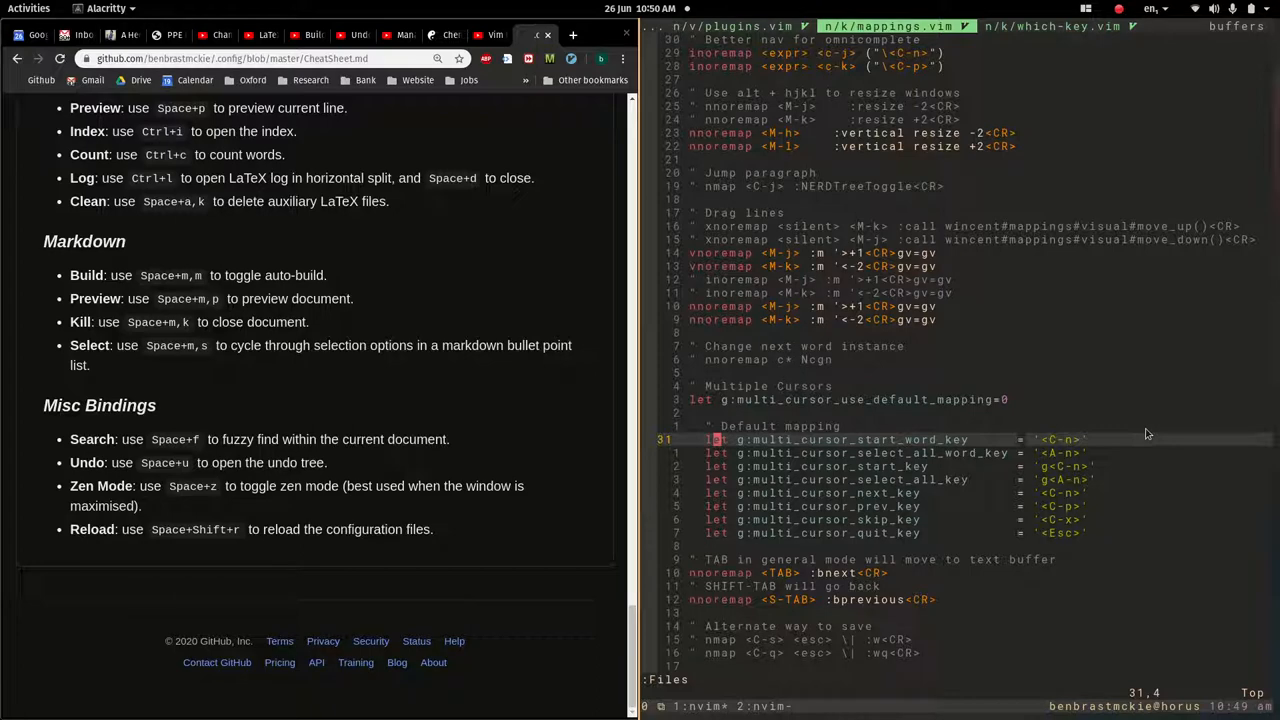
mouse_move(817, 267)
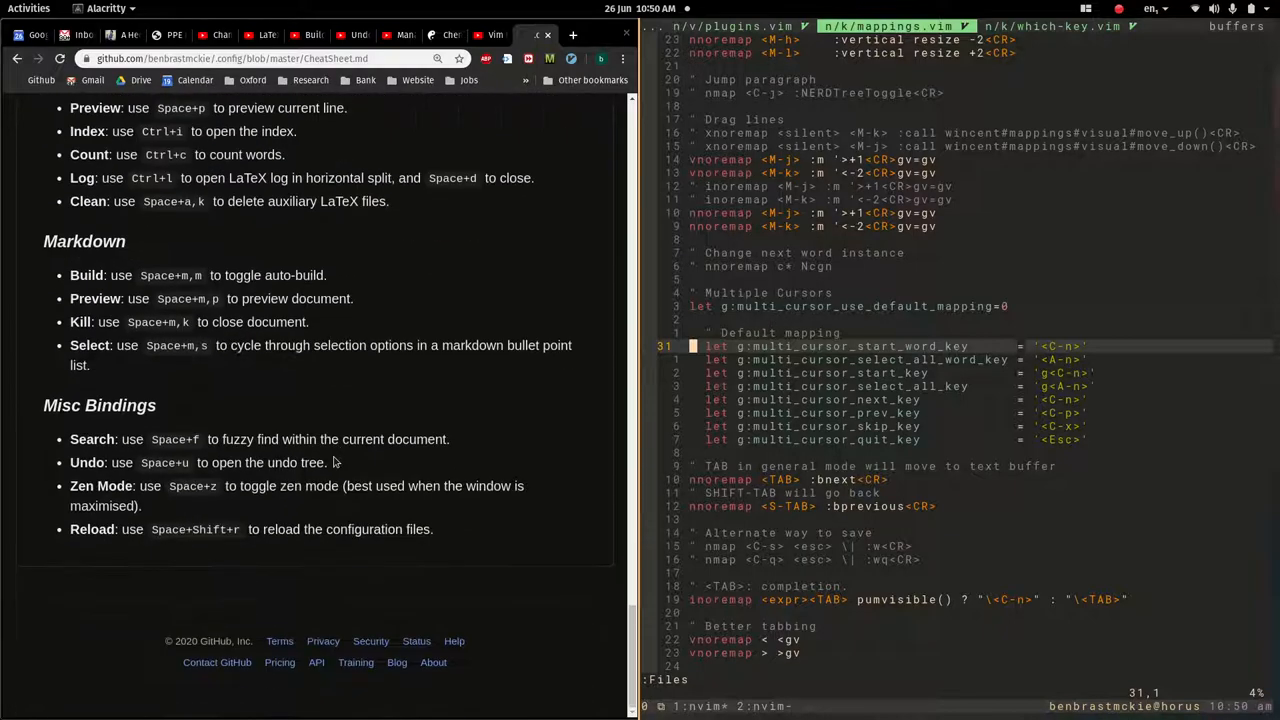
Scroll the CheatSheet.md page to the Cheat Sheet introduction and Learning Vim section.
scroll("down", 3)
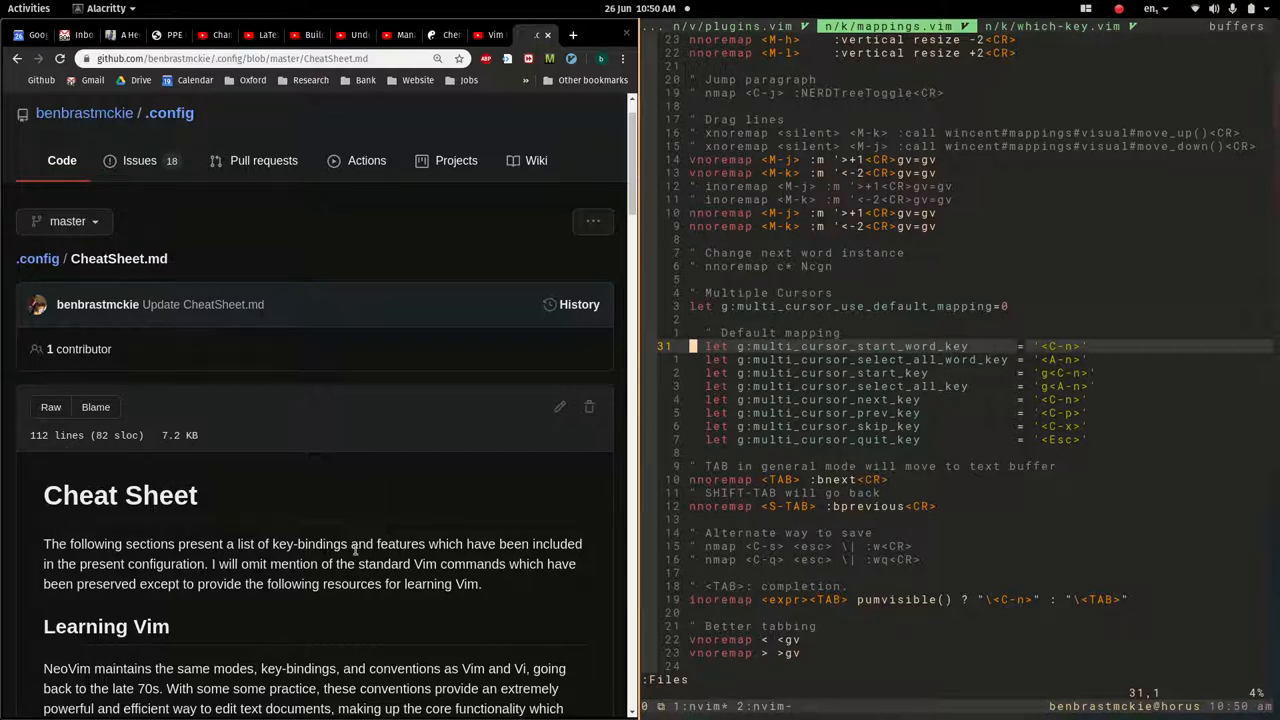
scroll("down", 3)
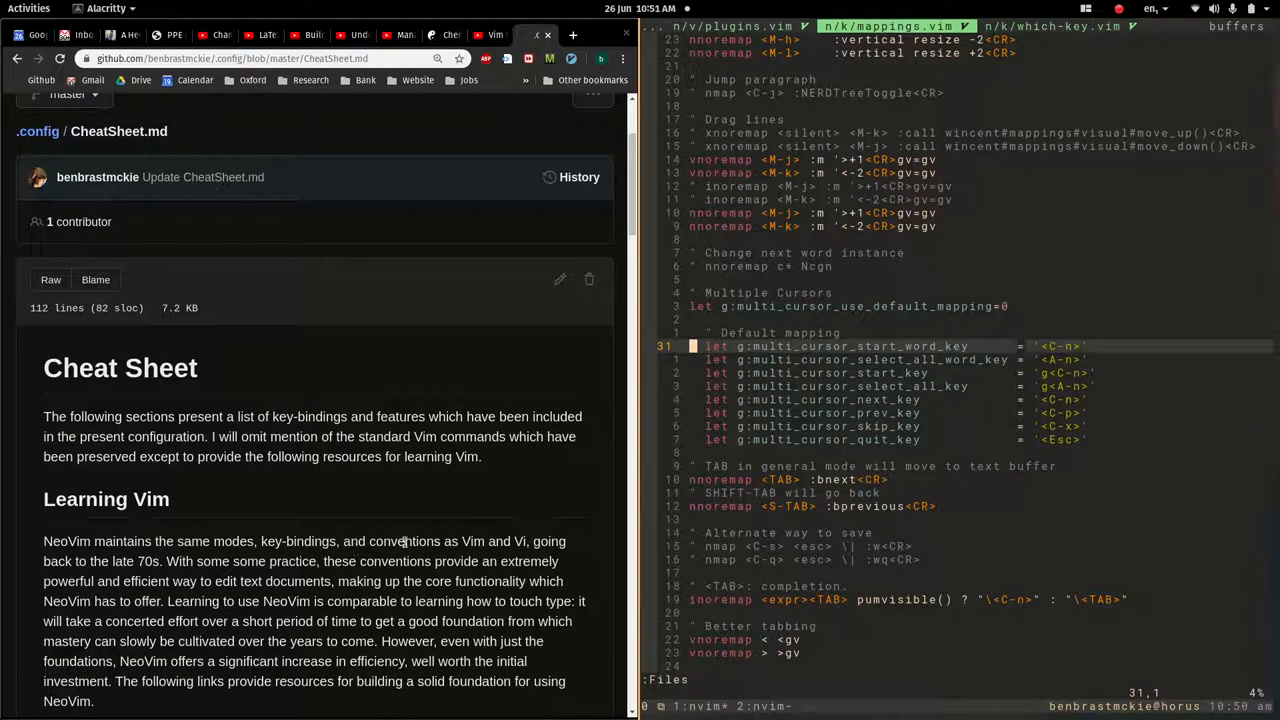
mouse_move(580, 426)
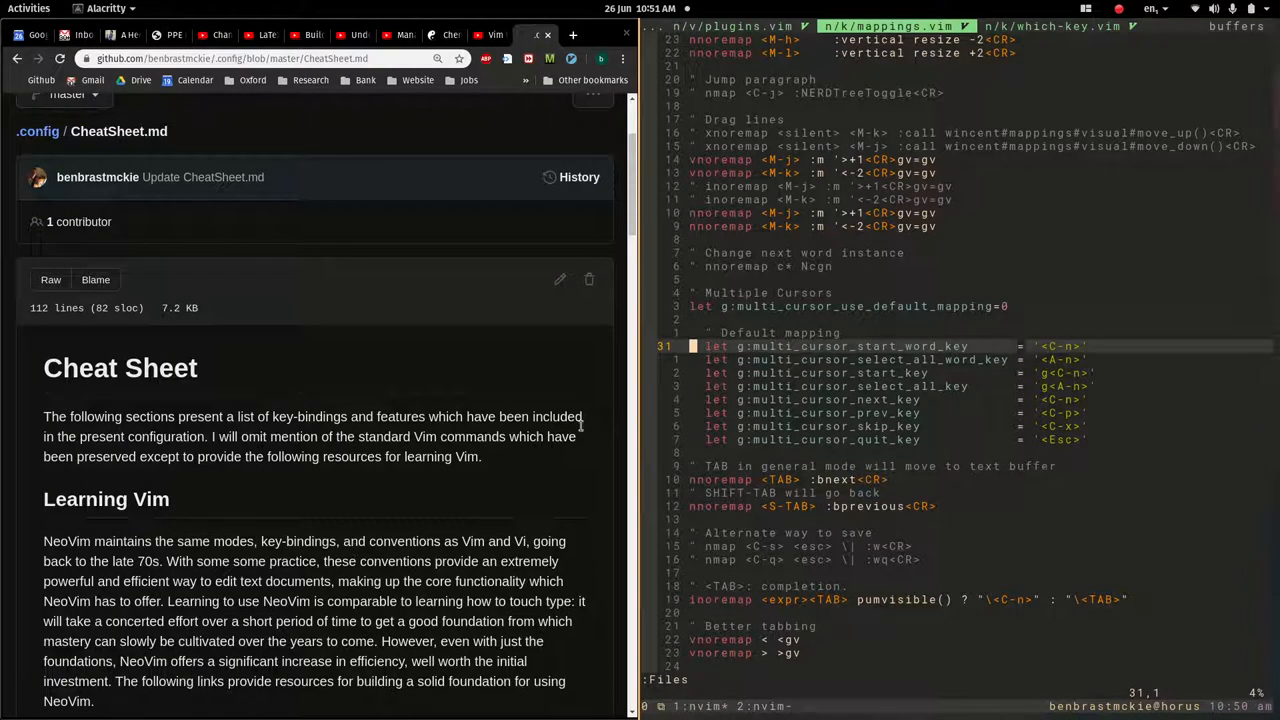